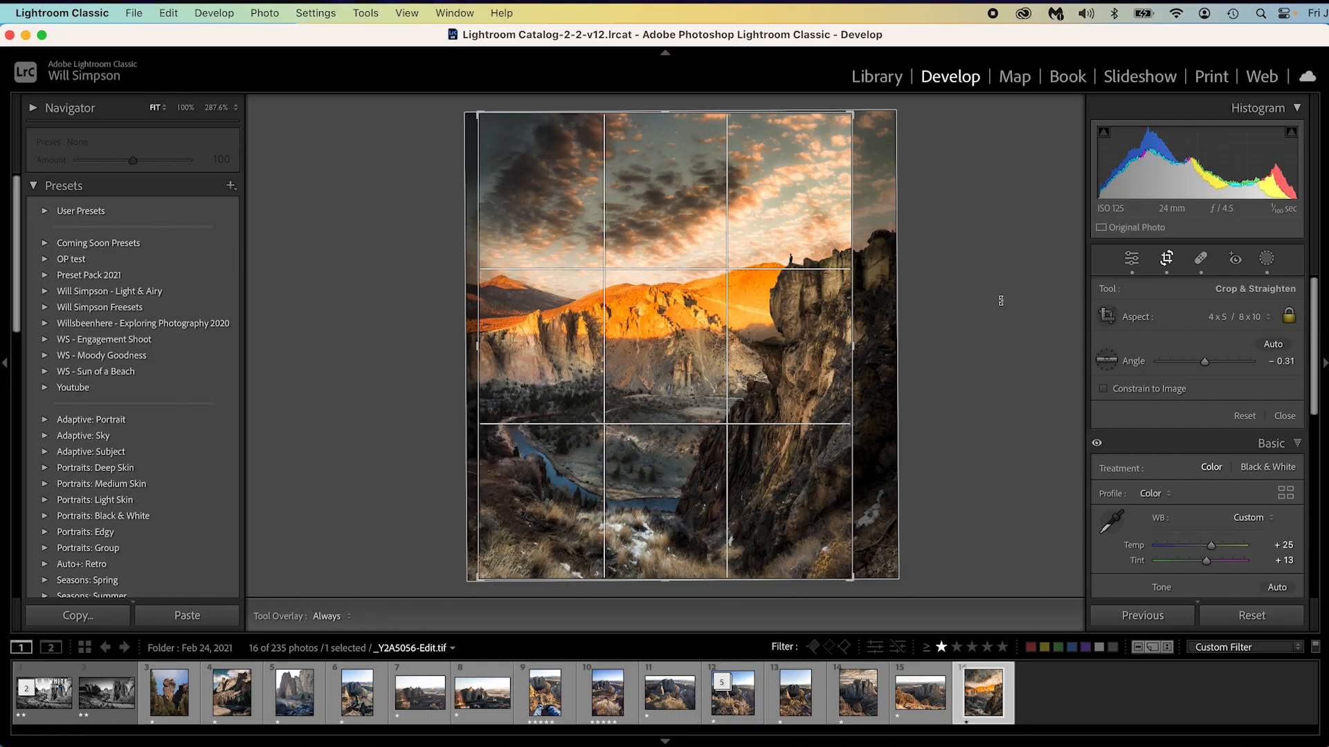
# Cycle the crop guide overlays through the grid to the golden spiral
pyautogui.press('x')
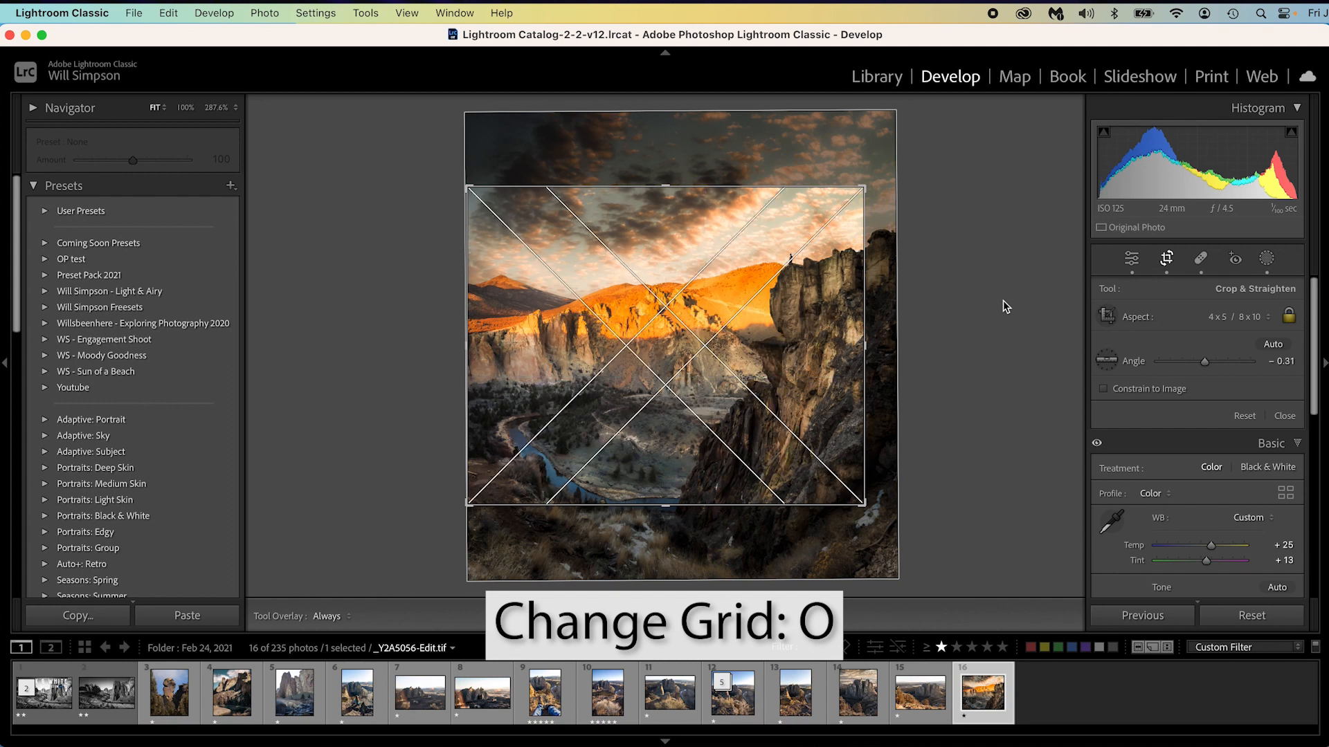
pyautogui.press('o')
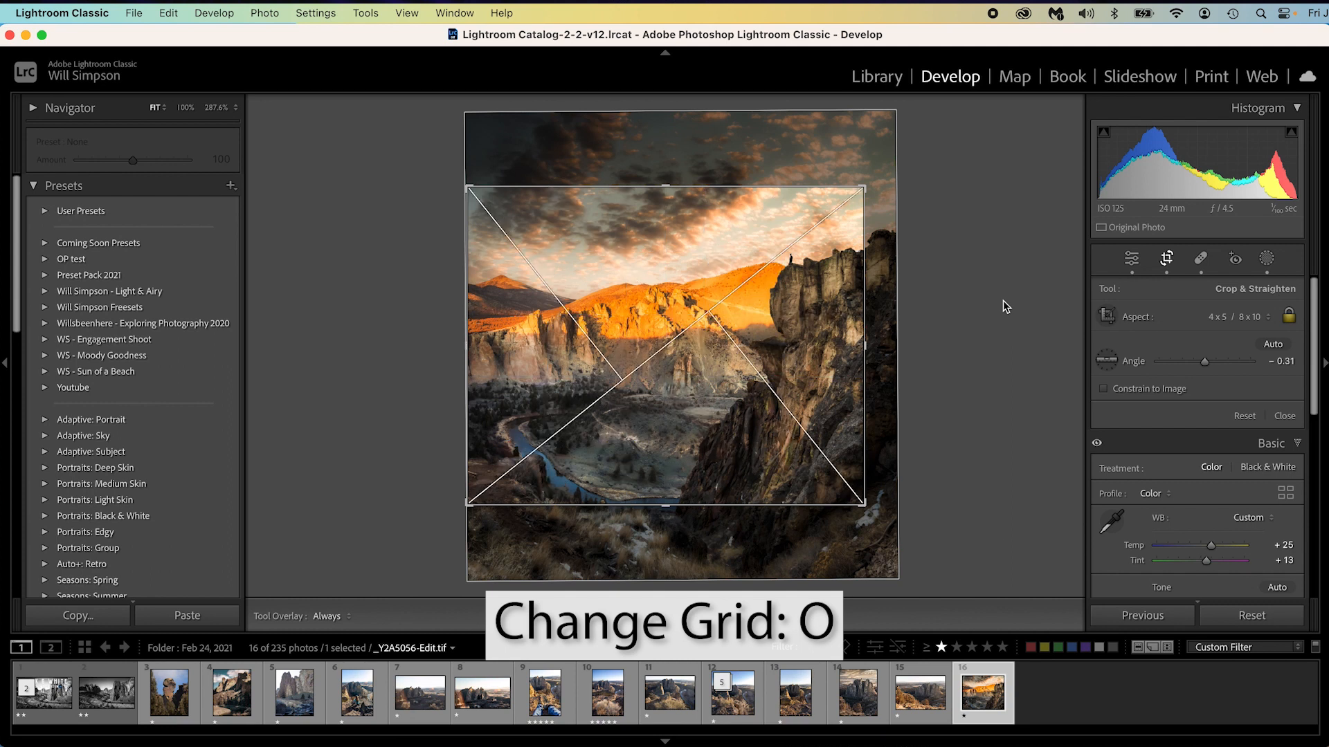
pyautogui.press('o')
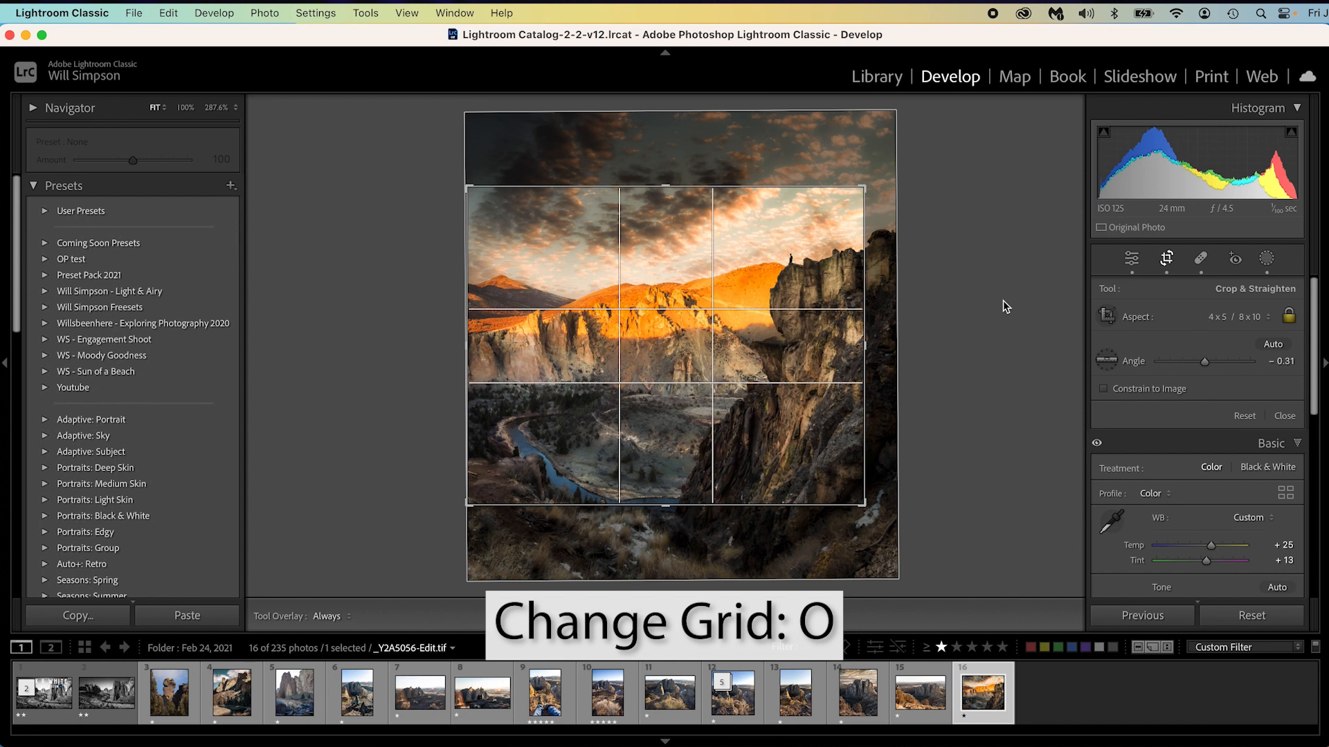
pyautogui.press('o')
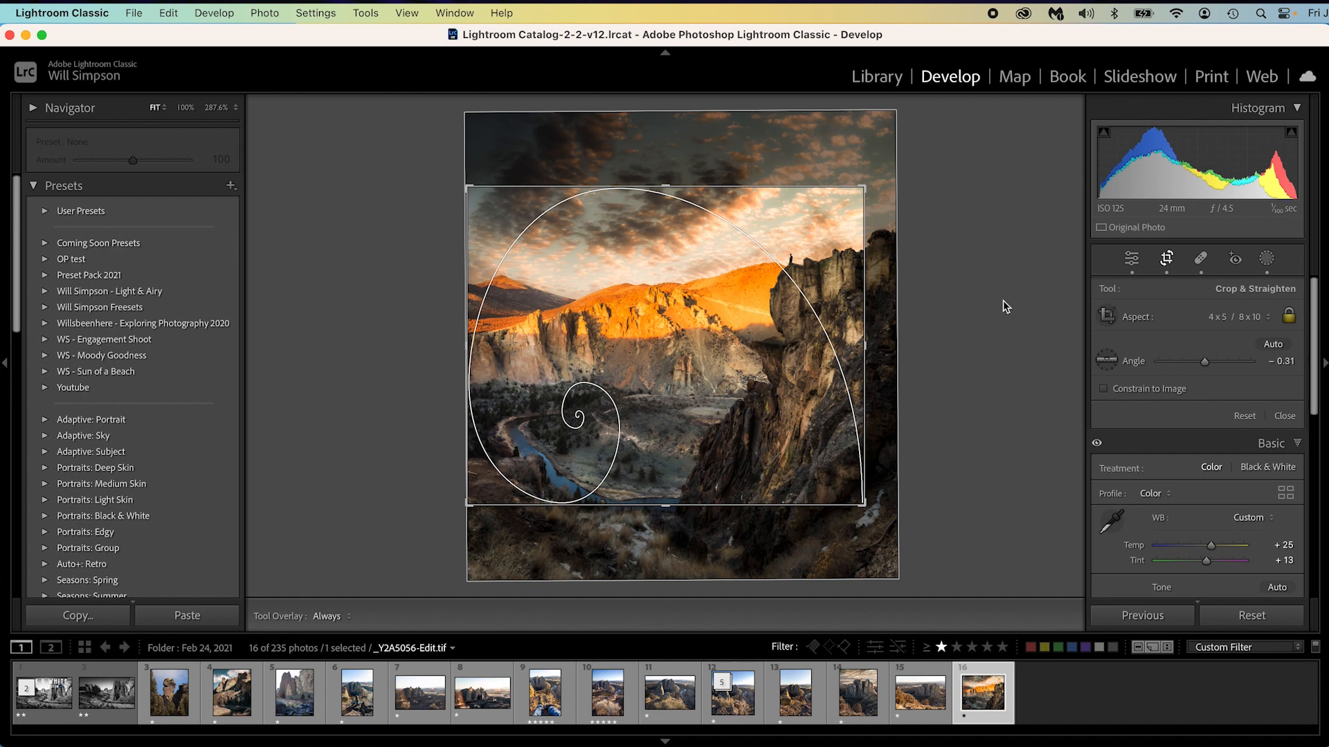
# Rotate the golden spiral guide through several corners, then finish cropping
pyautogui.press('shift+o')
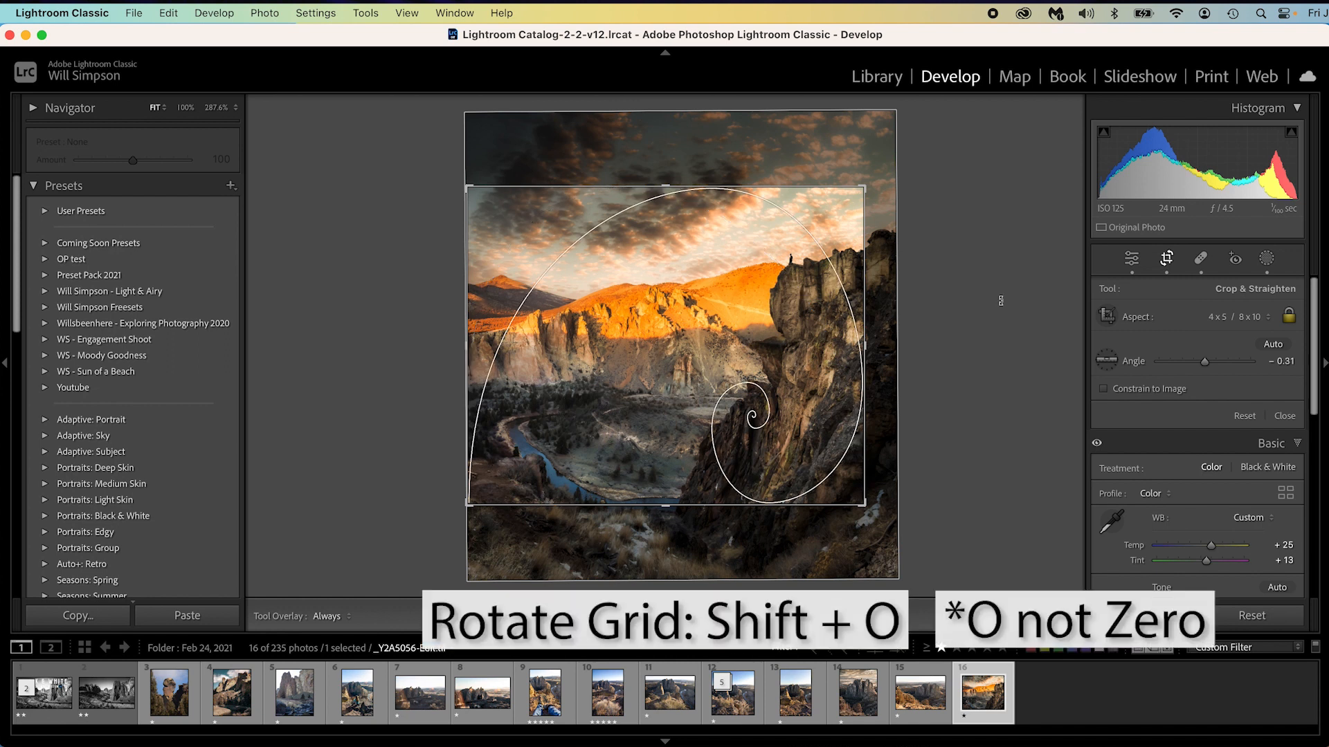
pyautogui.press('shift+o')
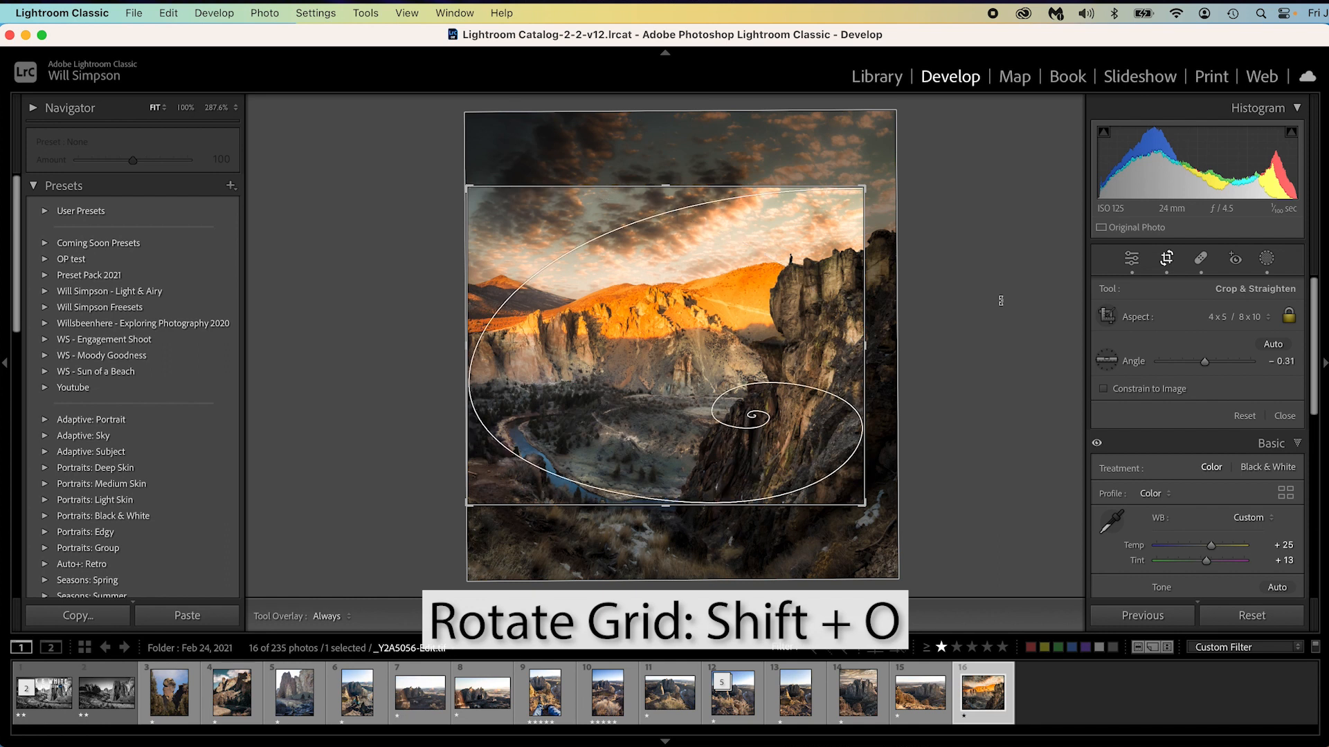
pyautogui.press('shift+o')
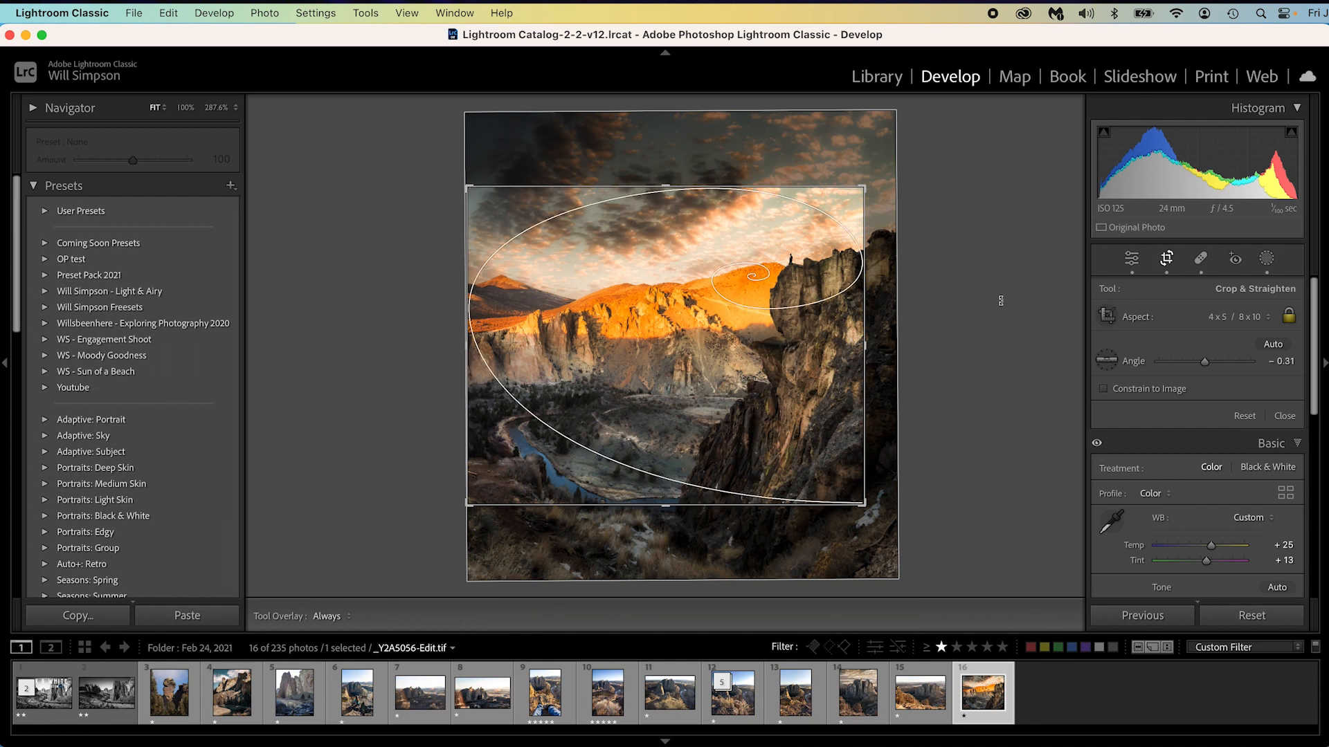
pyautogui.click(1281, 415)
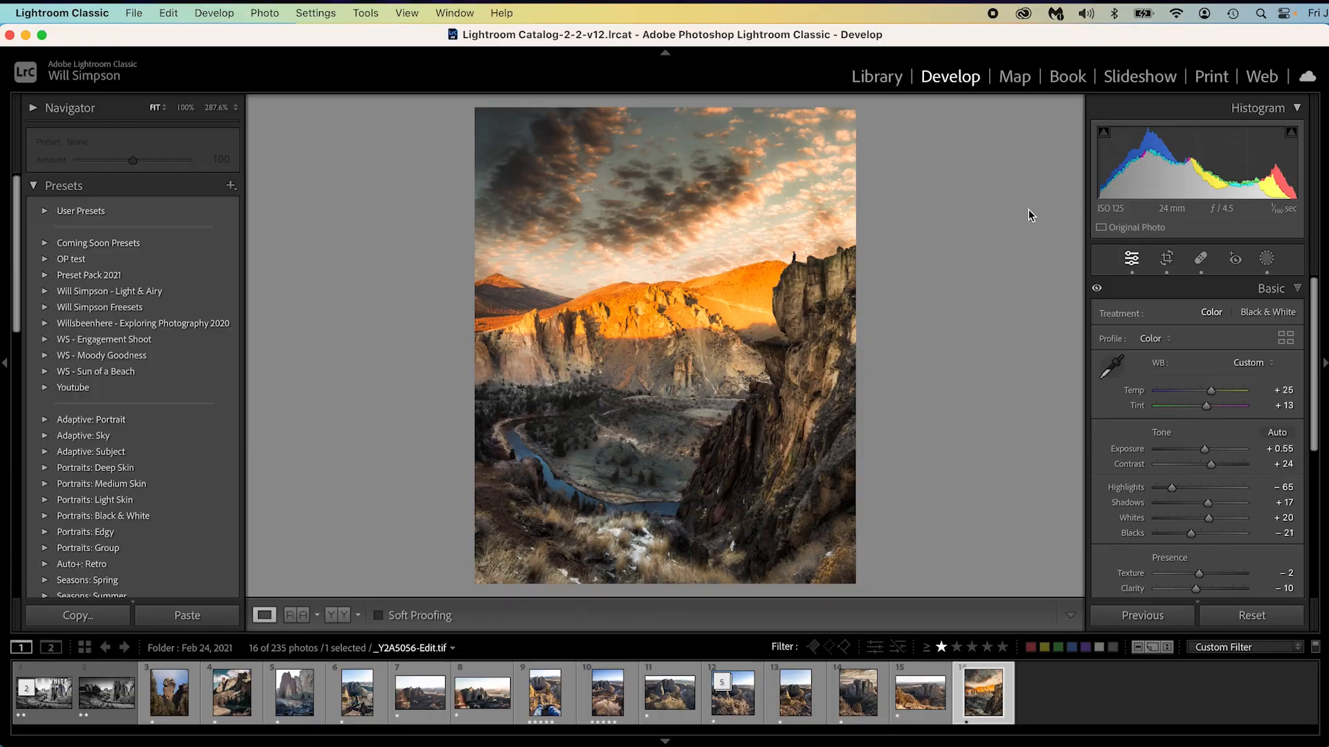
pyautogui.press('i')
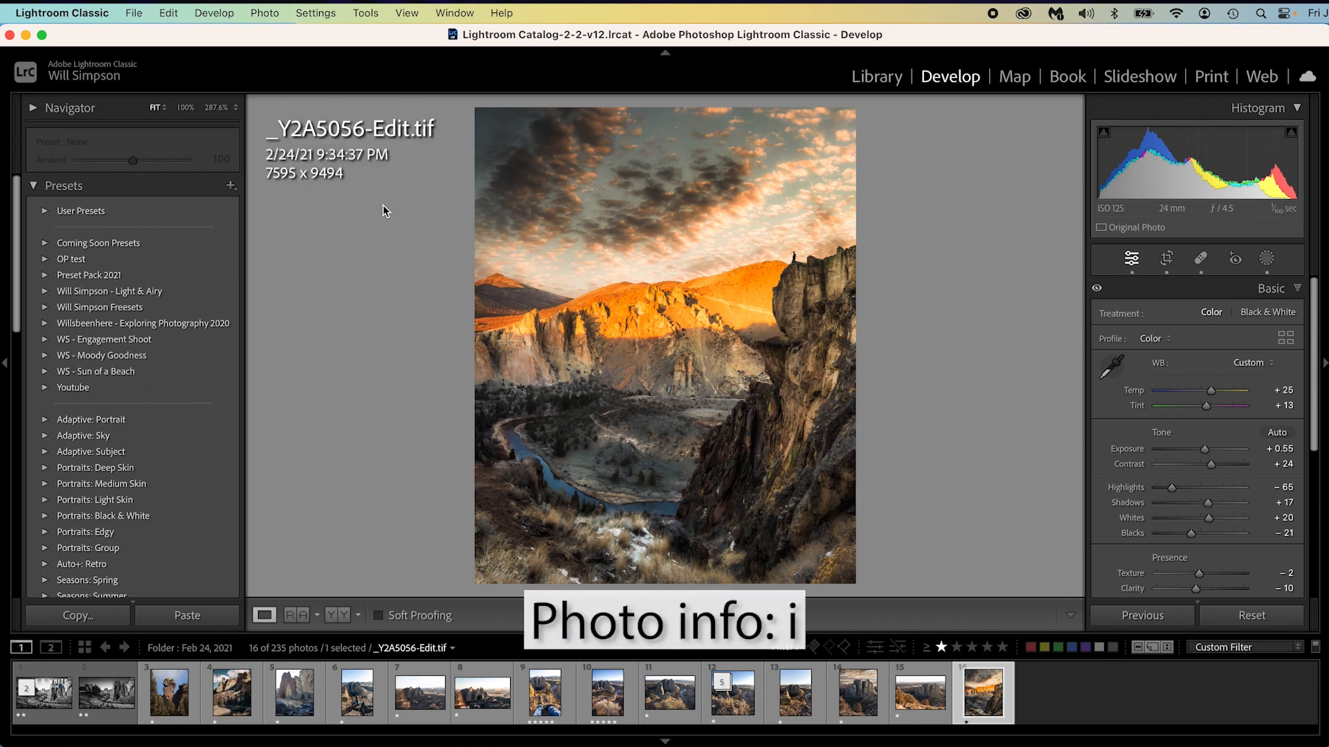
pyautogui.moveTo(259, 188)
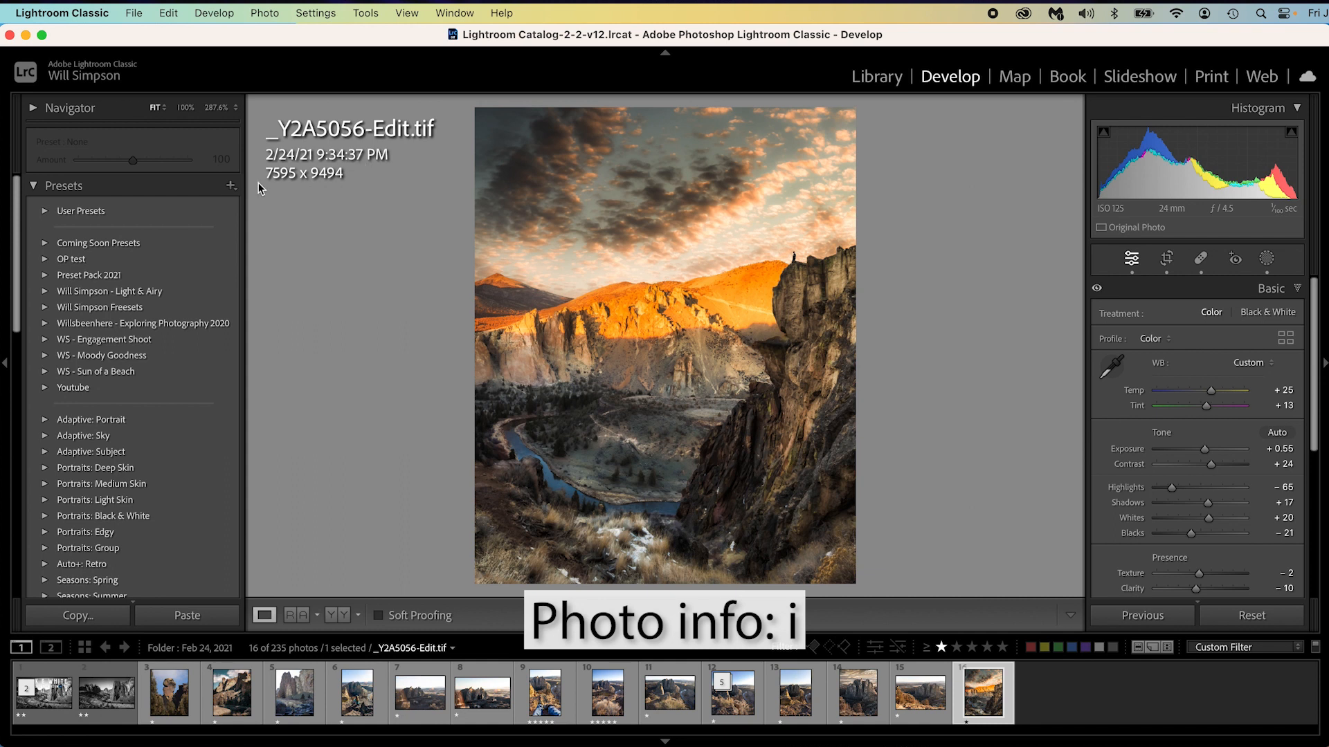
pyautogui.press('i')
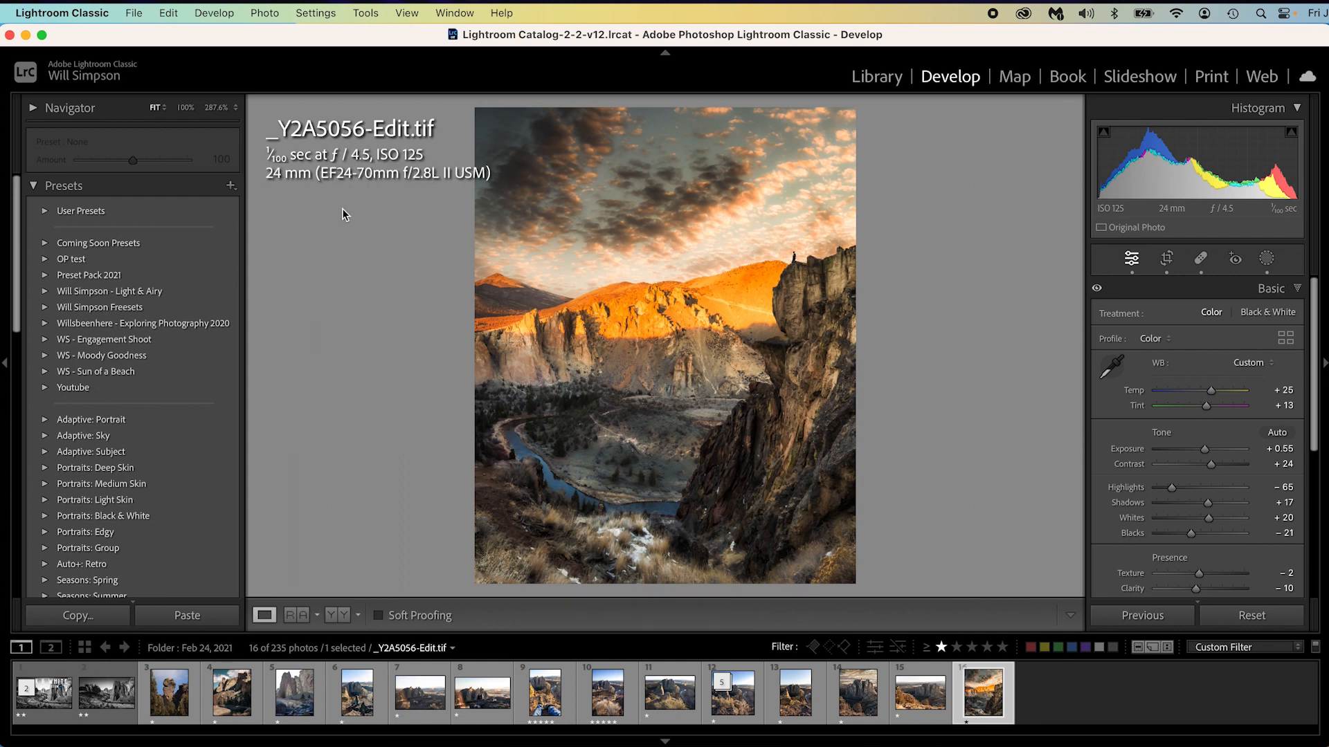
pyautogui.moveTo(359, 167)
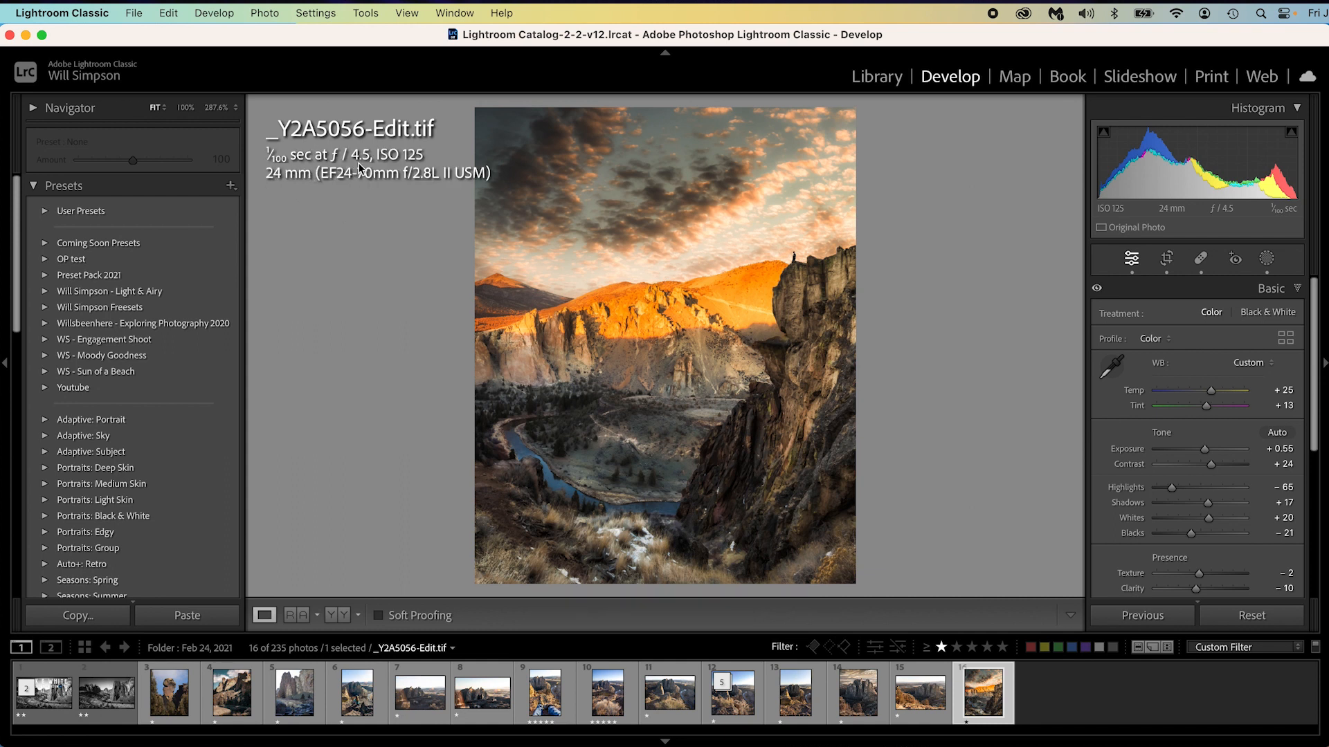
pyautogui.moveTo(335, 194)
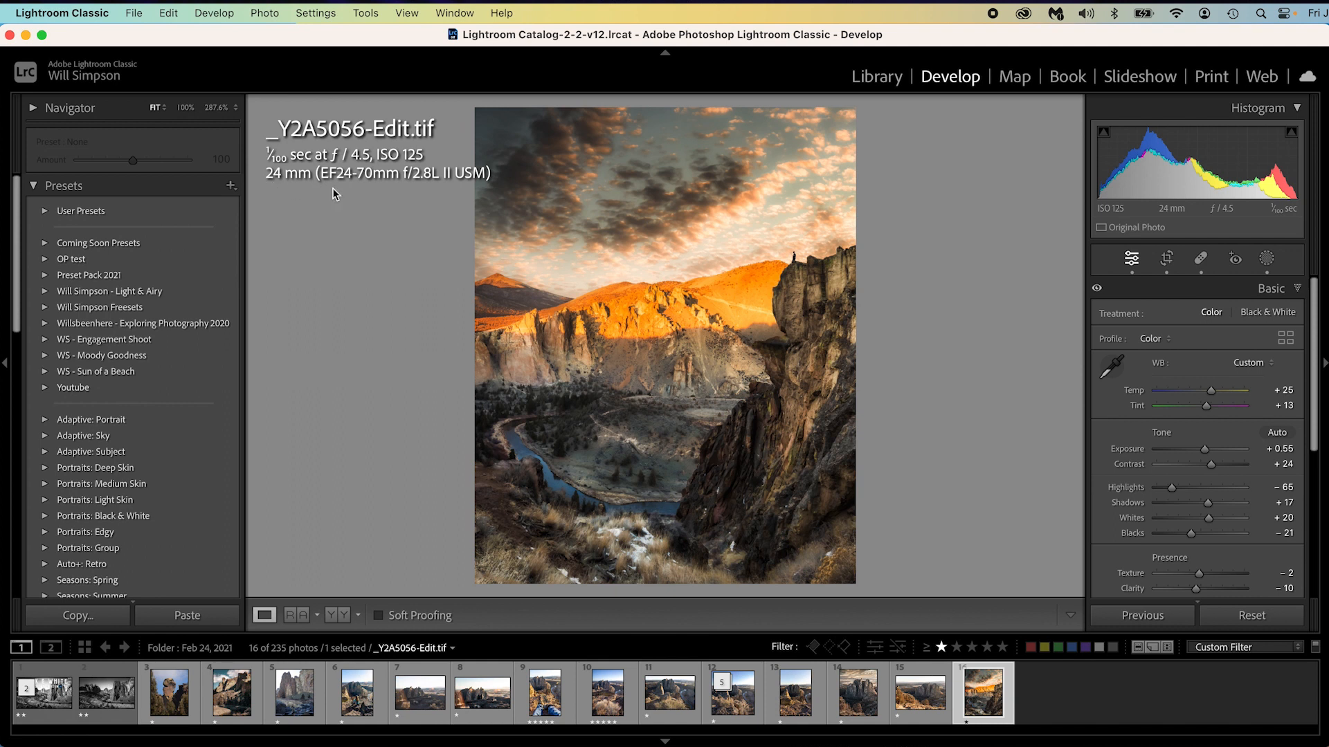
pyautogui.moveTo(343, 194)
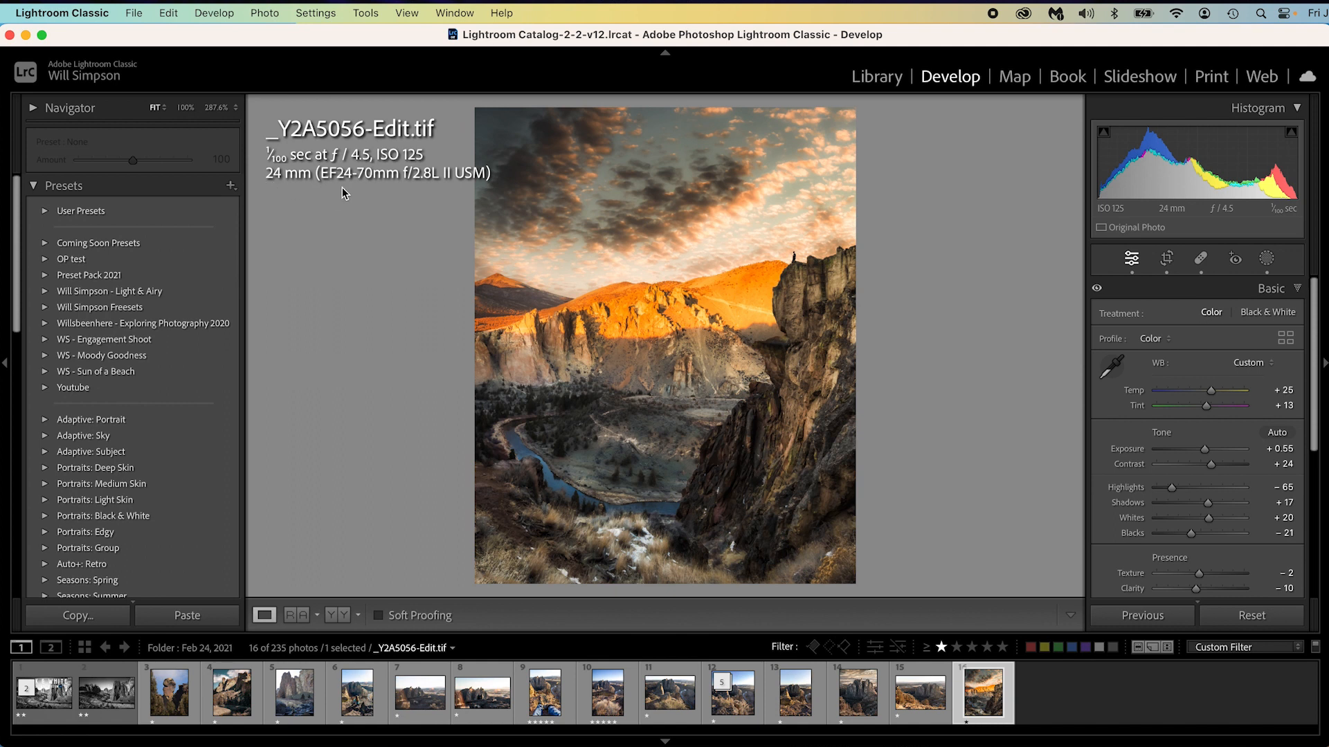
pyautogui.moveTo(941, 273)
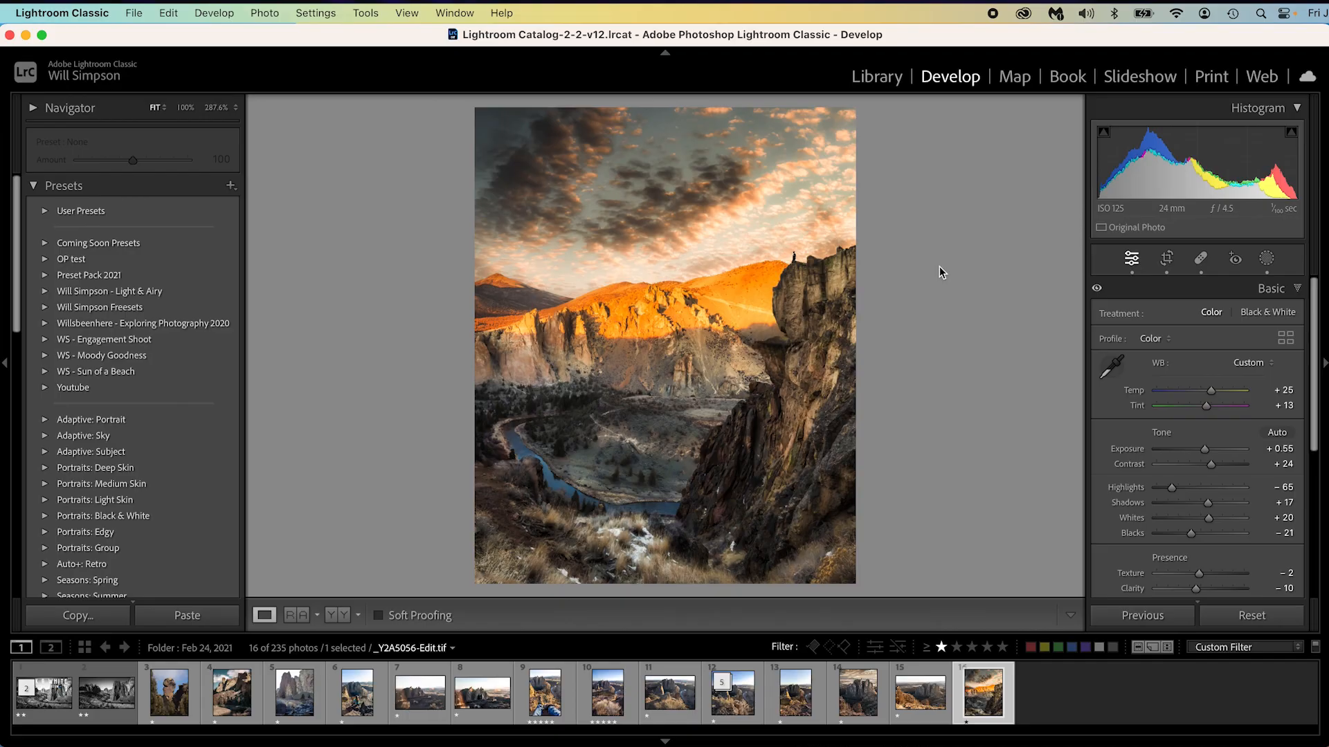
# Preview the canyon photo in black and white, then return it to colour
pyautogui.press('v')
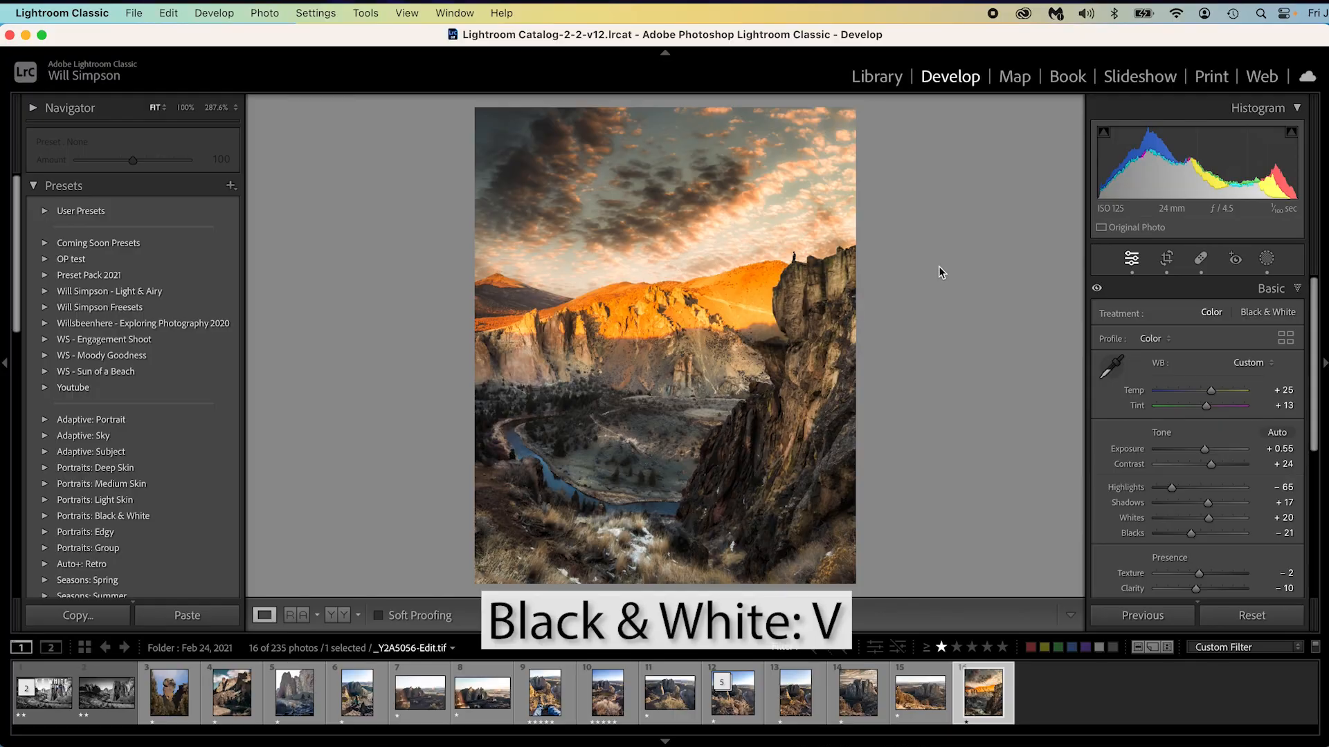
pyautogui.click(1267, 311)
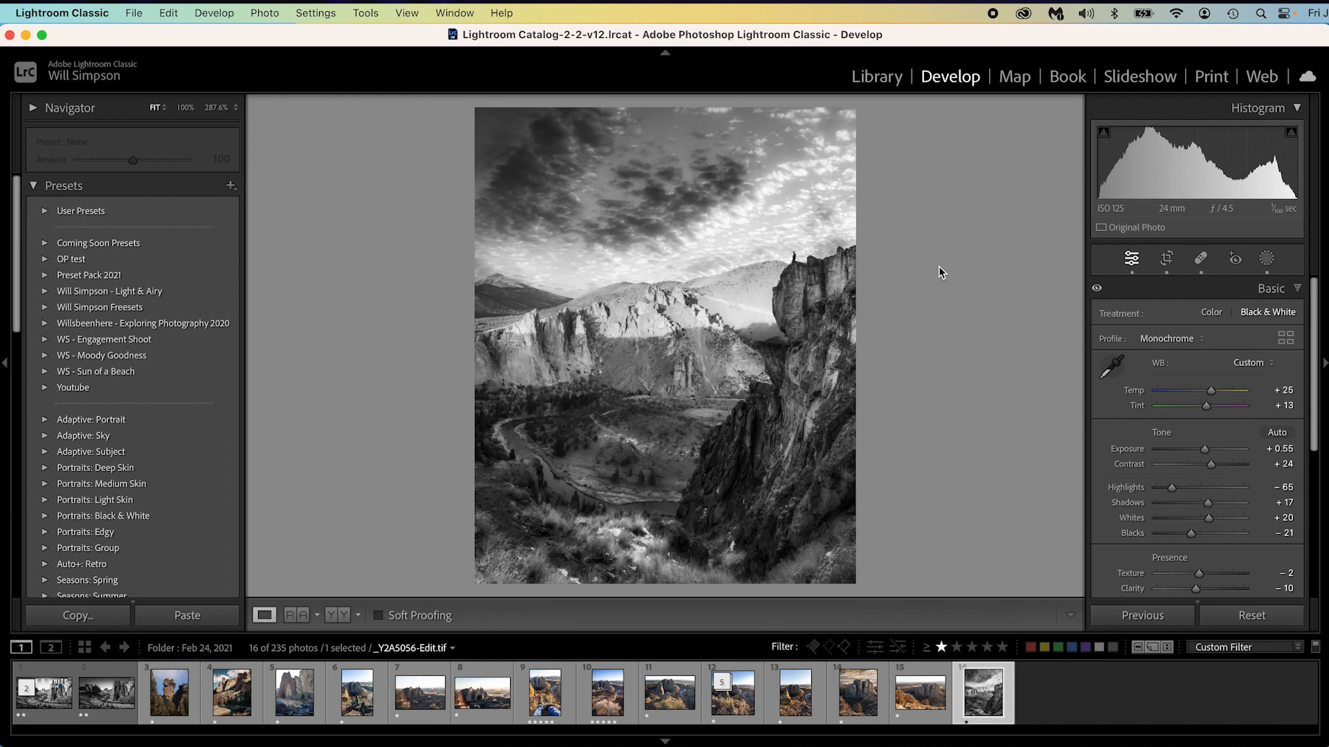
pyautogui.click(1211, 312)
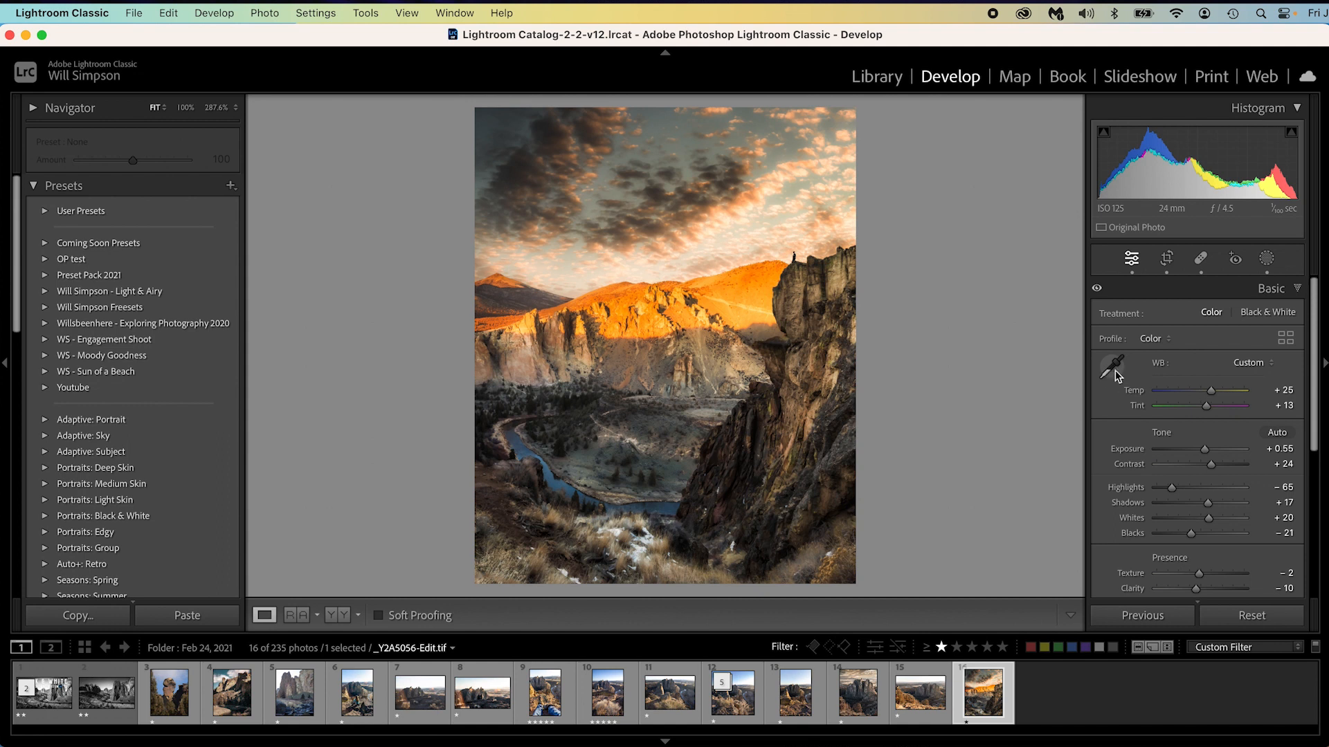
pyautogui.moveTo(1225, 407)
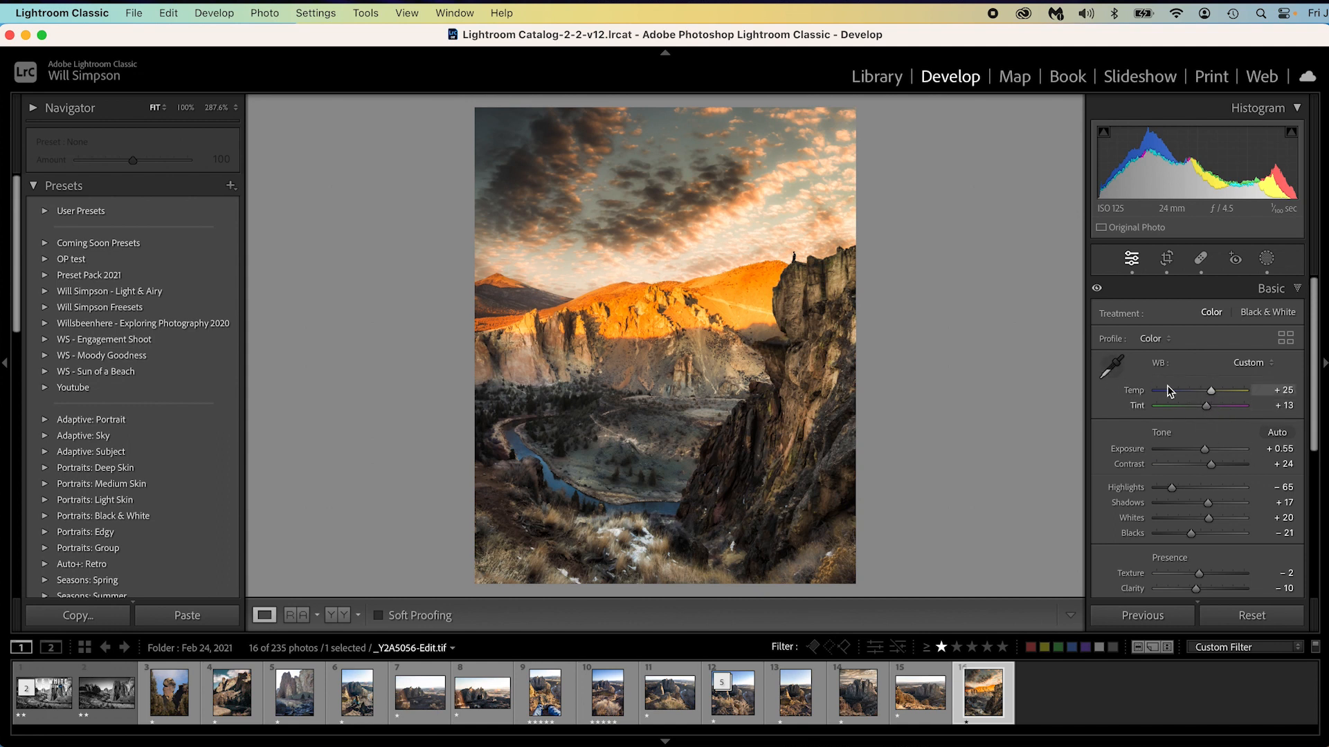
# Set white balance by sampling a neutral spot with the dropper
pyautogui.click(1112, 364)
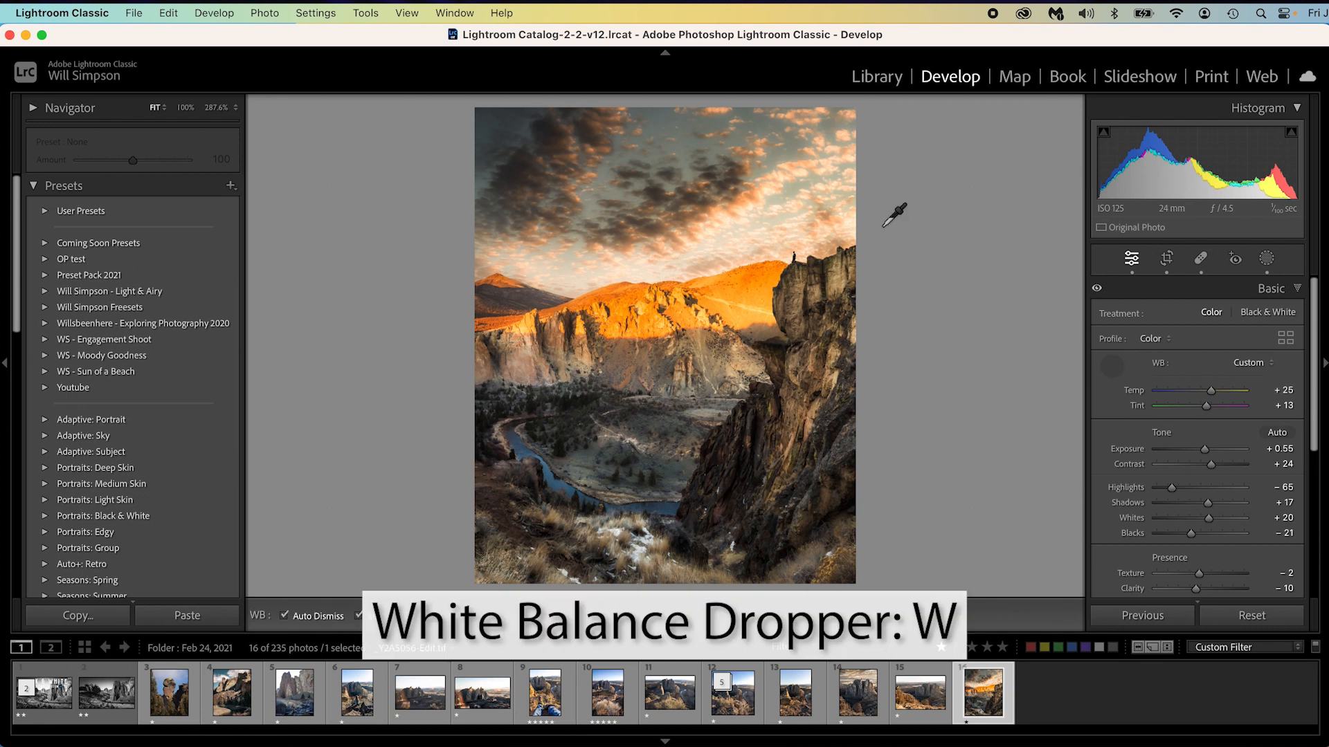
pyautogui.moveTo(651, 540)
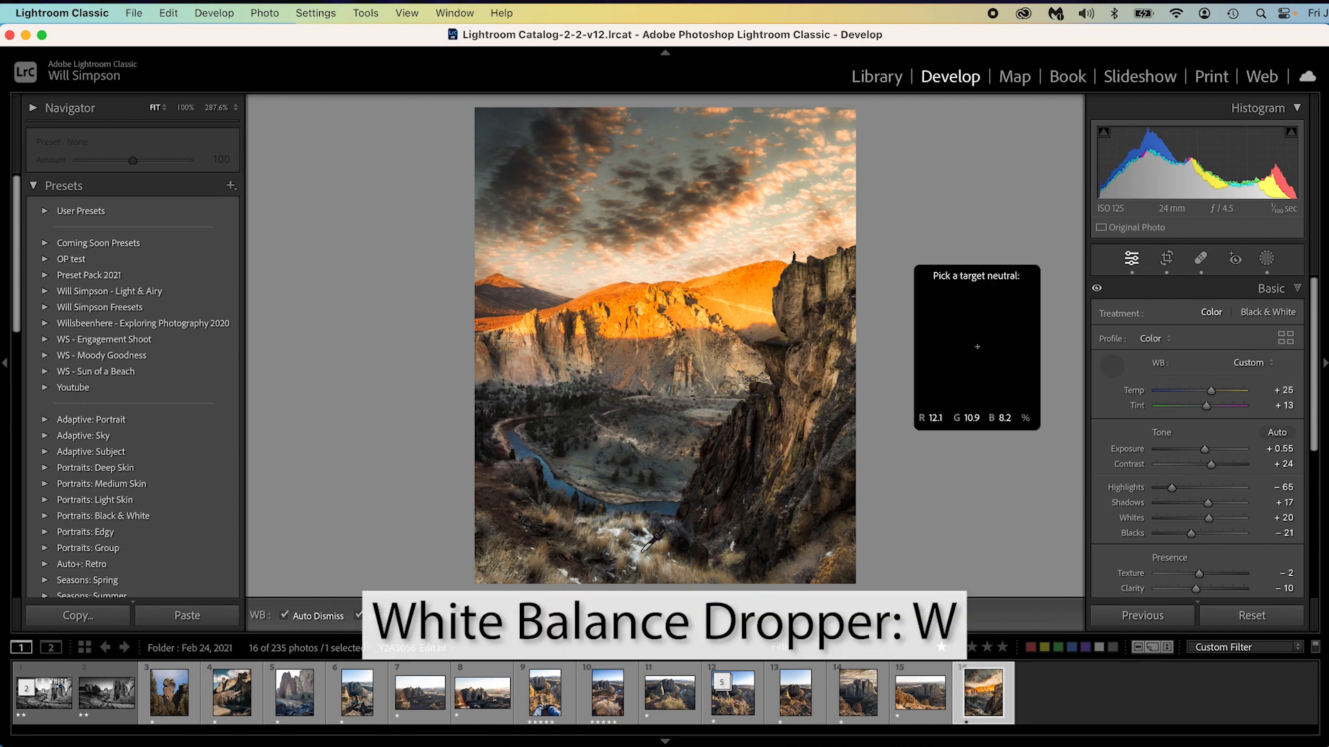
pyautogui.click(656, 543)
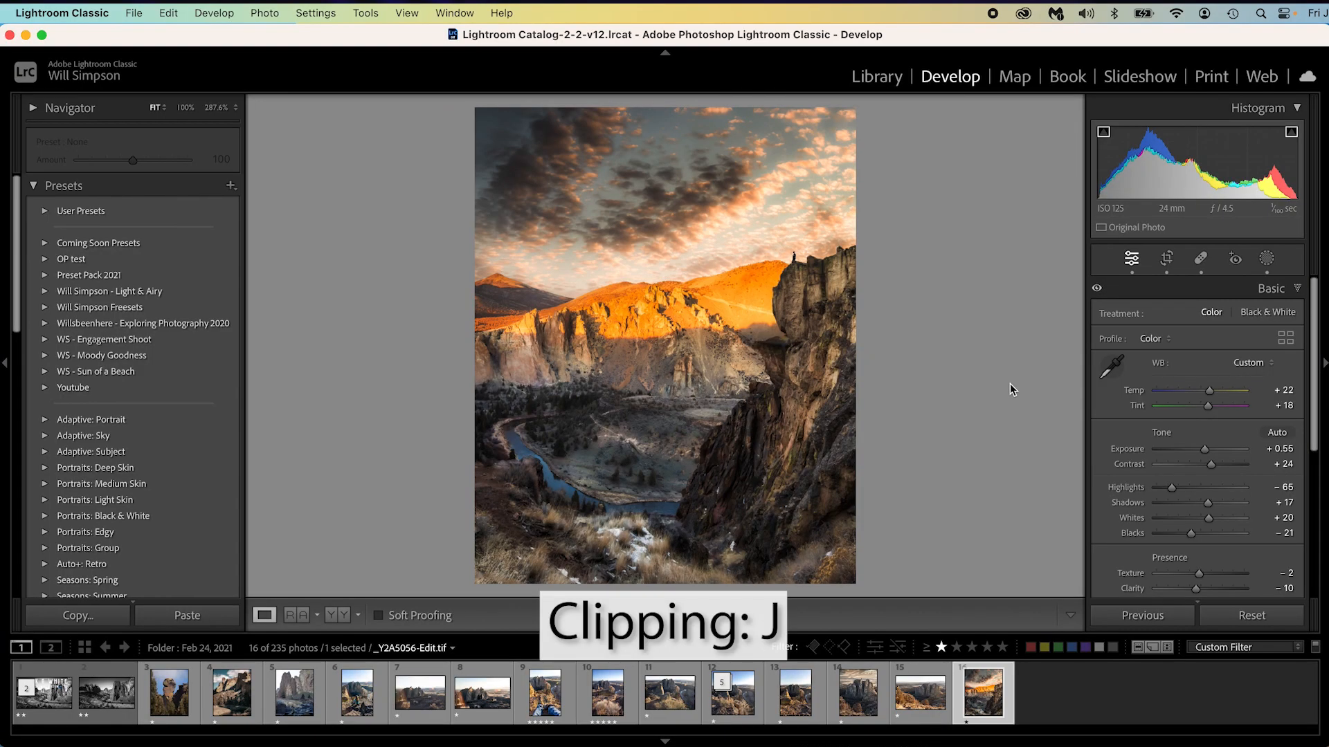
pyautogui.moveTo(1098, 144)
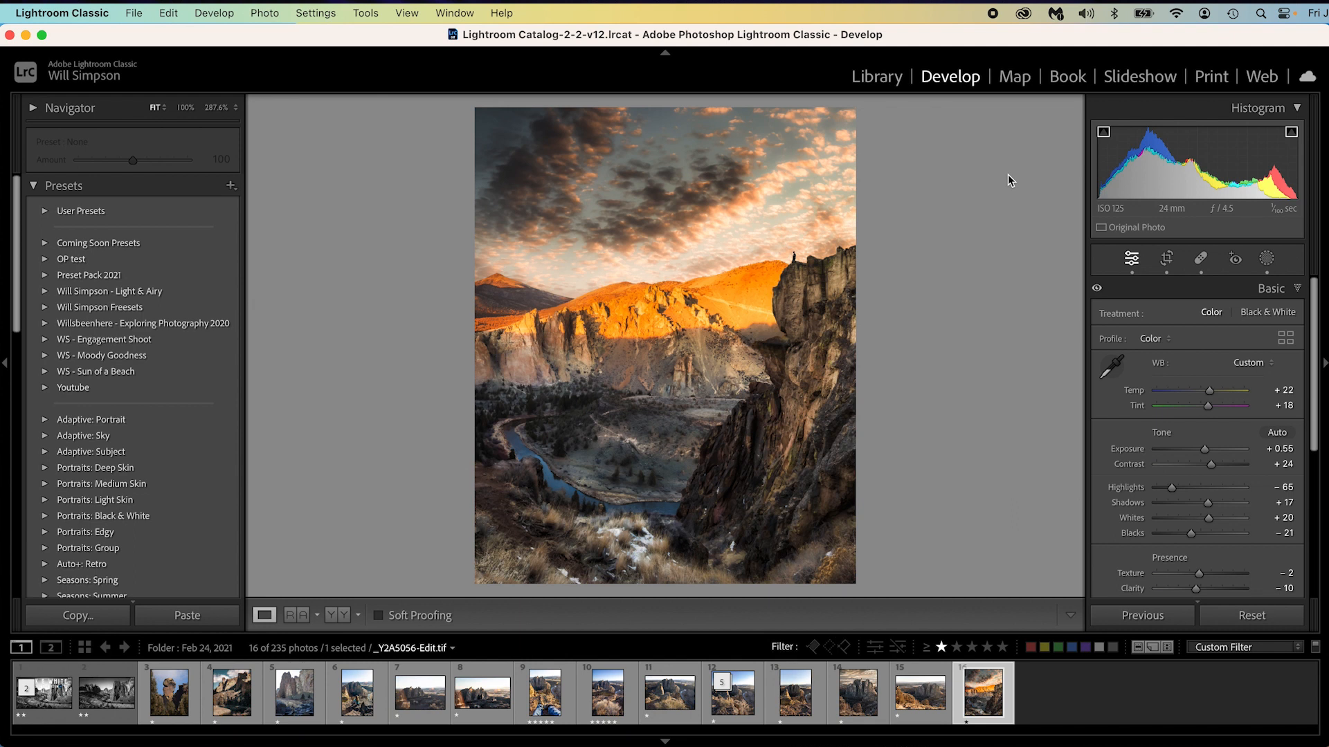
# Push the Whites up to reveal clipped highlights in the sky
pyautogui.moveTo(1206, 518); pyautogui.dragTo(1214, 518)
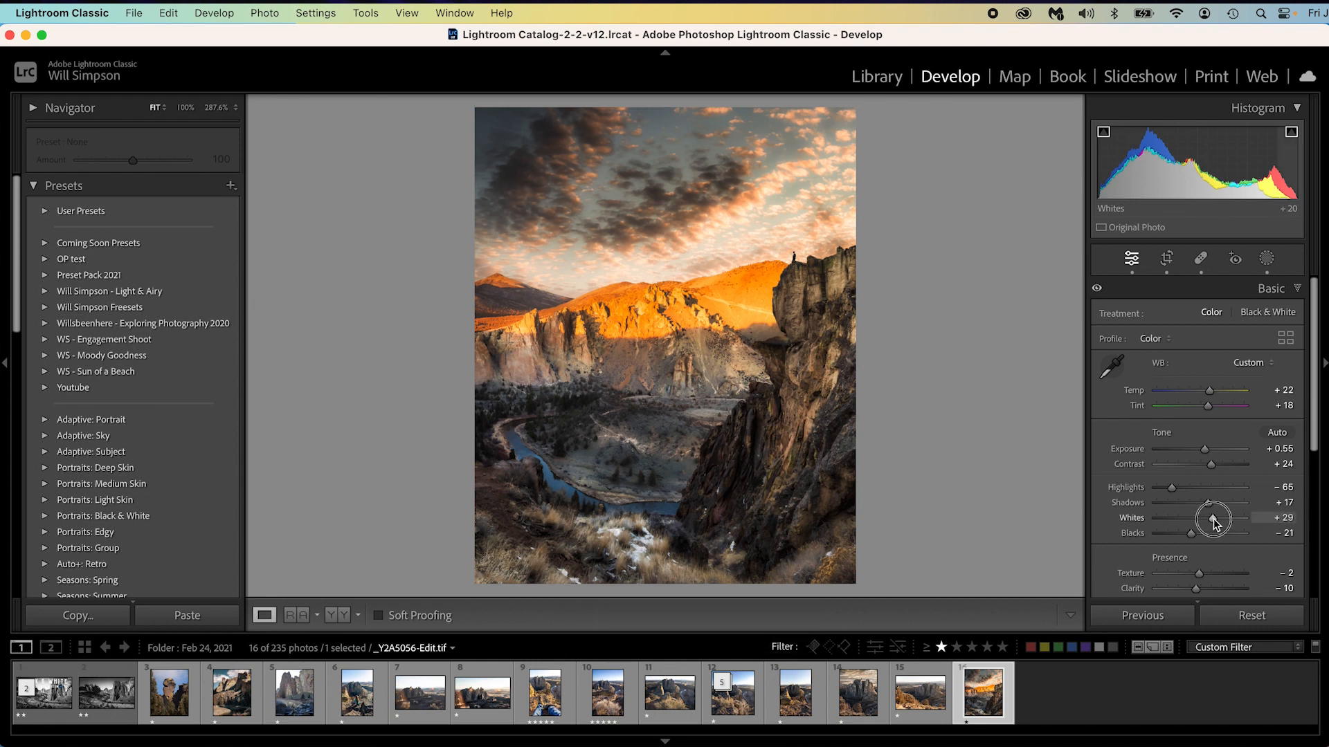
pyautogui.moveTo(1186, 518); pyautogui.dragTo(1233, 517)
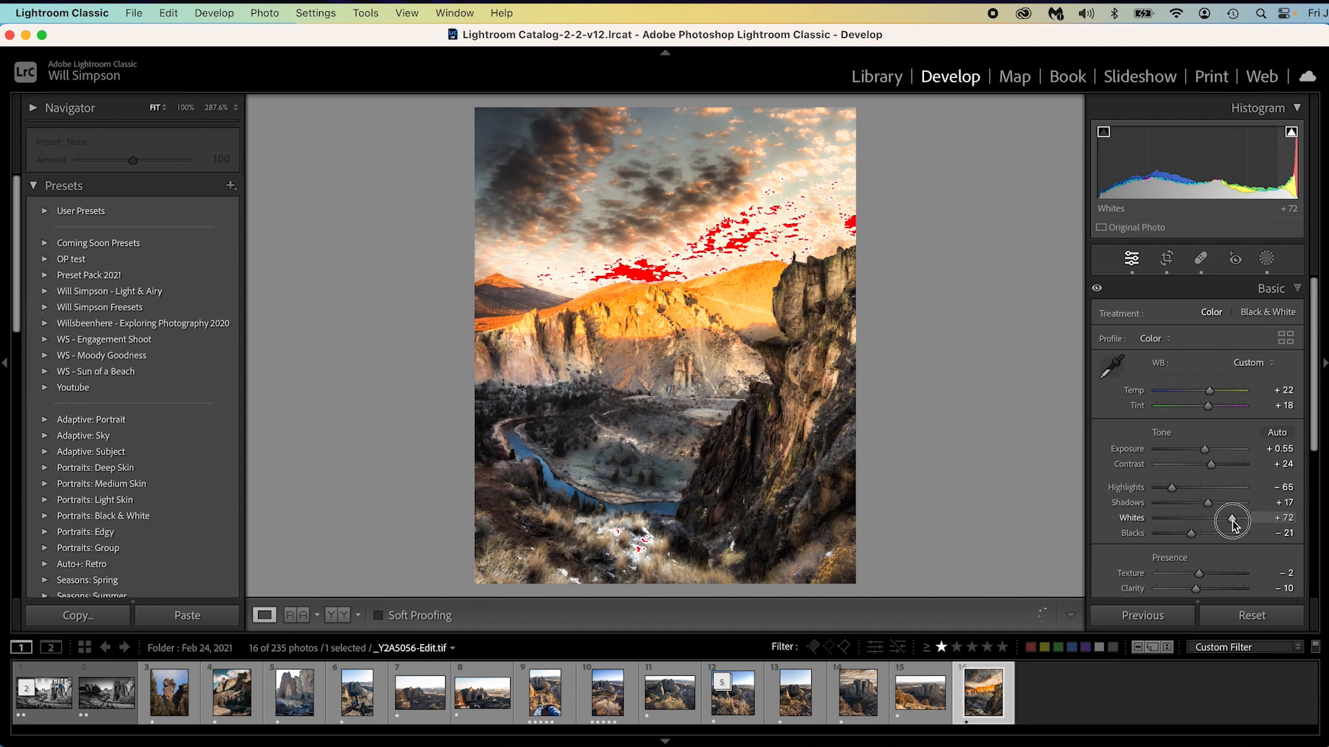
pyautogui.moveTo(1232, 517); pyautogui.dragTo(1237, 518)
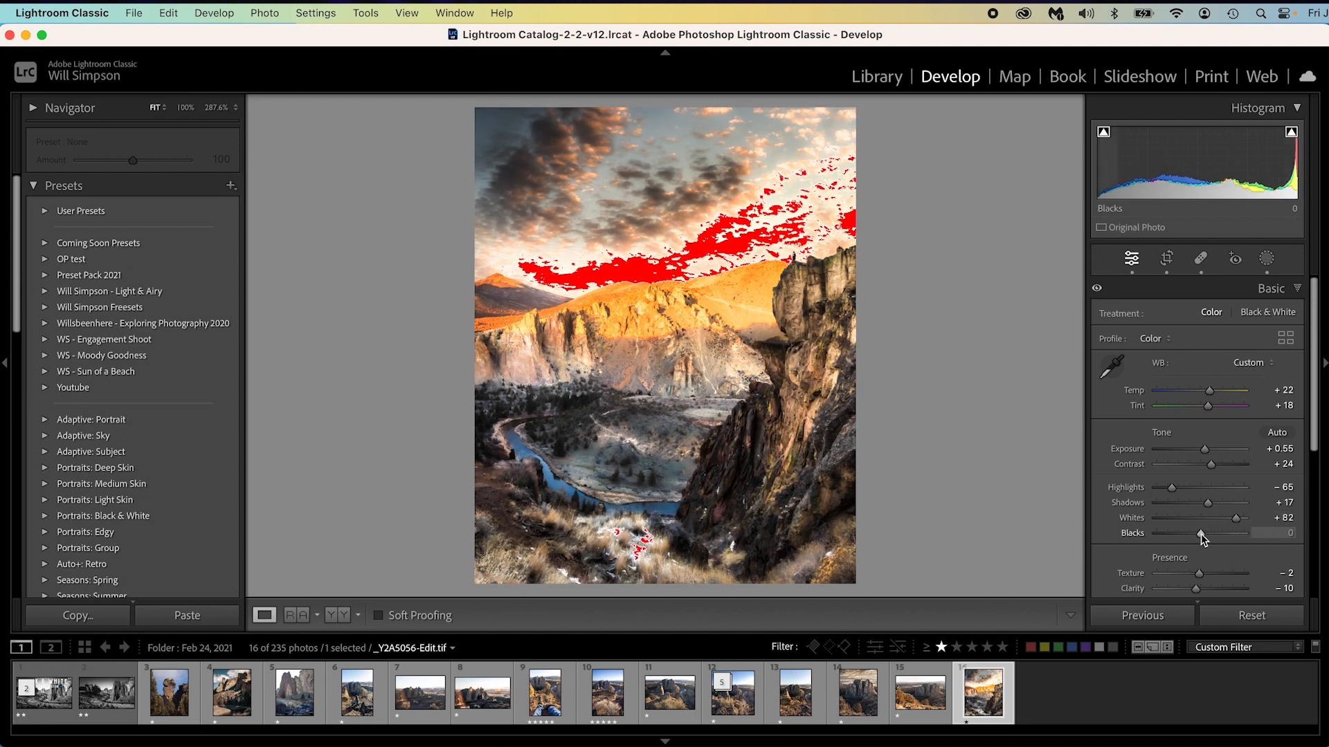
# Pull the Blacks down into heavy shadow clipping, then ease back to -10
pyautogui.moveTo(1213, 532); pyautogui.dragTo(1191, 533)
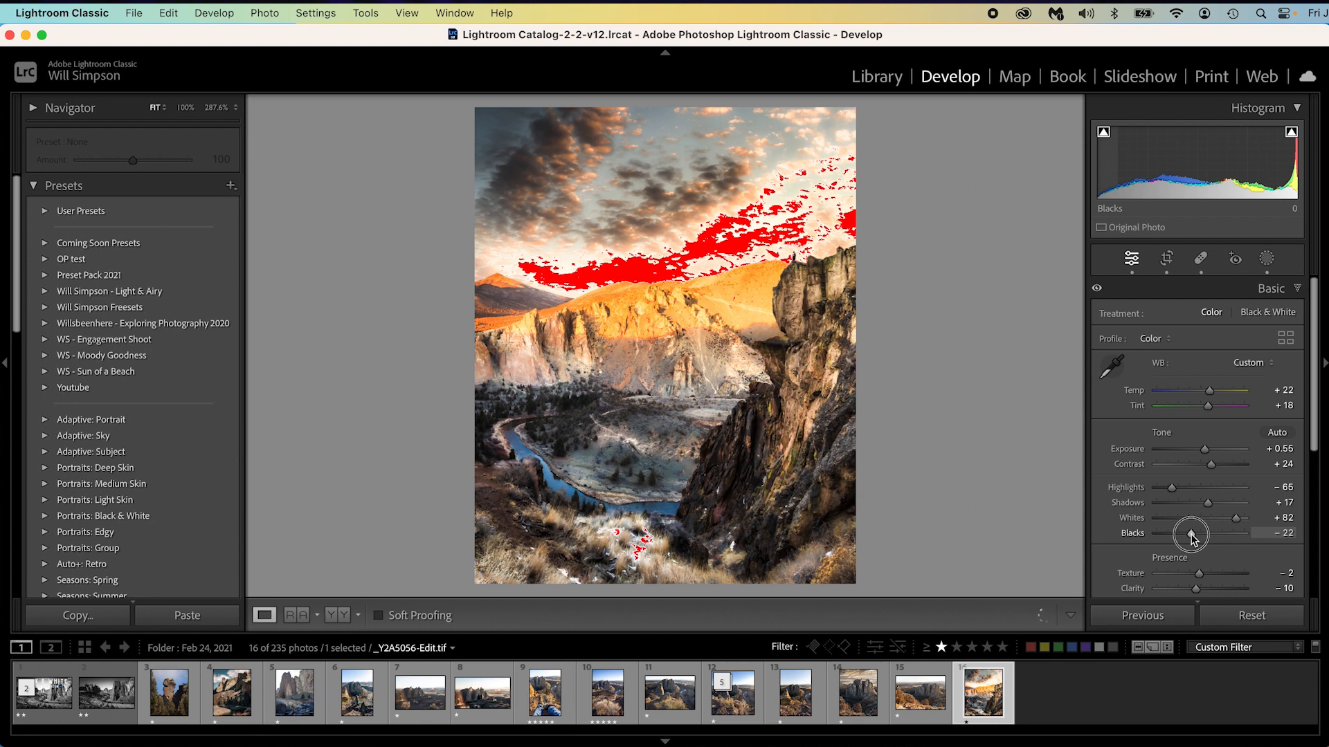
pyautogui.moveTo(1194, 531); pyautogui.dragTo(1186, 535)
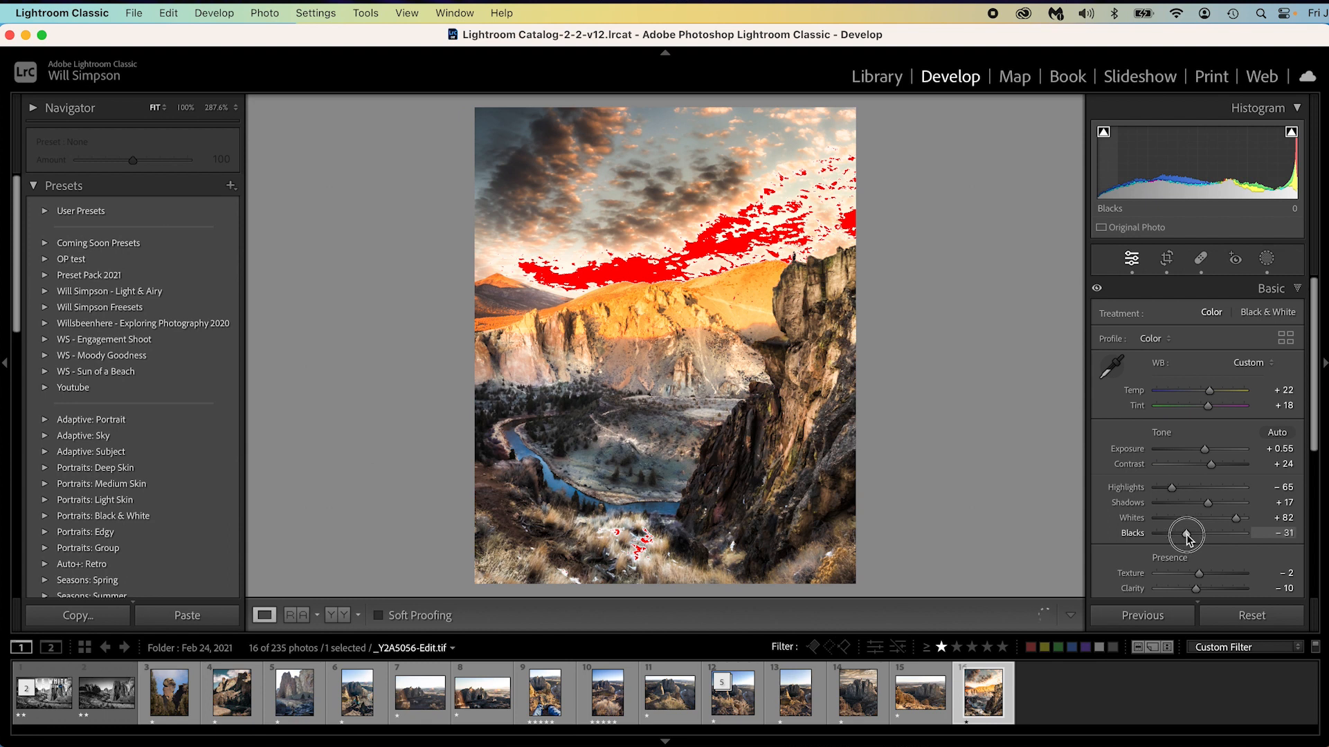
pyautogui.moveTo(1186, 534); pyautogui.dragTo(1184, 534)
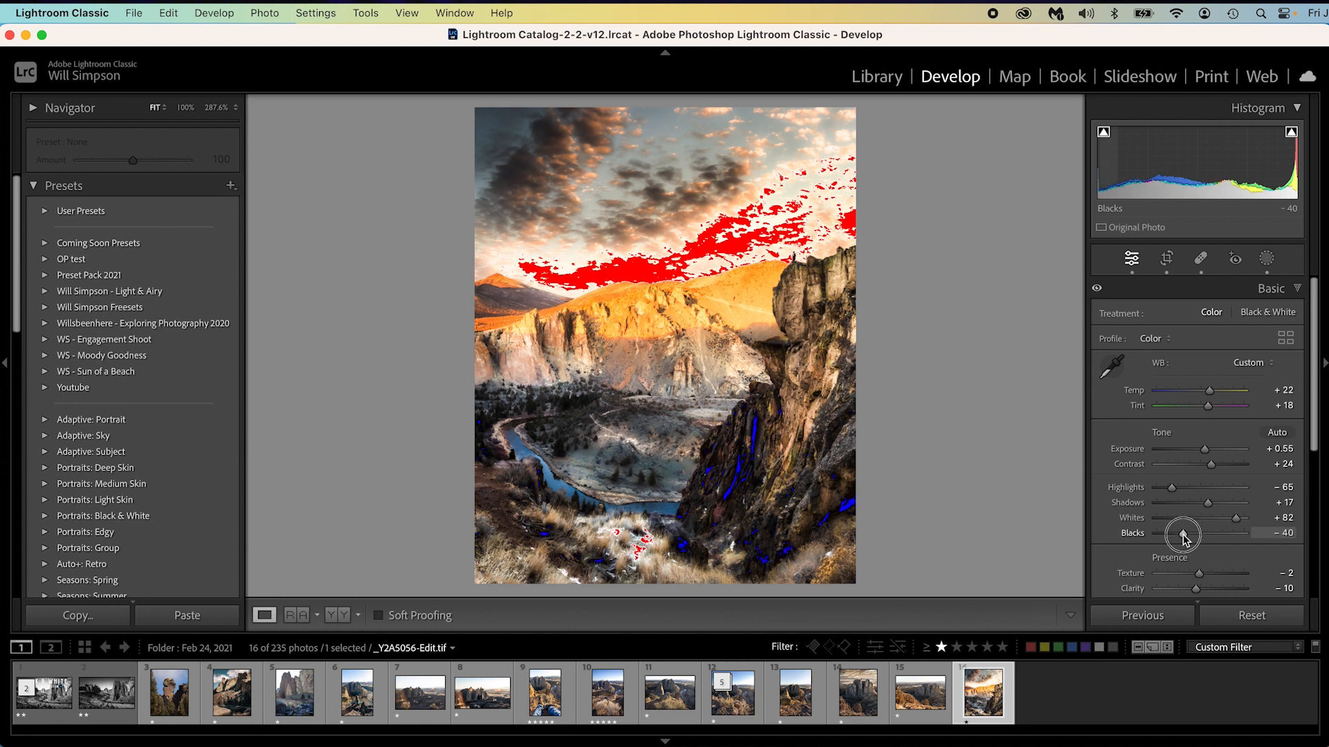
pyautogui.moveTo(1183, 534); pyautogui.dragTo(1171, 534)
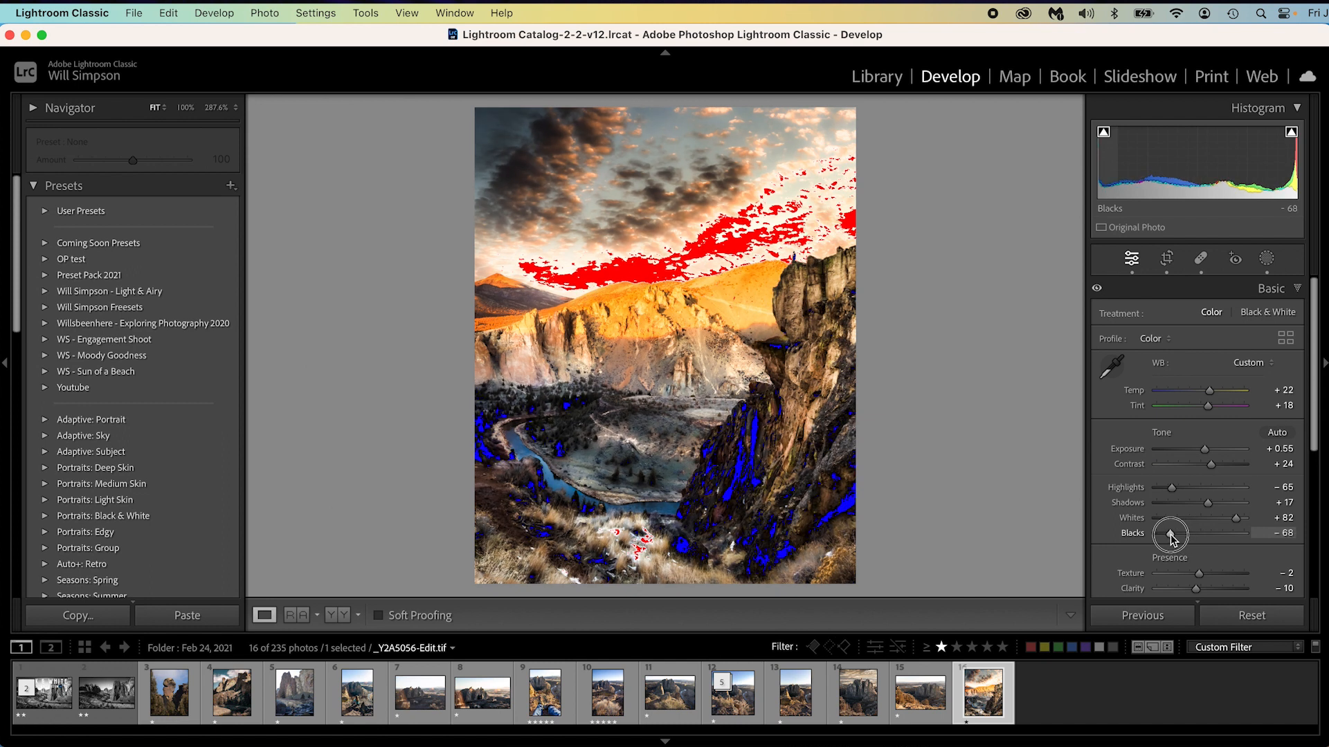
pyautogui.moveTo(1169, 534); pyautogui.dragTo(1185, 535)
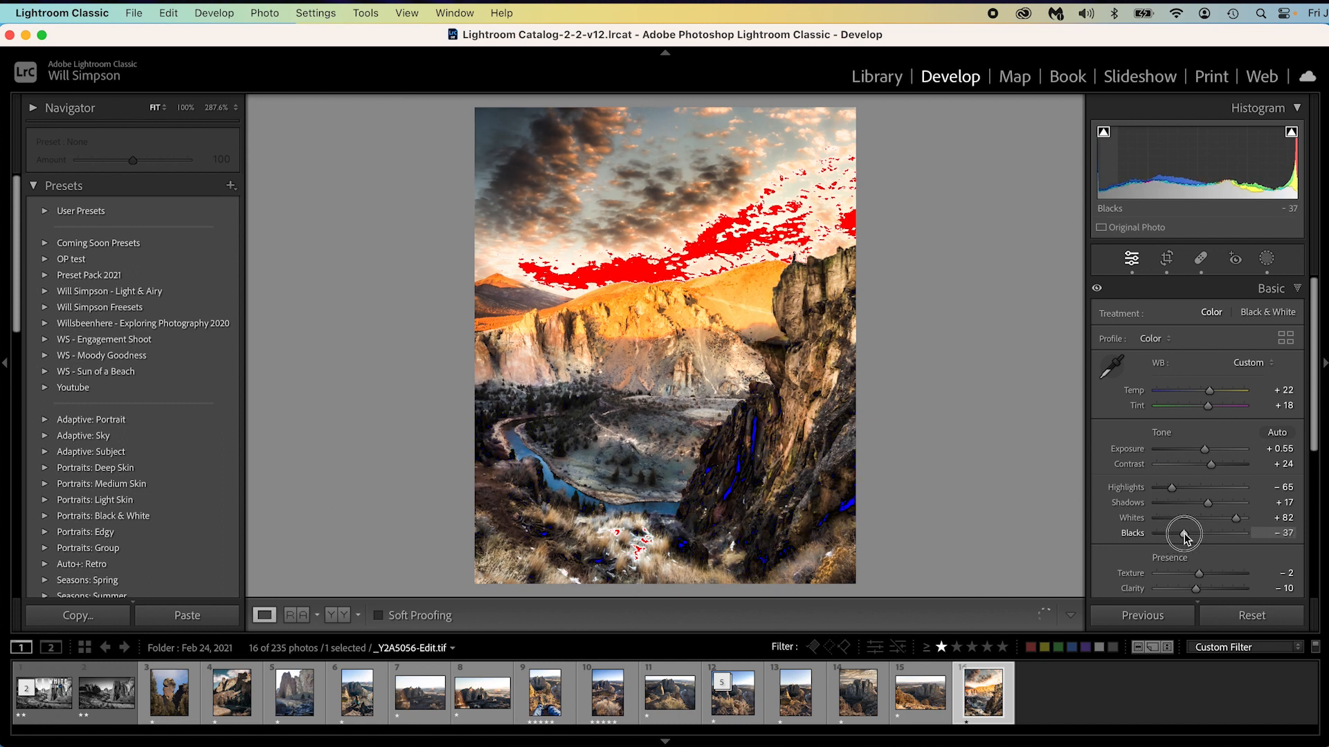
pyautogui.moveTo(1185, 534); pyautogui.dragTo(1195, 535)
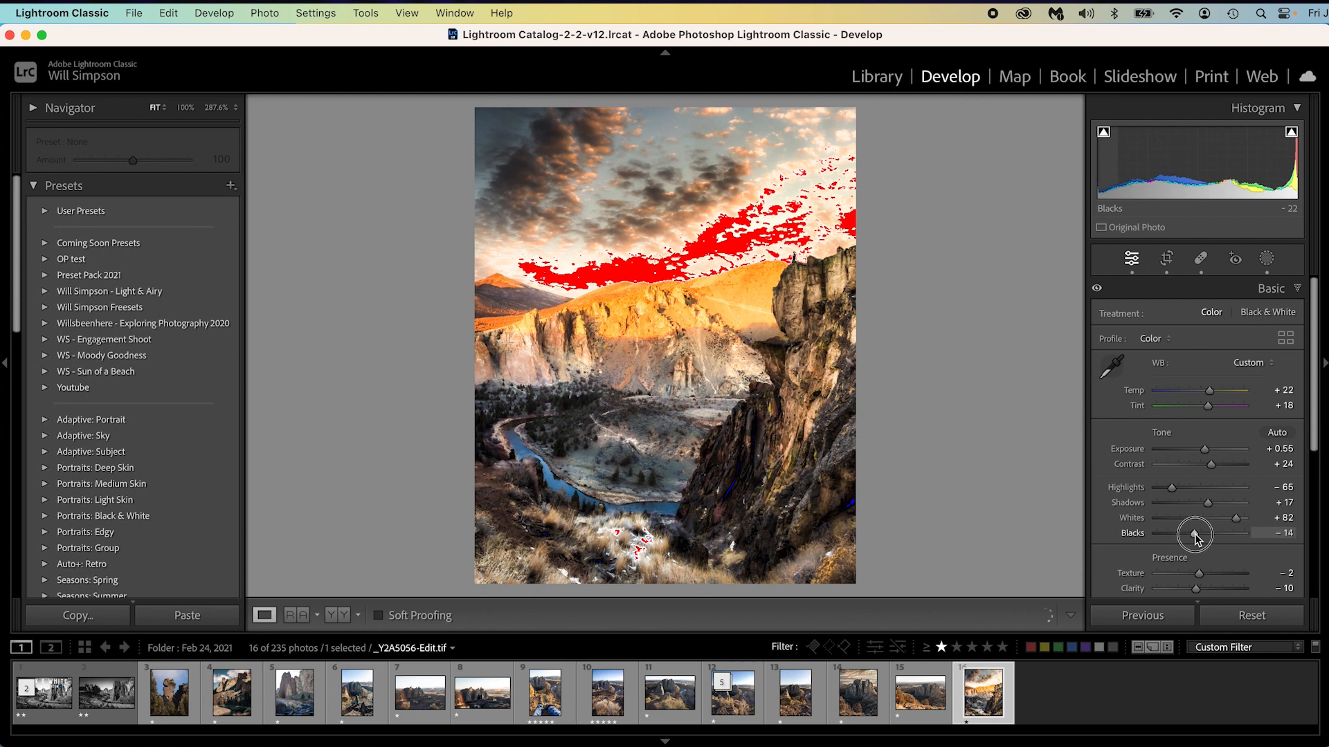
# Bring the Whites down to about +52 to ease highlight clipping
pyautogui.moveTo(1234, 518); pyautogui.dragTo(1227, 518)
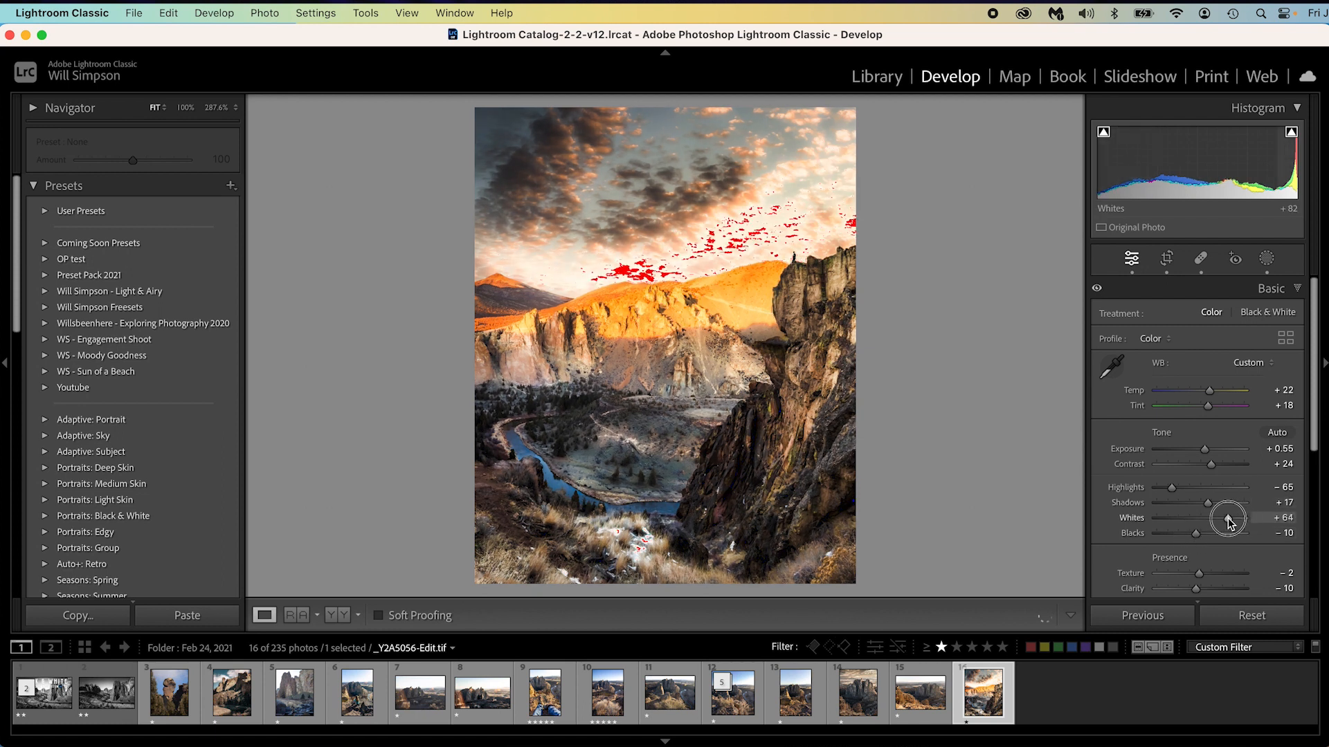
pyautogui.moveTo(1232, 518); pyautogui.dragTo(1221, 517)
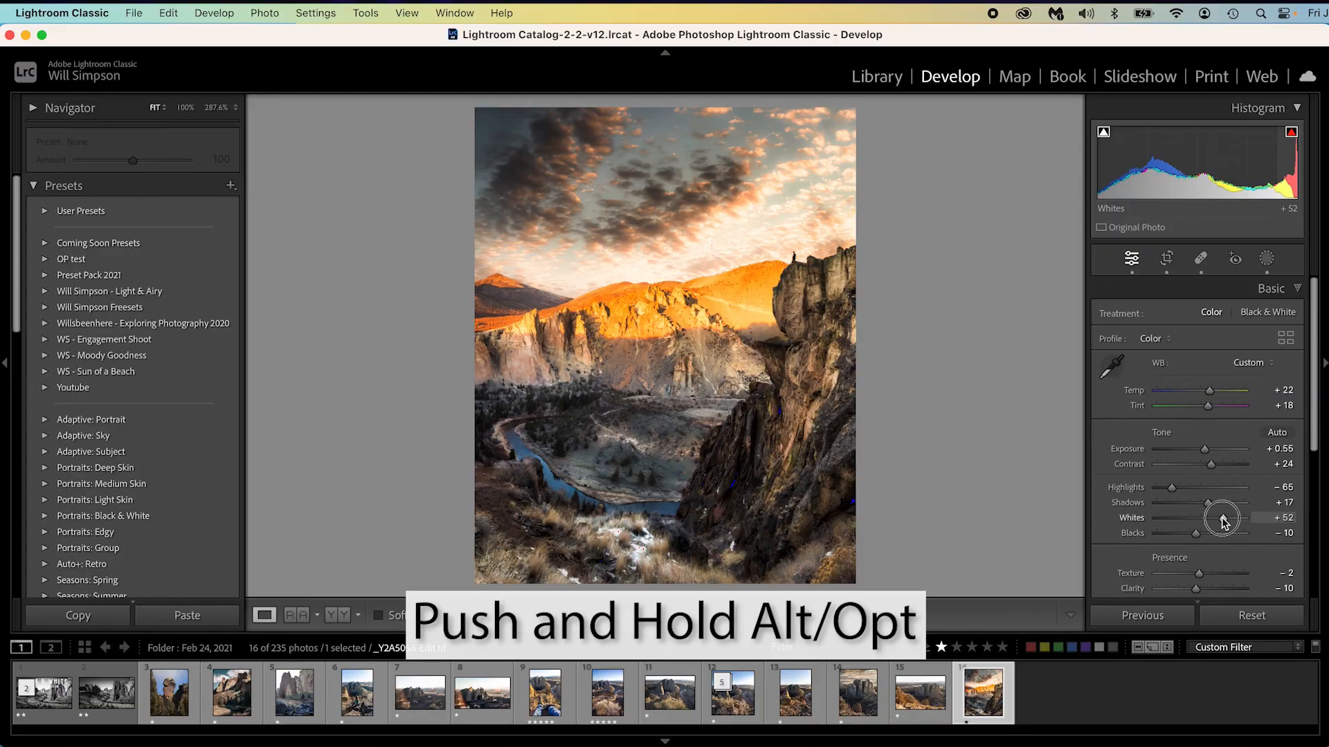
# With the clipping mask shown, settle the Whites at +45 just short of clipping
pyautogui.moveTo(1222, 518); pyautogui.dragTo(1221, 519)
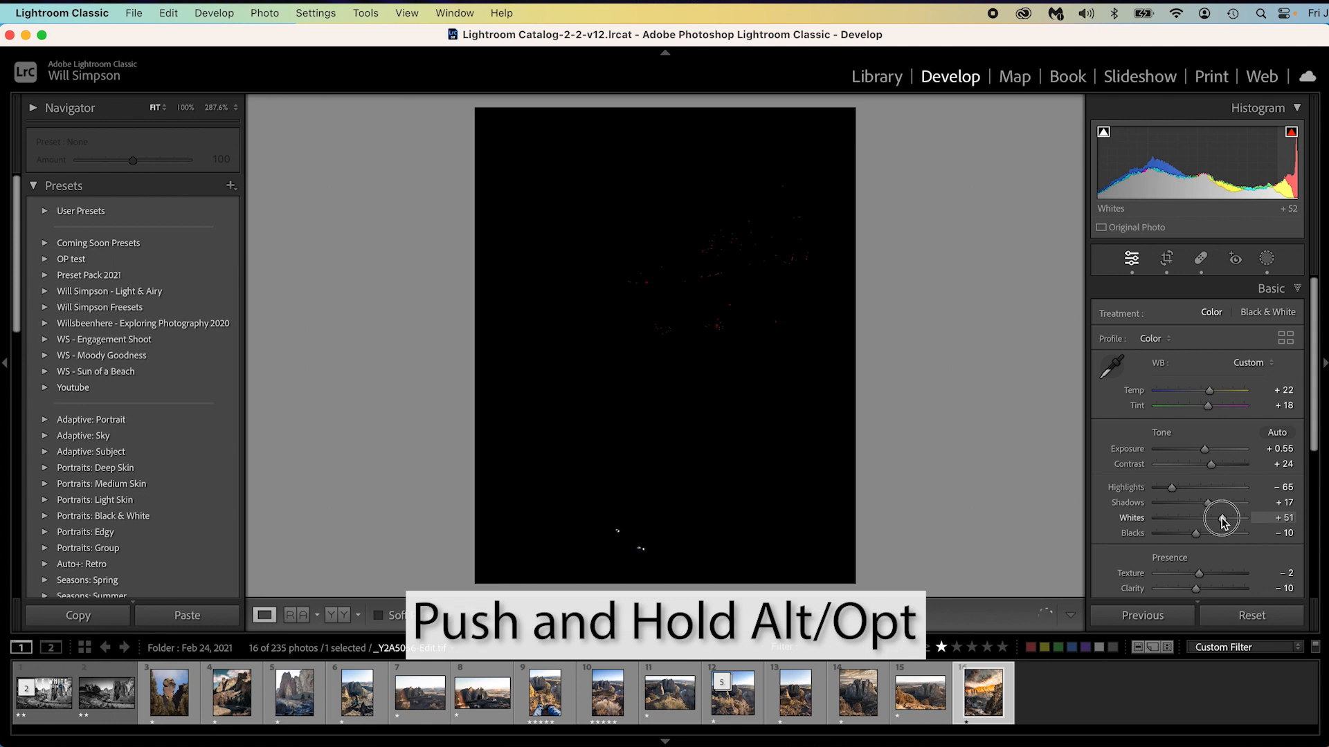
pyautogui.moveTo(1212, 517); pyautogui.dragTo(1239, 517)
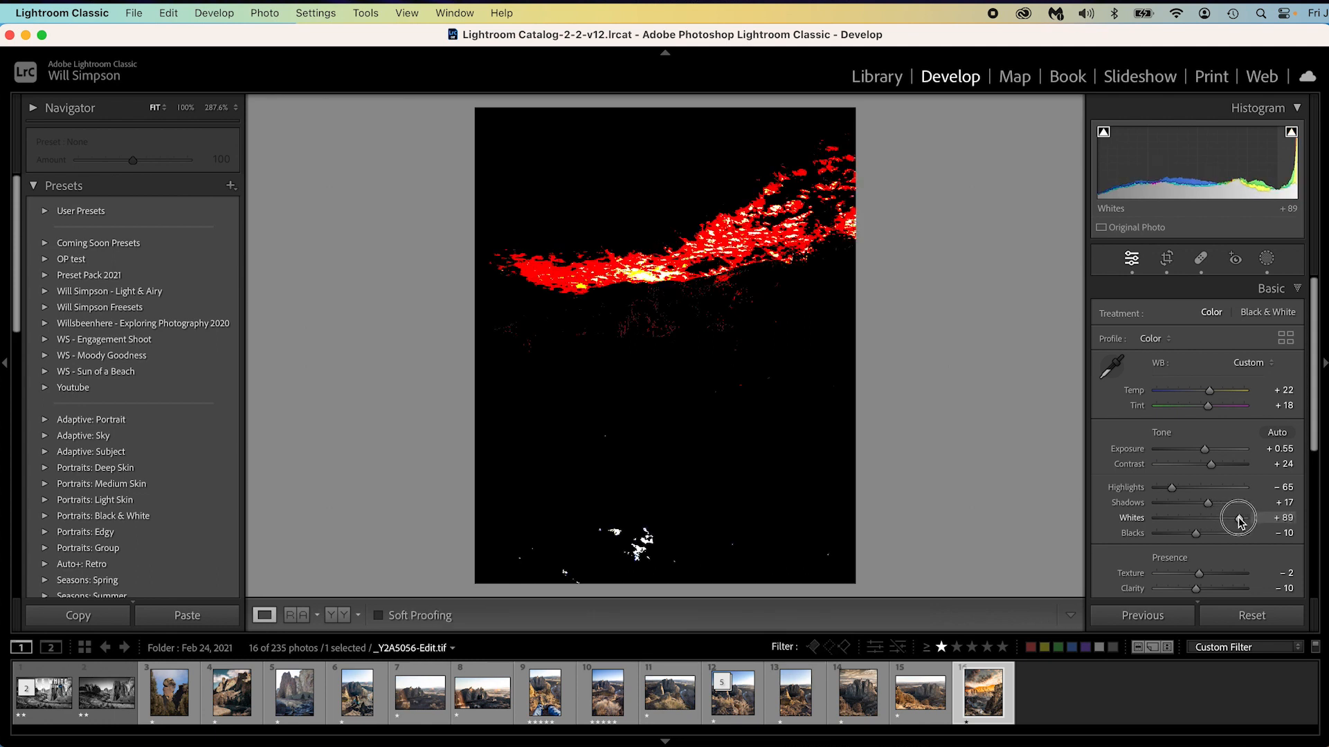
pyautogui.moveTo(1239, 517); pyautogui.dragTo(1222, 518)
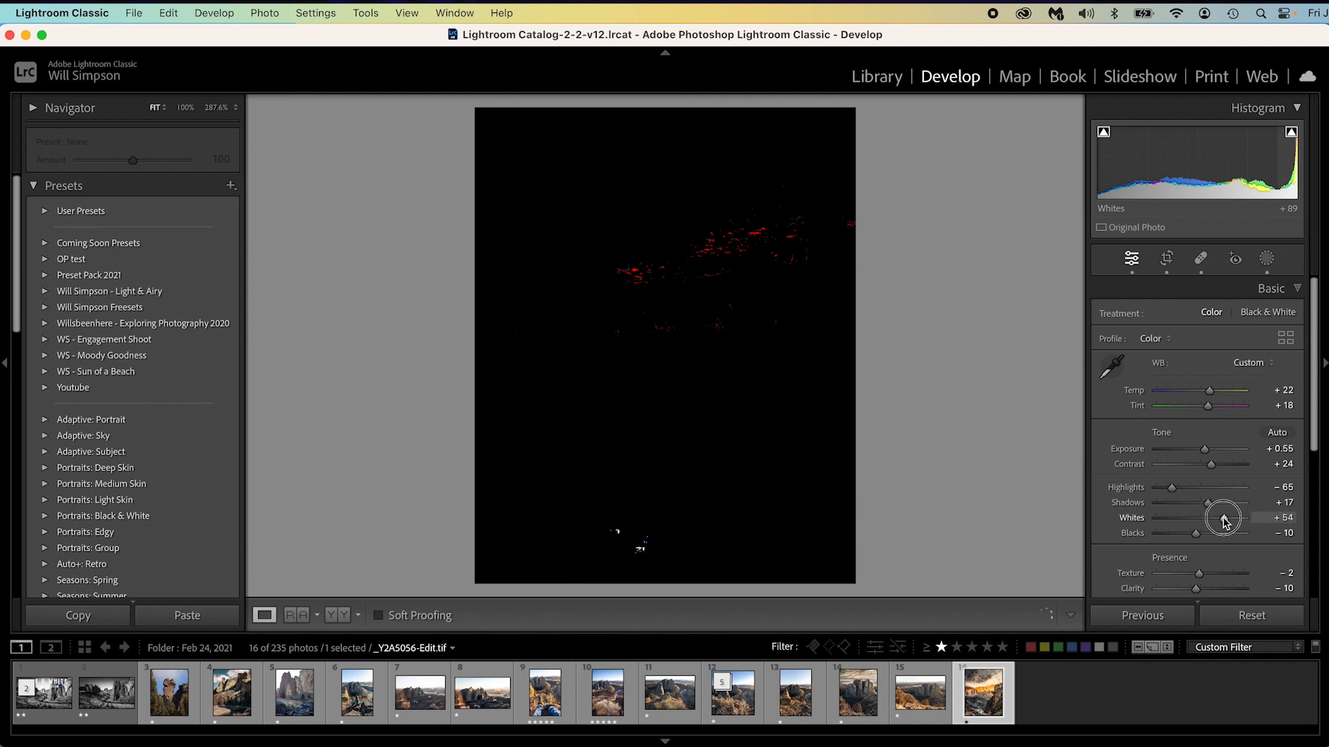
pyautogui.moveTo(1228, 517); pyautogui.dragTo(1221, 522)
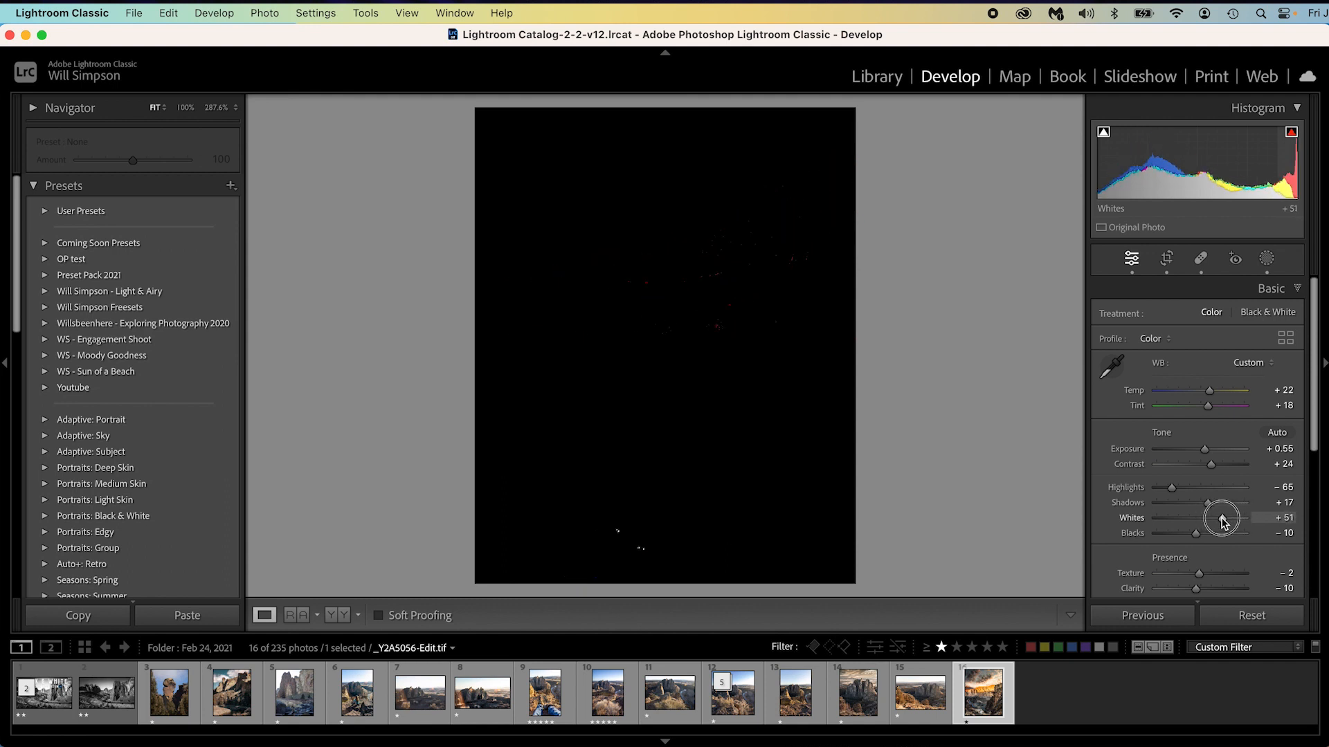
pyautogui.moveTo(1222, 518); pyautogui.dragTo(1218, 518)
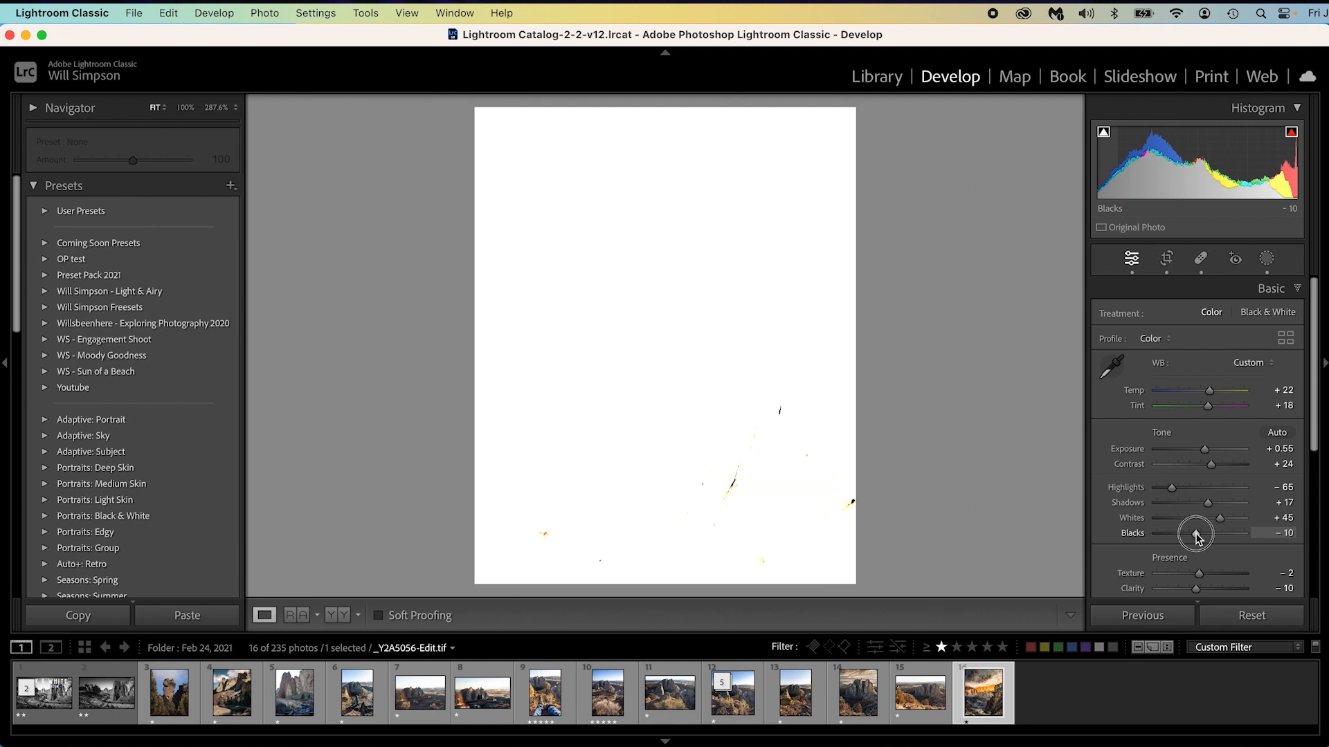
# Check the Blacks against the shadow clipping mask, leaving them at -12
pyautogui.moveTo(1206, 532); pyautogui.dragTo(1194, 535)
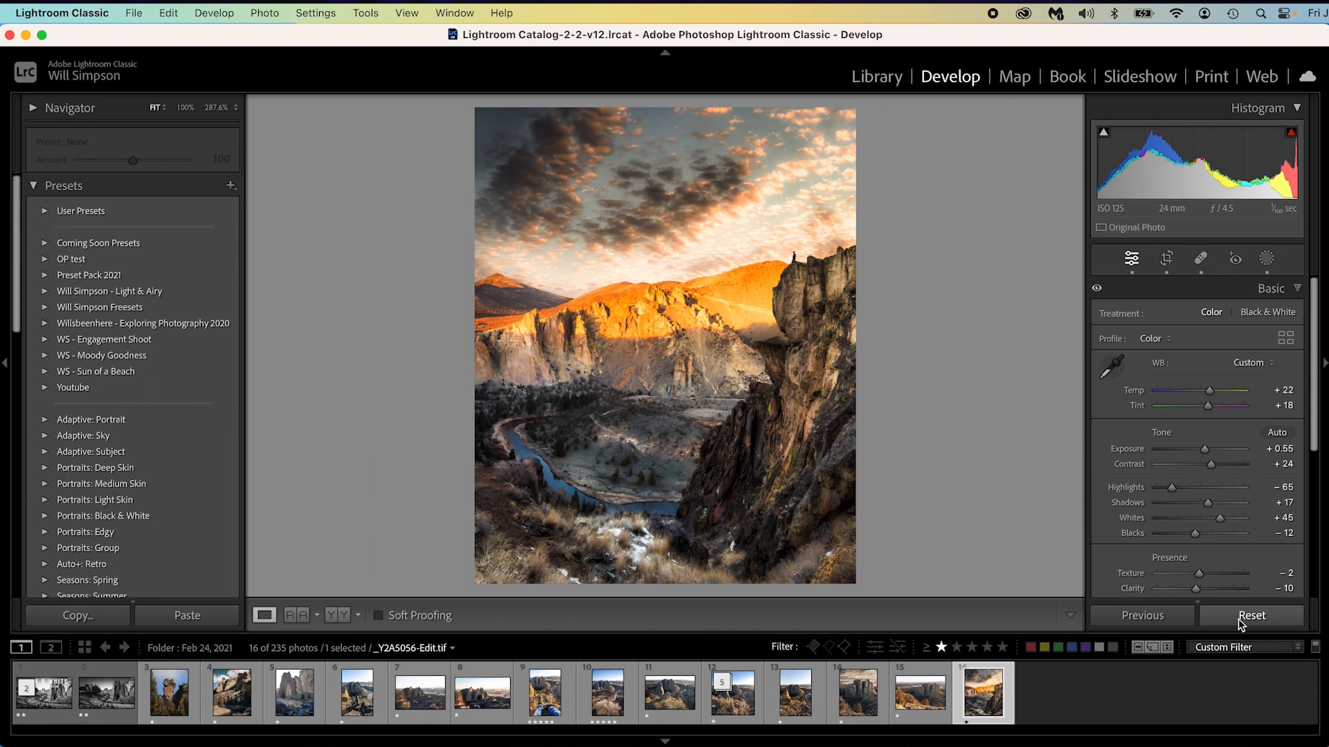
pyautogui.moveTo(1044, 474)
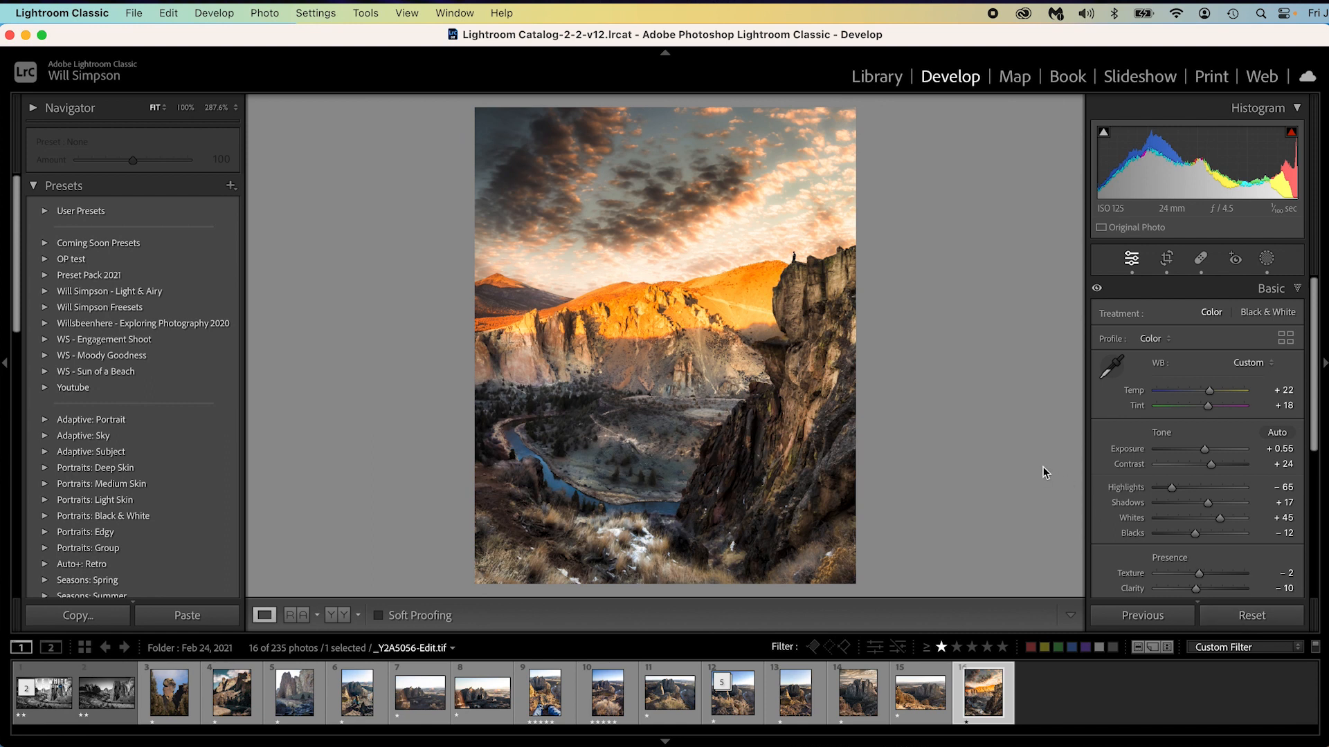
# Collapse all editing panels to their titles, then expand Color Grading alone
pyautogui.press('alt')
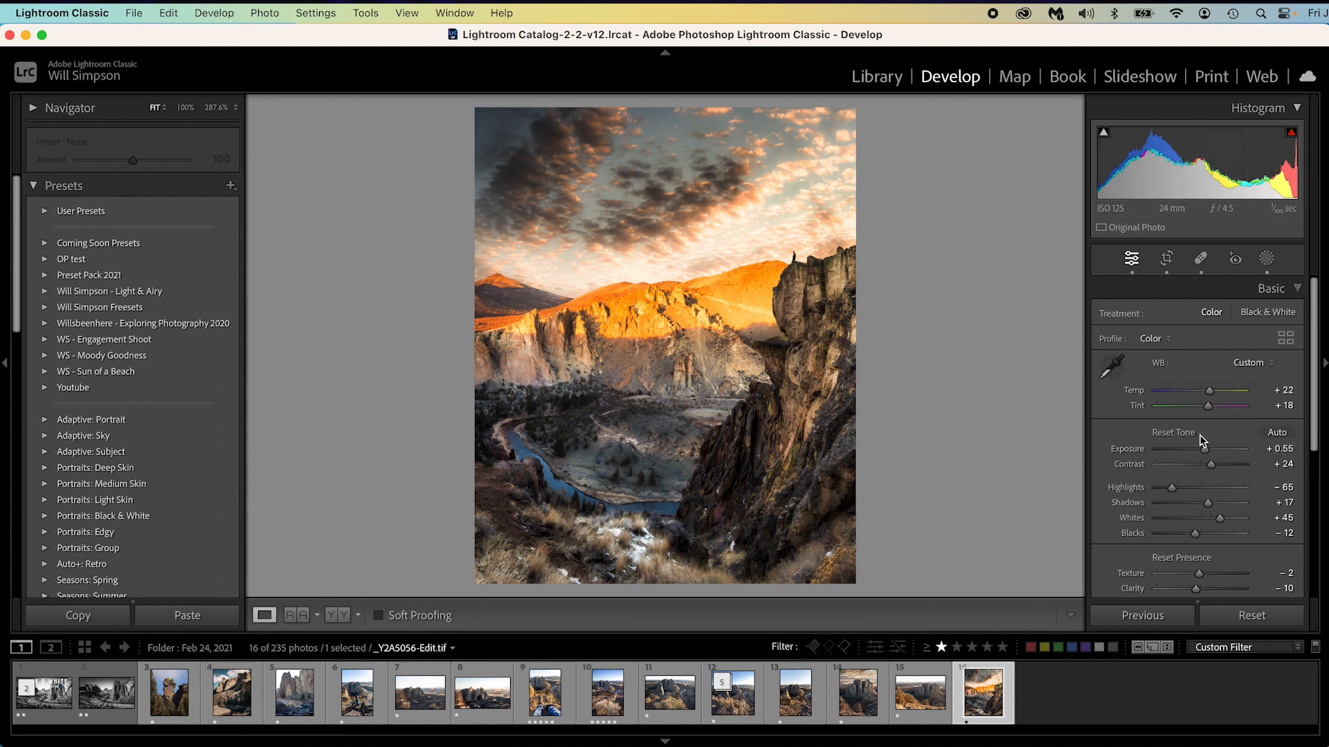
pyautogui.moveTo(1214, 568)
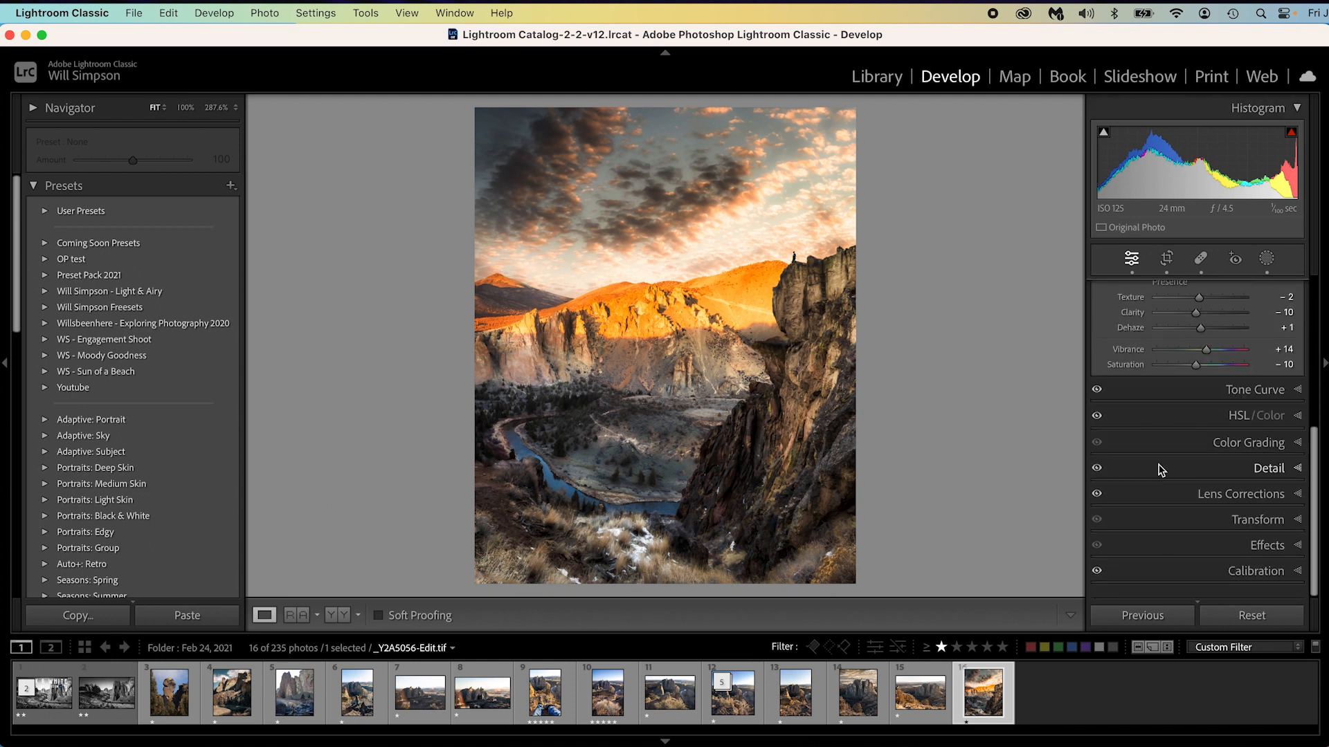
pyautogui.click(1267, 545)
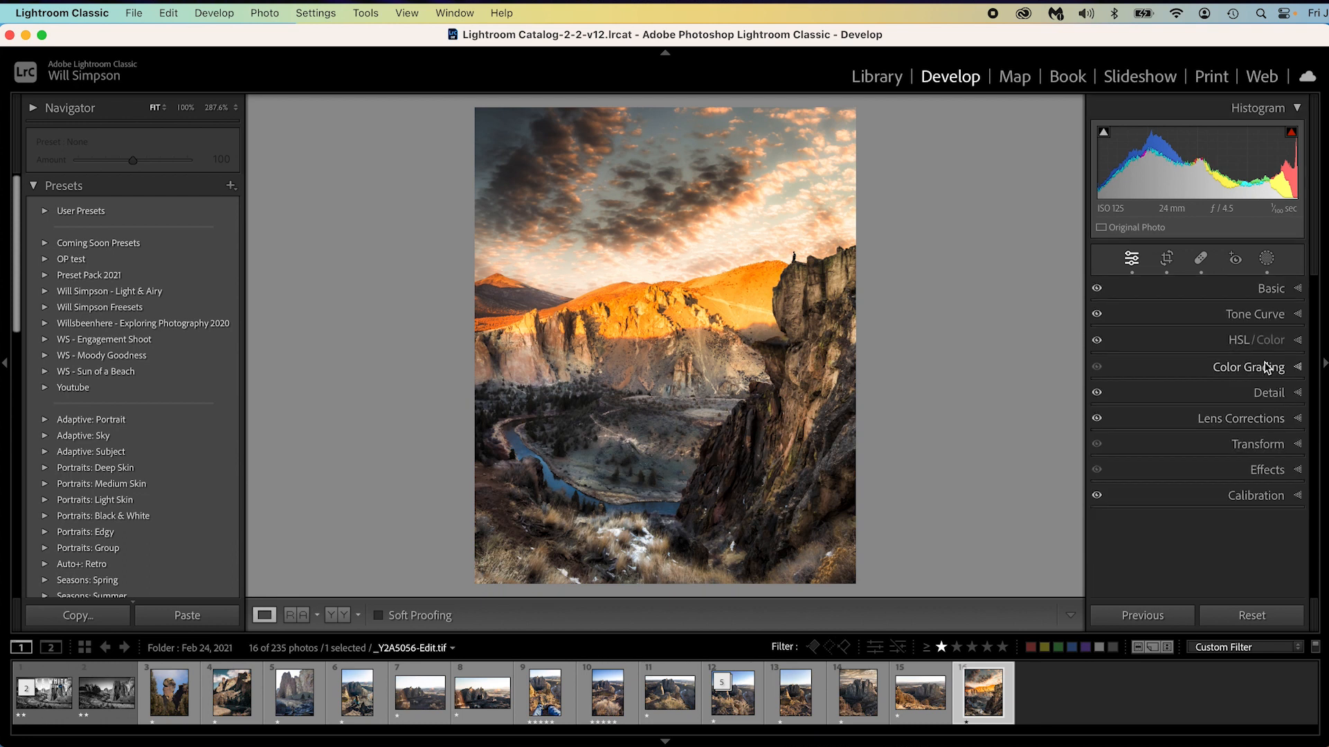
pyautogui.click(1248, 365)
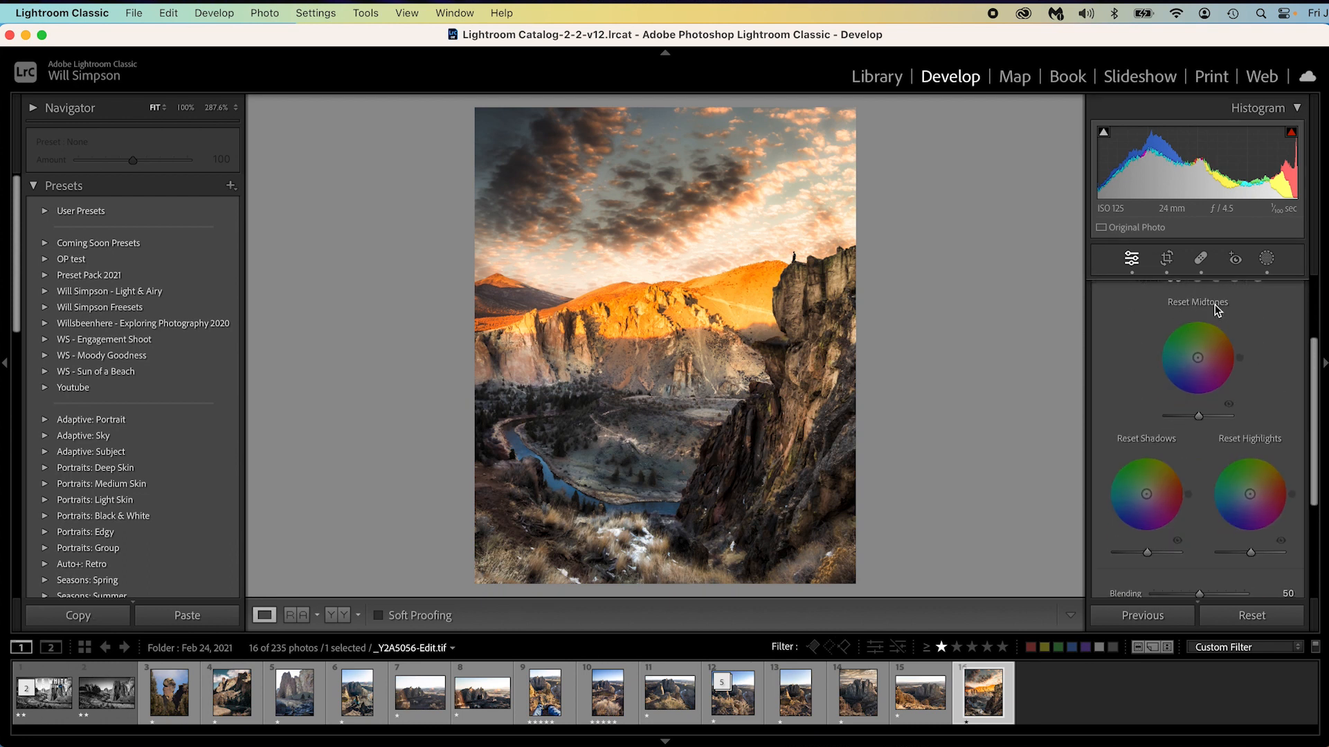
pyautogui.moveTo(1262, 427)
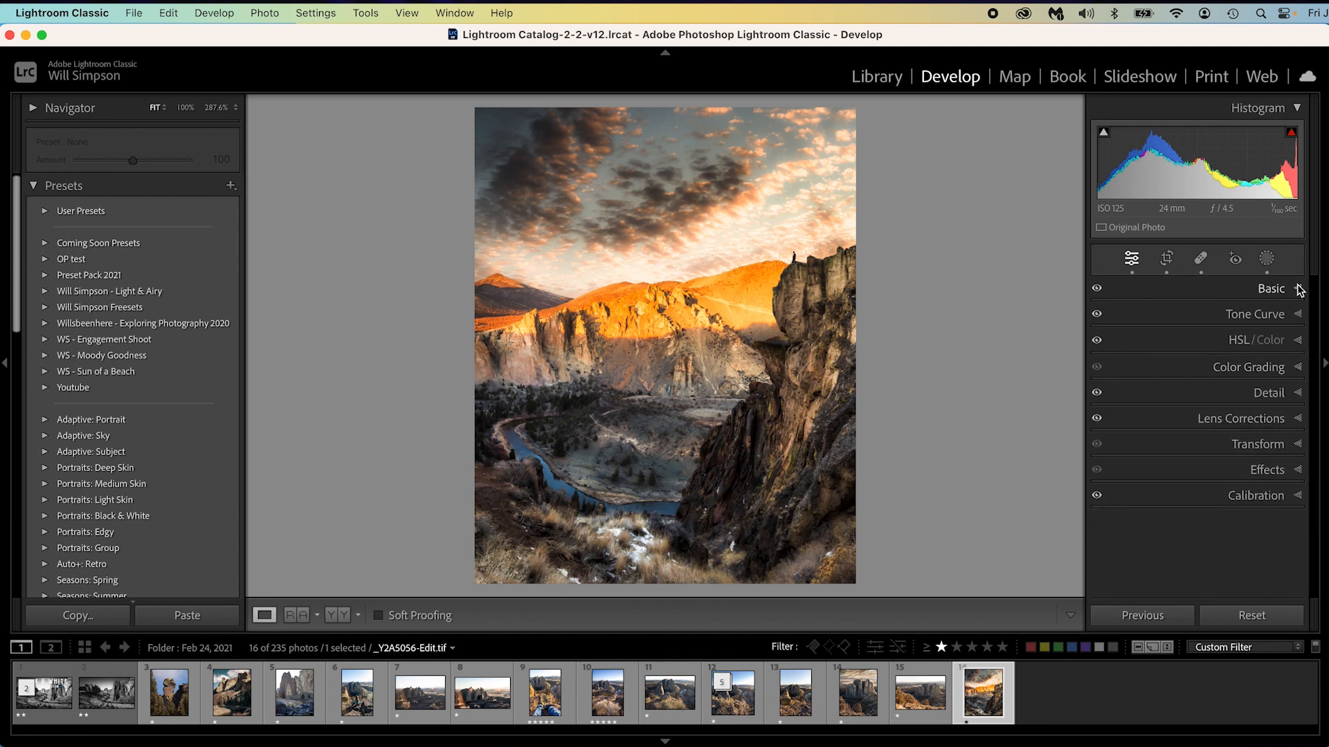
# Expand the Basic panel and reset all Tone adjustments to zero
pyautogui.click(1270, 287)
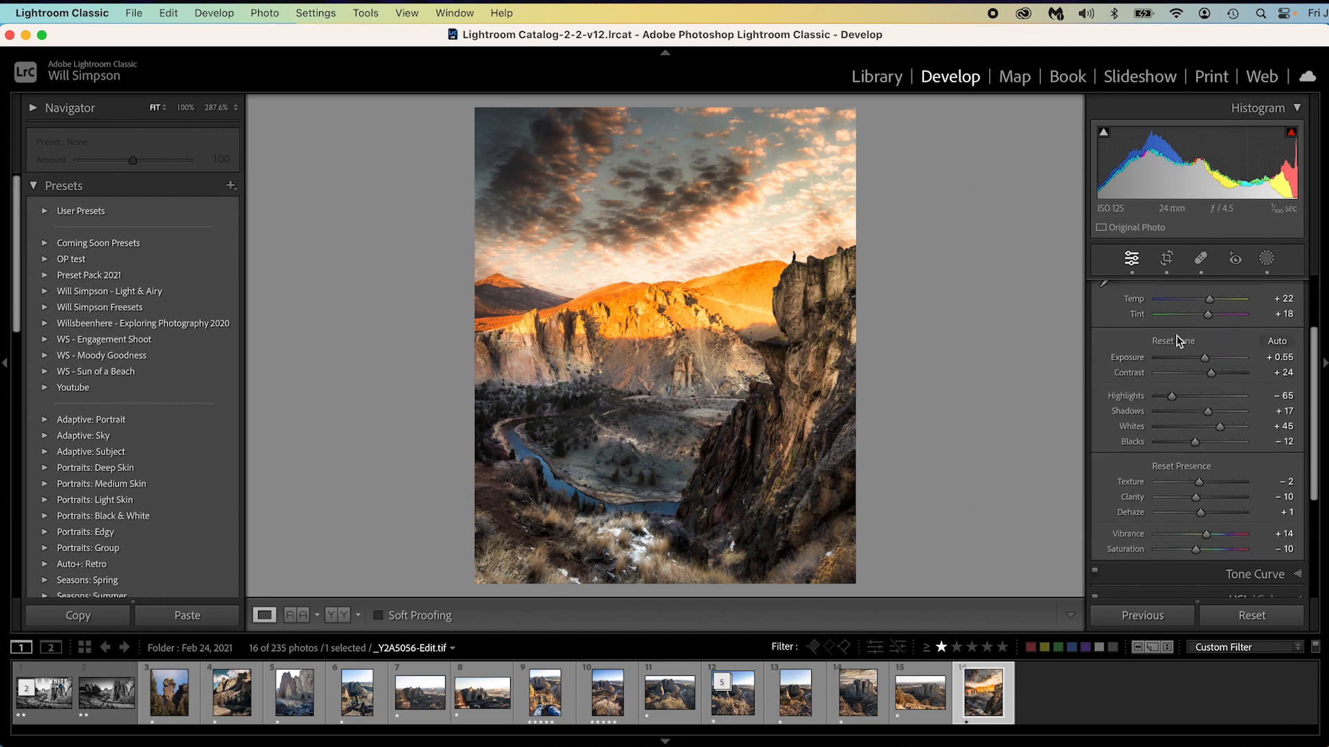
pyautogui.click(1172, 340)
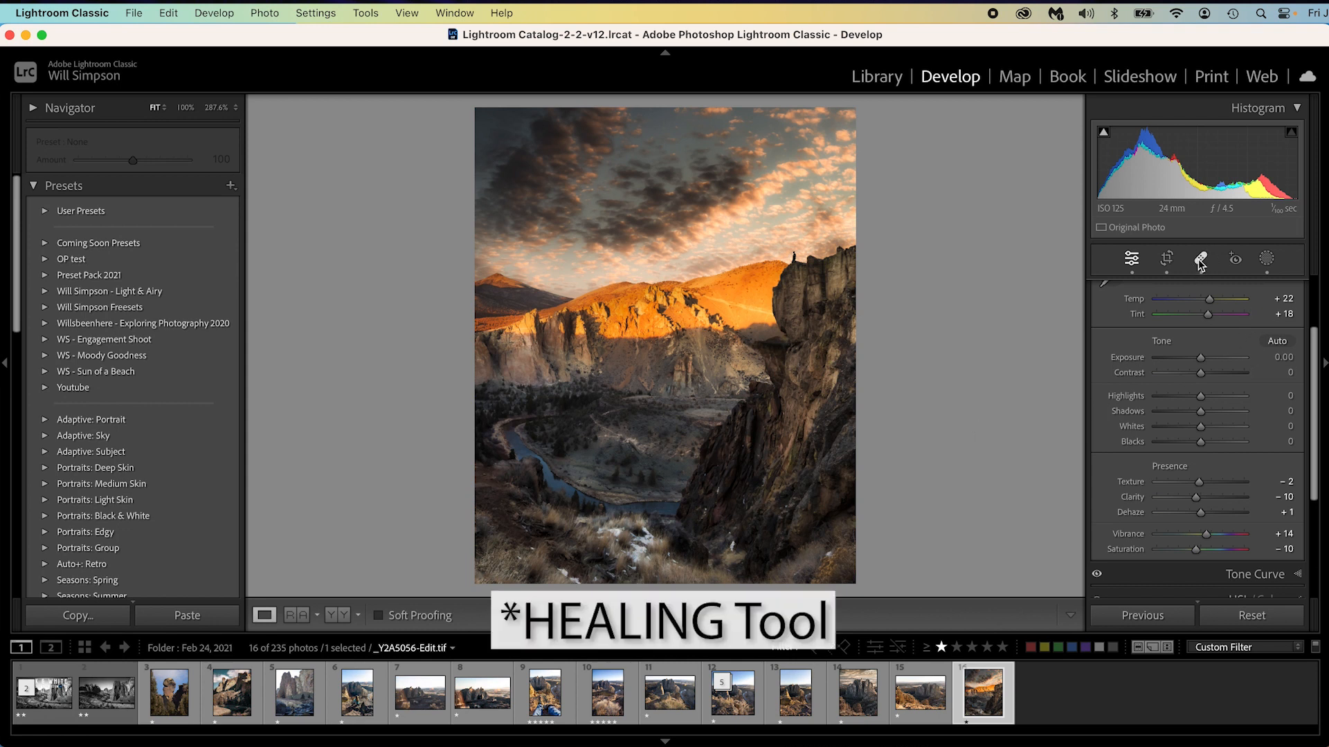
pyautogui.click(1201, 260)
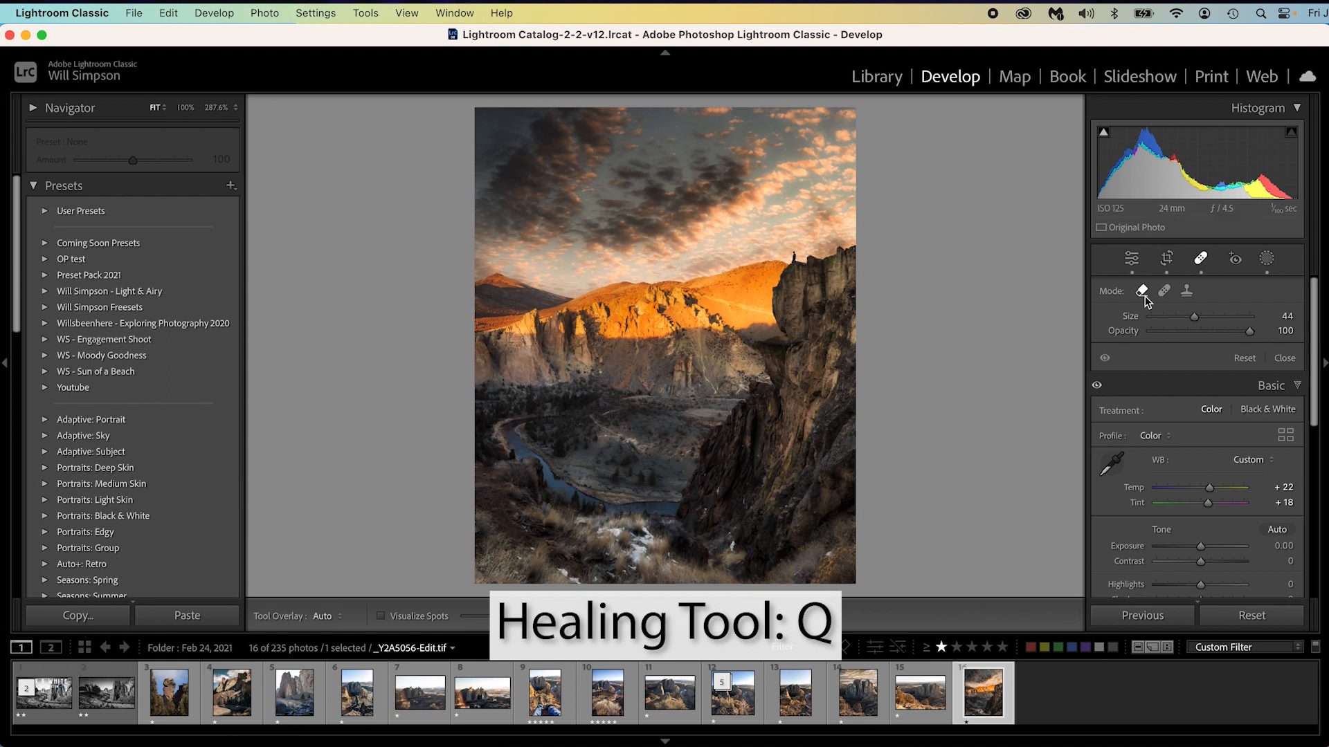
pyautogui.moveTo(1142, 291)
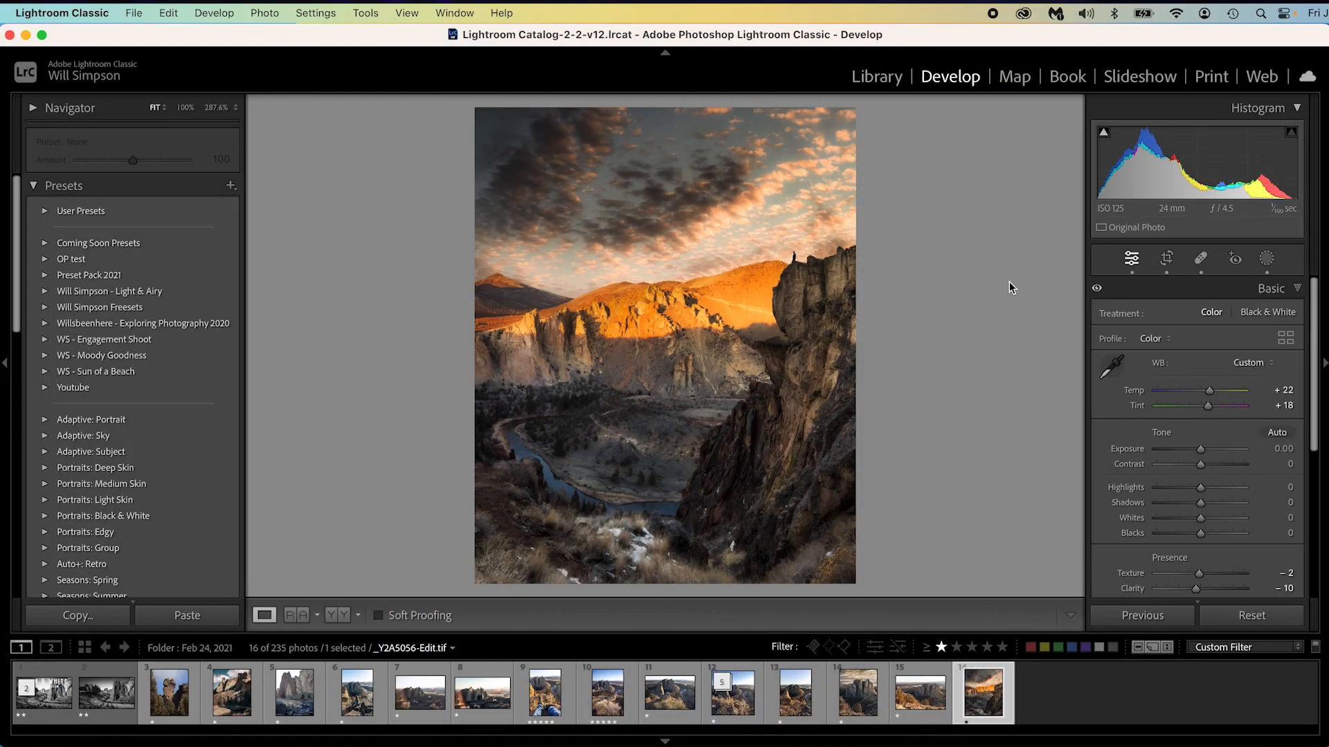
pyautogui.press('L')
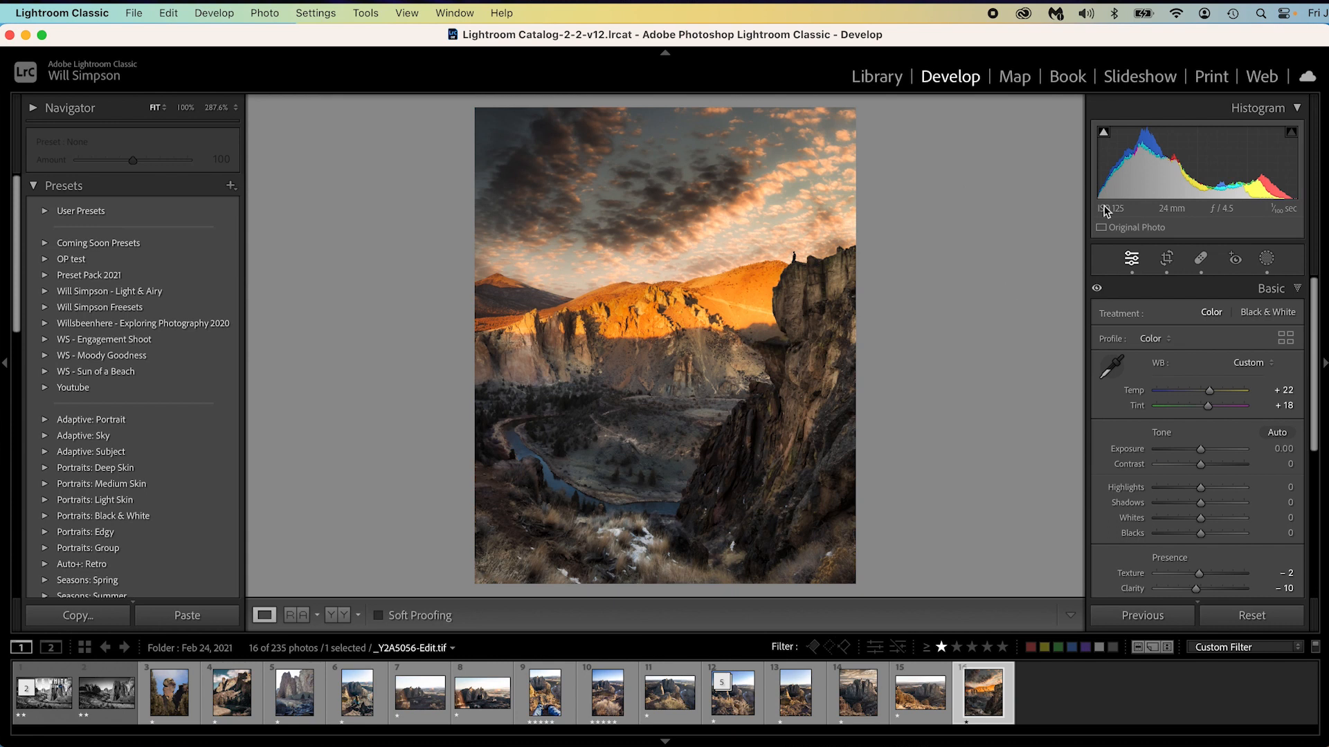
pyautogui.moveTo(1108, 207)
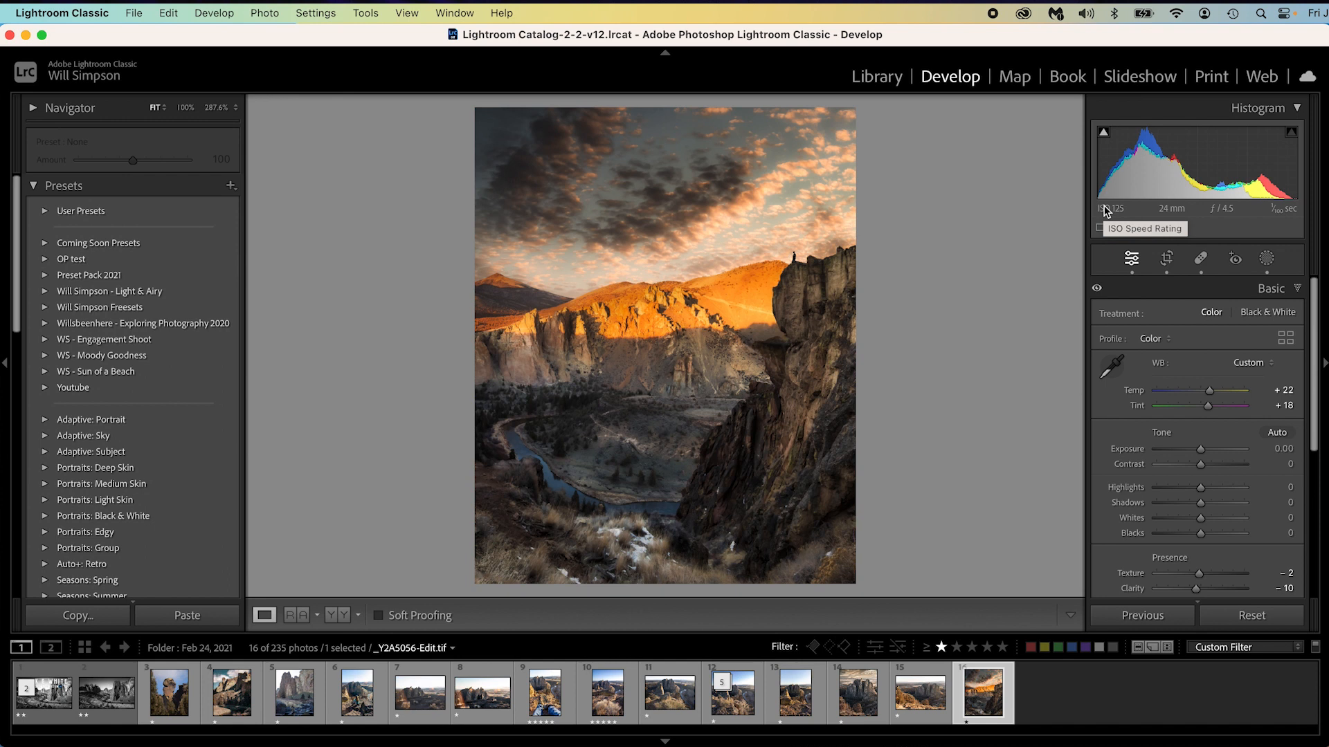
# Compare the sunset shot side by side with the hiker photo, then return to Develop
pyautogui.press('c')
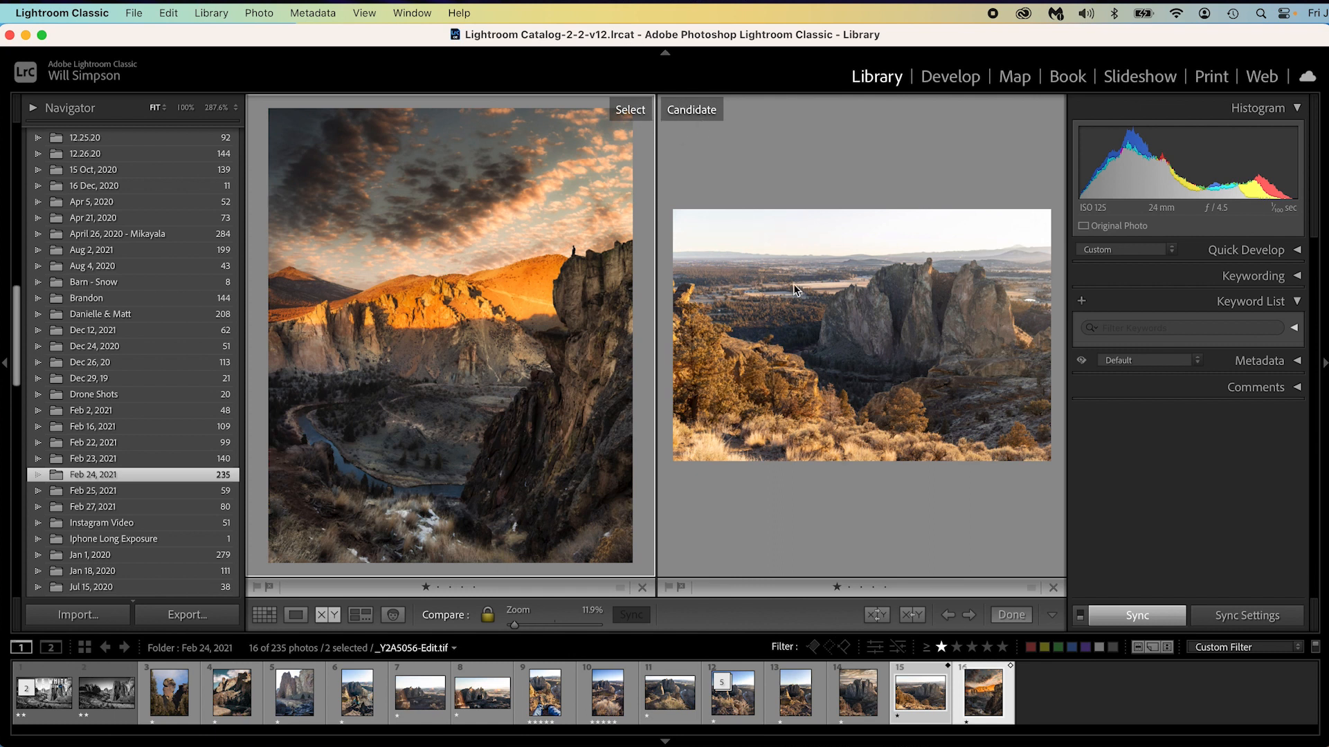
pyautogui.moveTo(887, 355)
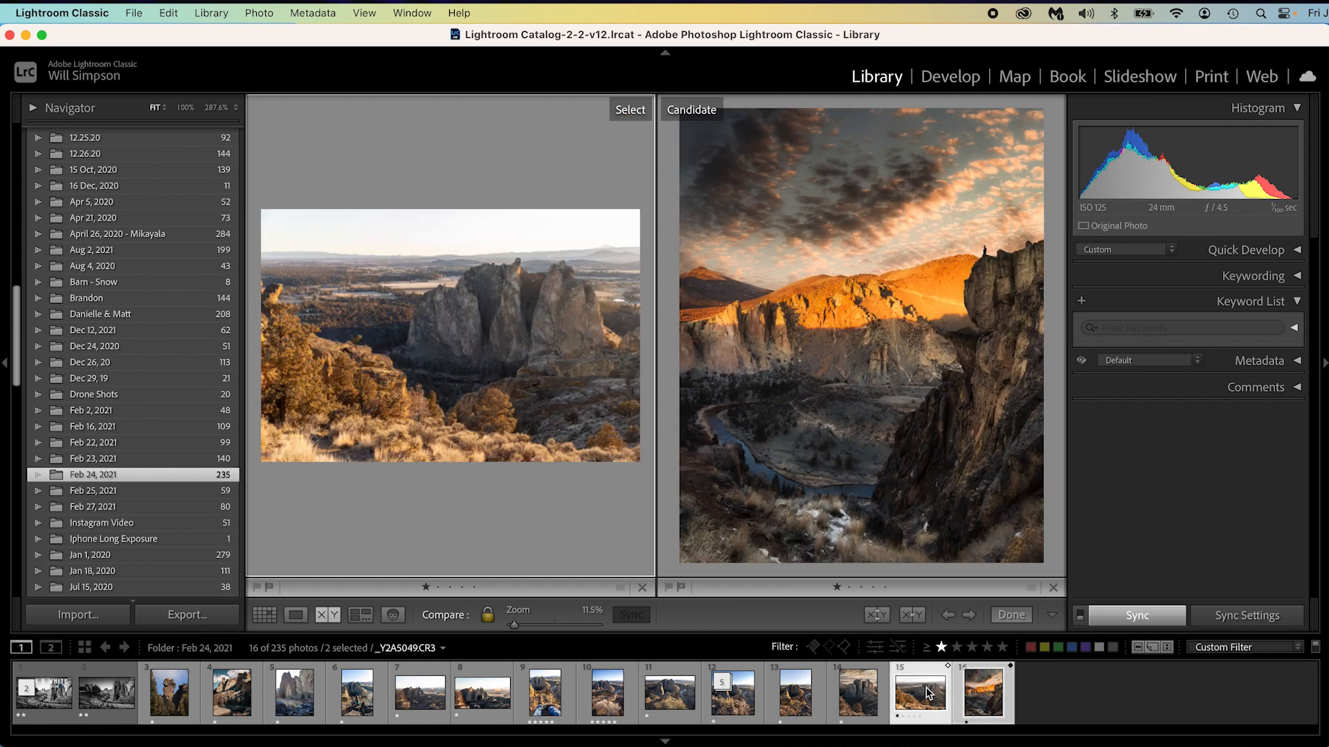
pyautogui.click(794, 692)
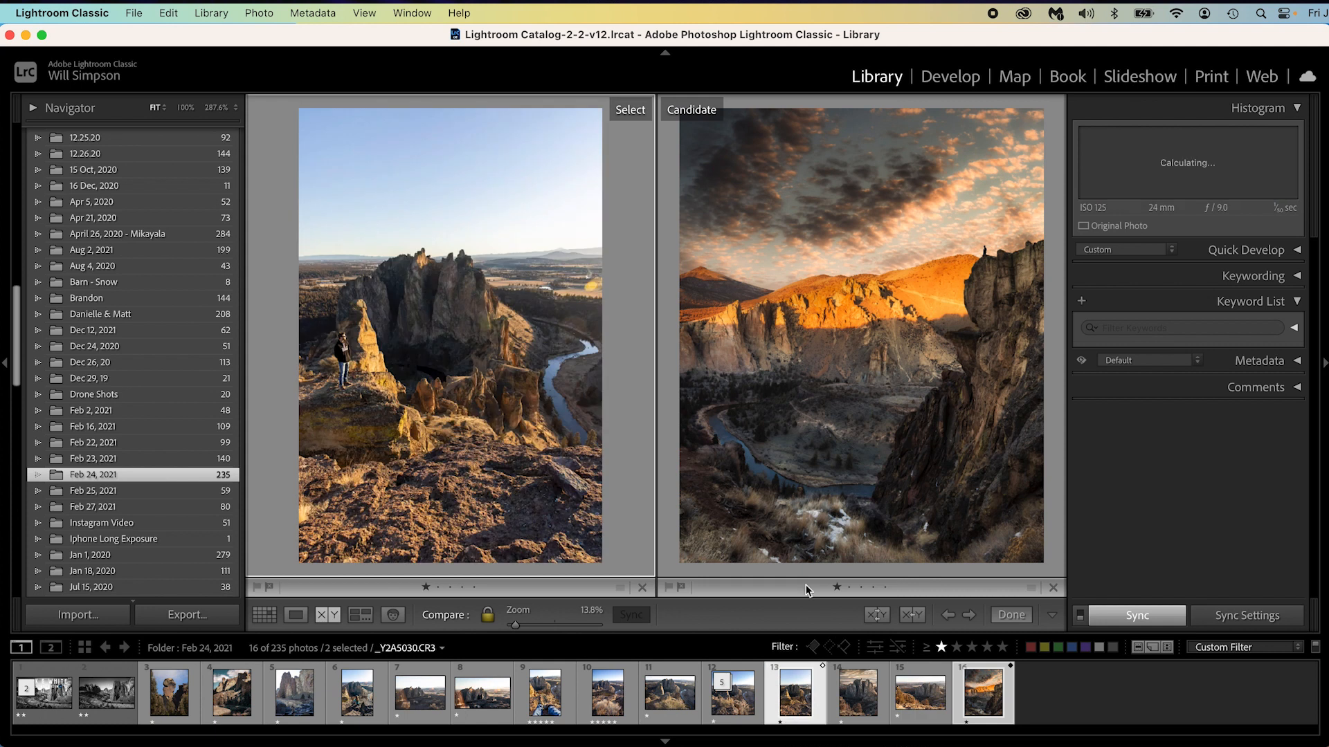
pyautogui.moveTo(937, 628)
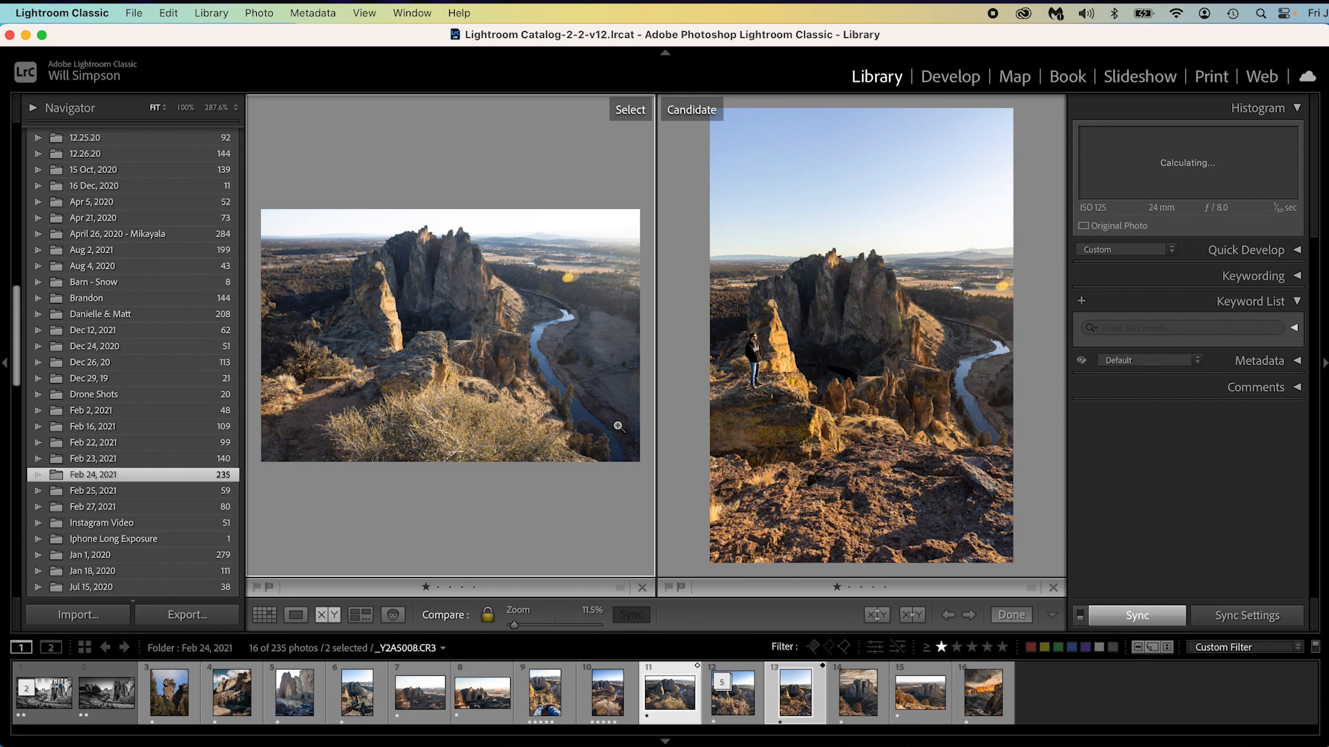
pyautogui.click(983, 691)
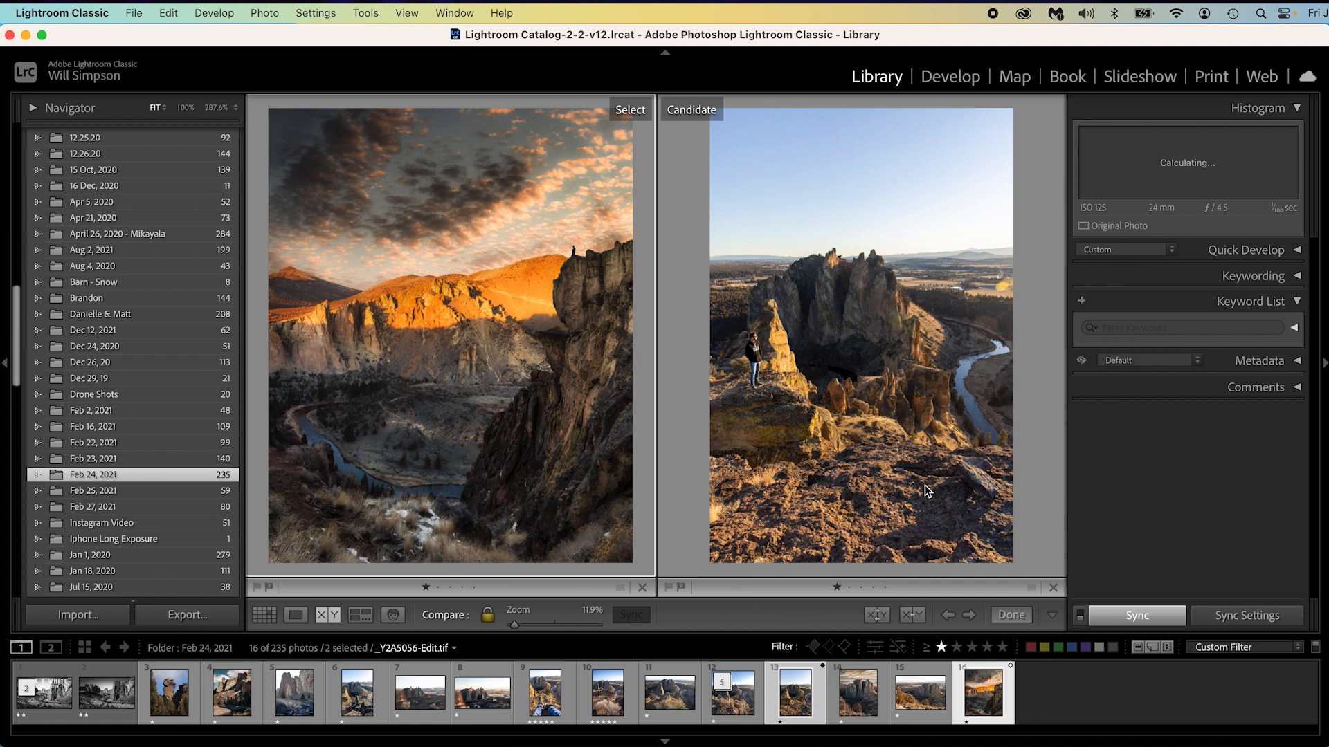
pyautogui.click(949, 76)
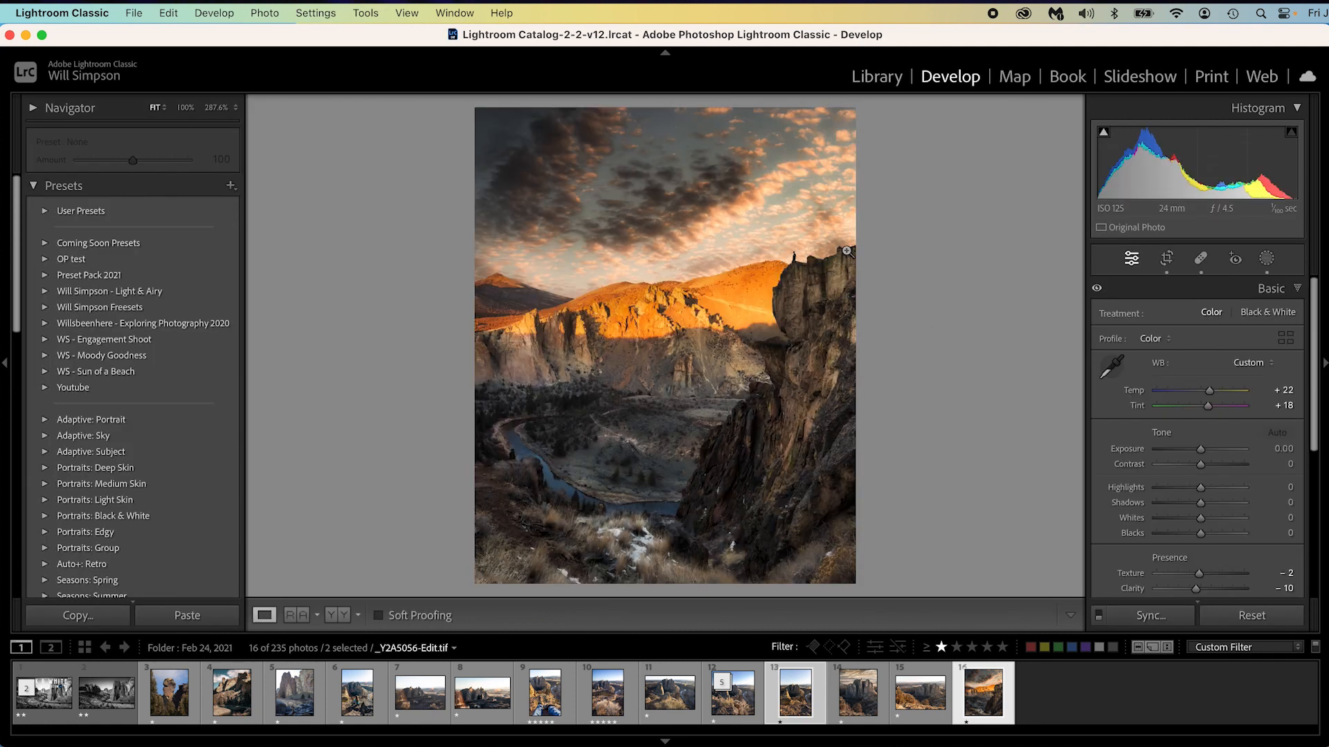
# Beside a reference shot, set exposure +0.70, contrast +37, highlights -42, shadows +35
pyautogui.press('shift+r')
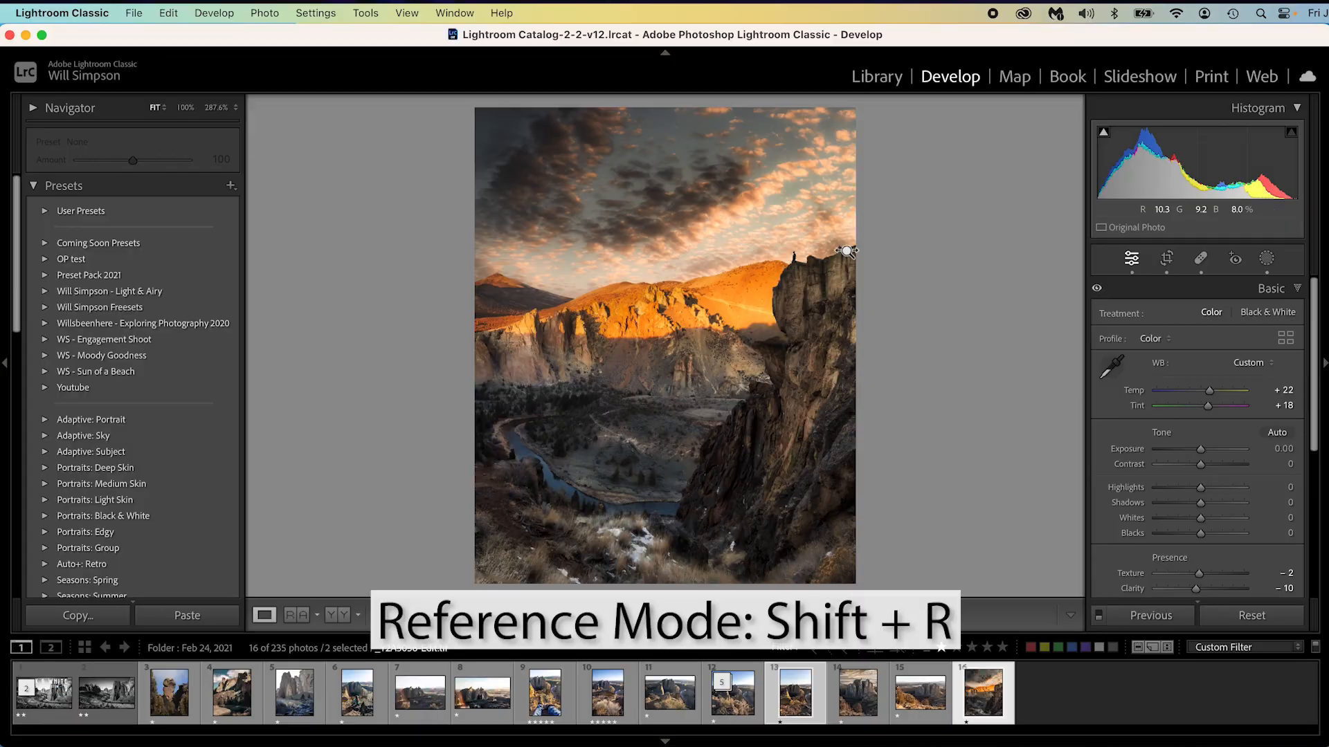
pyautogui.press('shift+r')
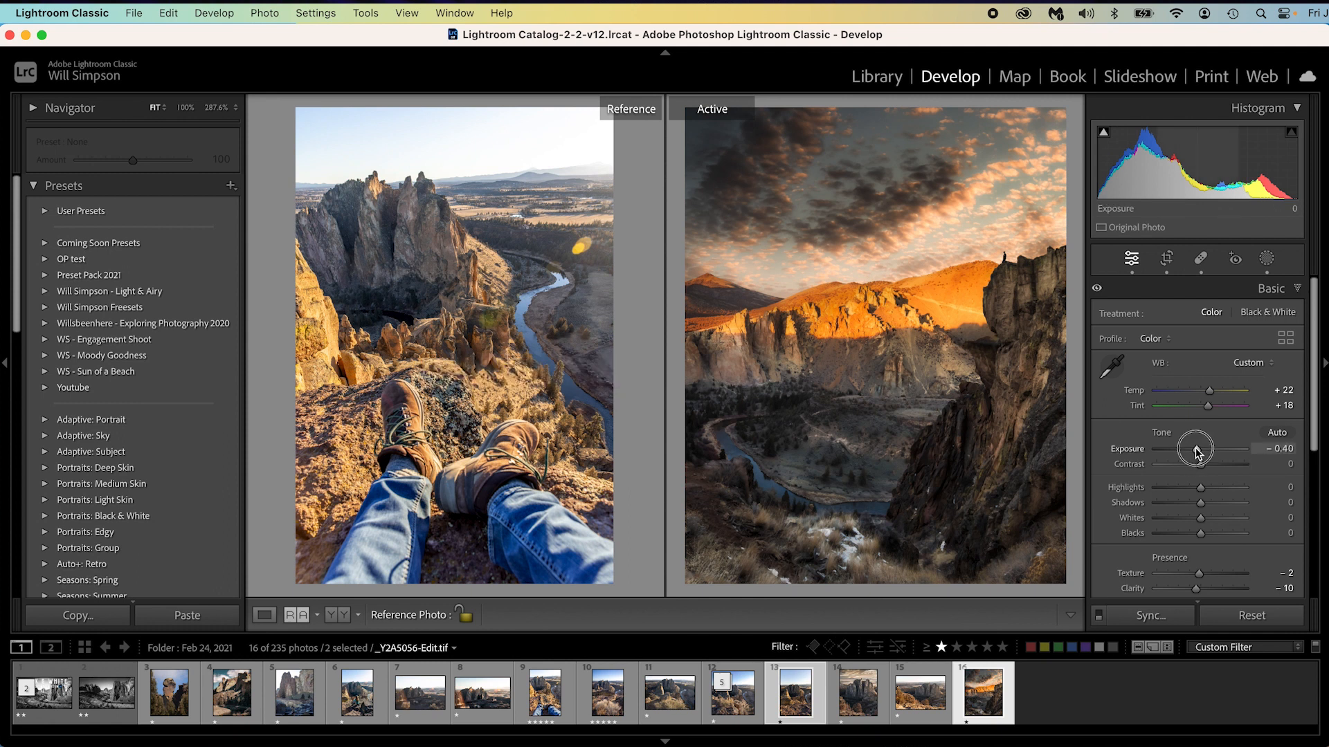
pyautogui.moveTo(1196, 448); pyautogui.dragTo(1209, 449)
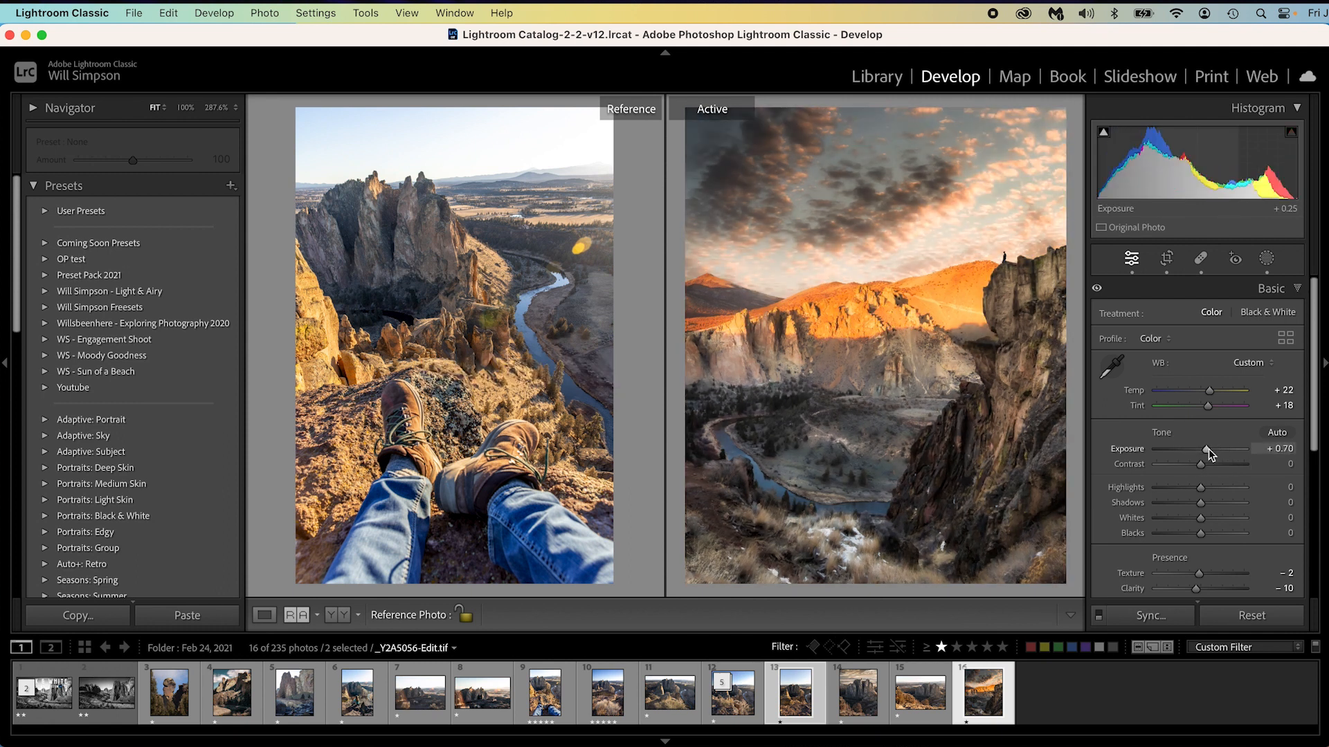
pyautogui.moveTo(1201, 486); pyautogui.dragTo(1198, 502)
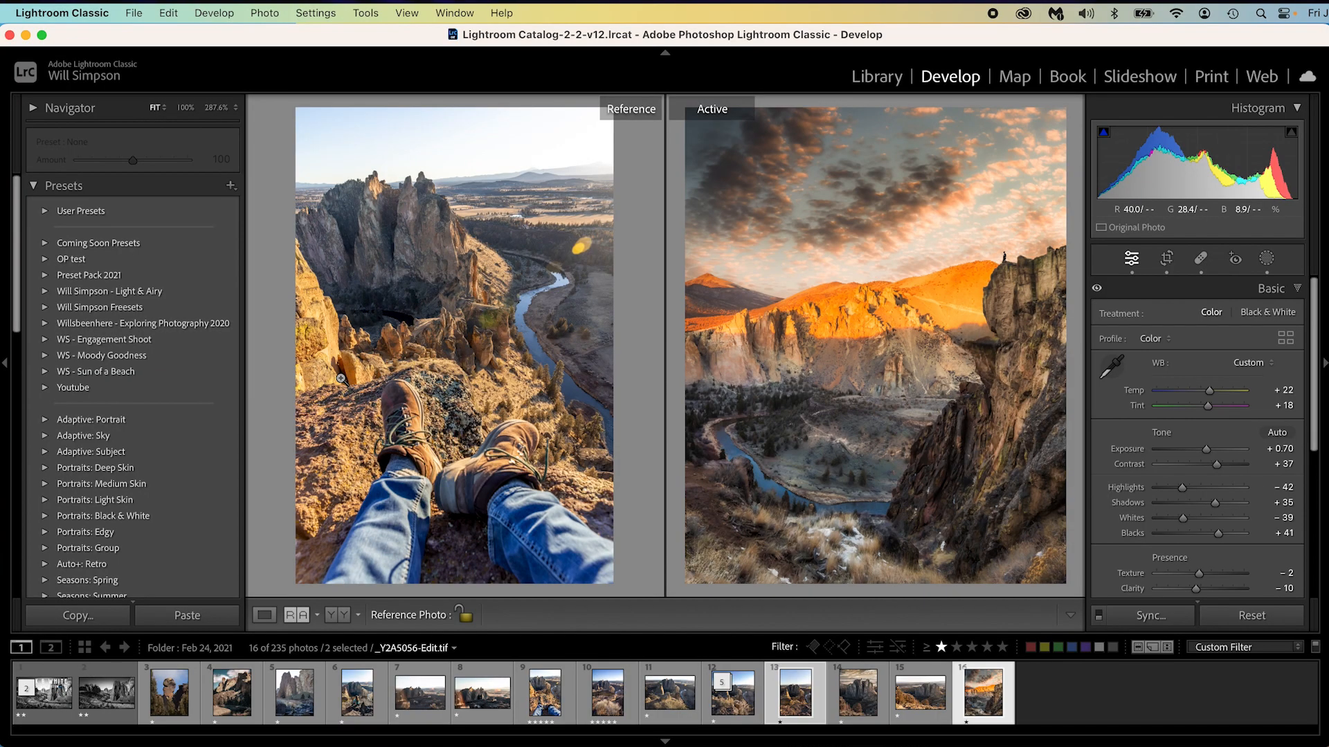
pyautogui.moveTo(535, 287)
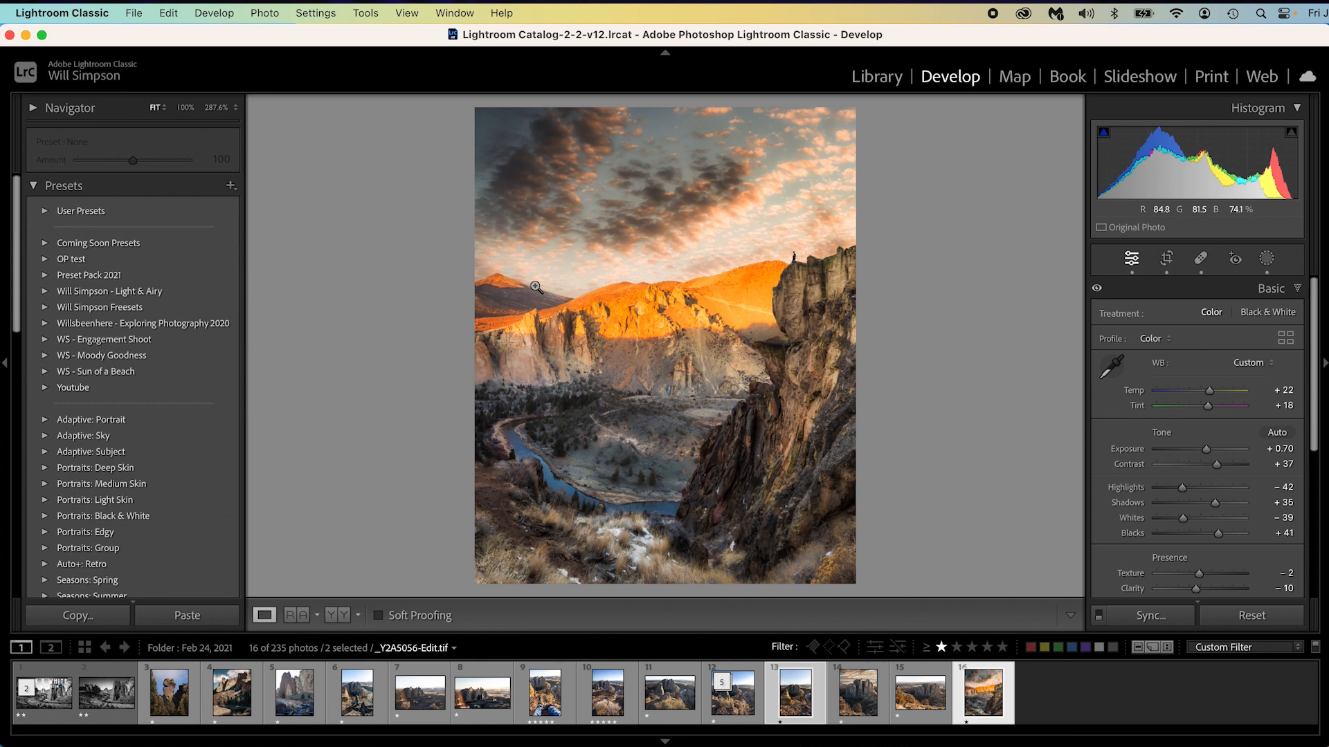
# From the Masking panel, draw a diagonal linear gradient as a new mask
pyautogui.press('shift+w')
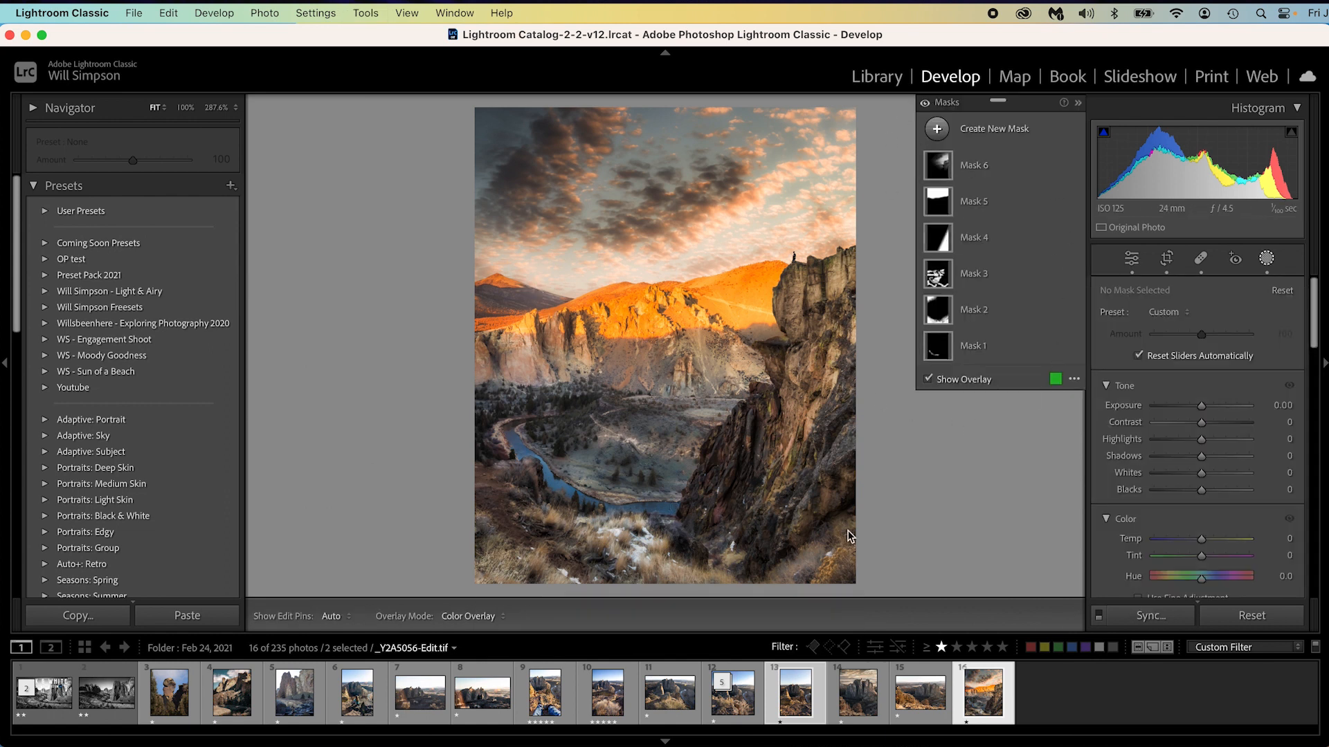
pyautogui.moveTo(851, 519)
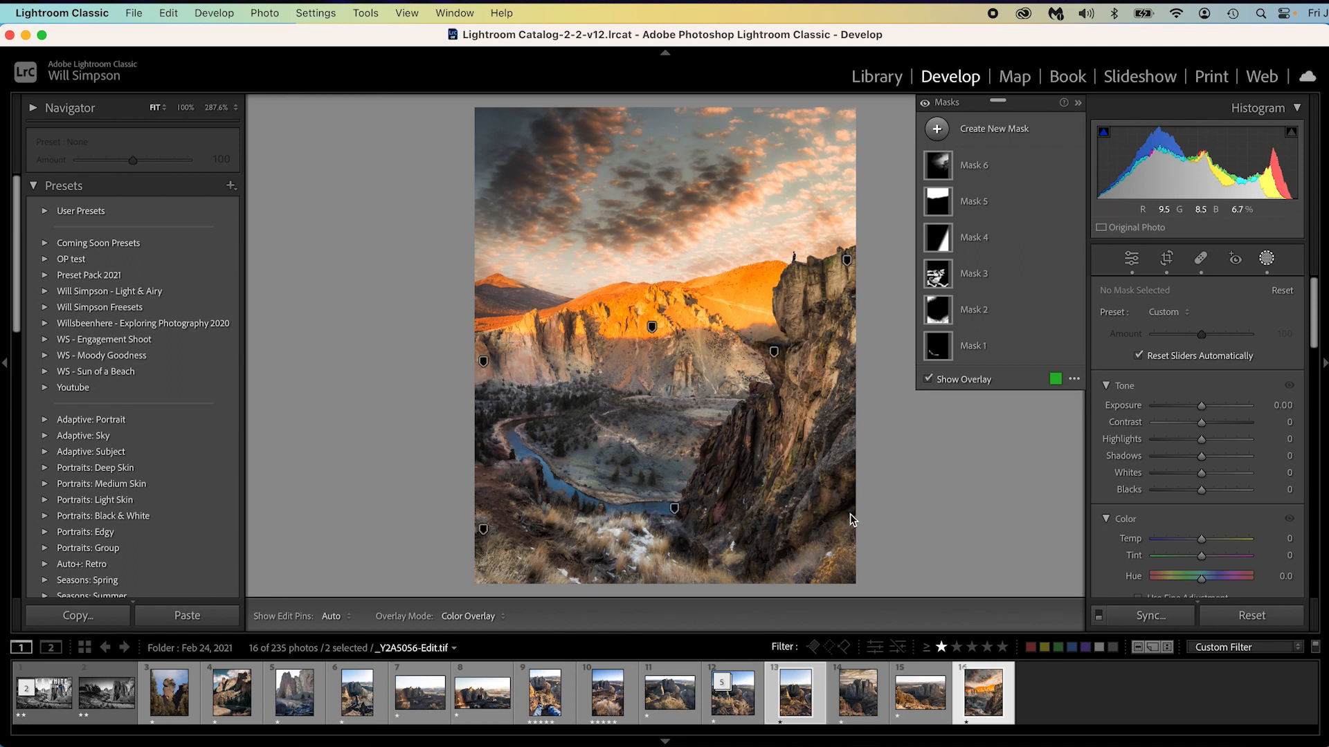
pyautogui.press('m')
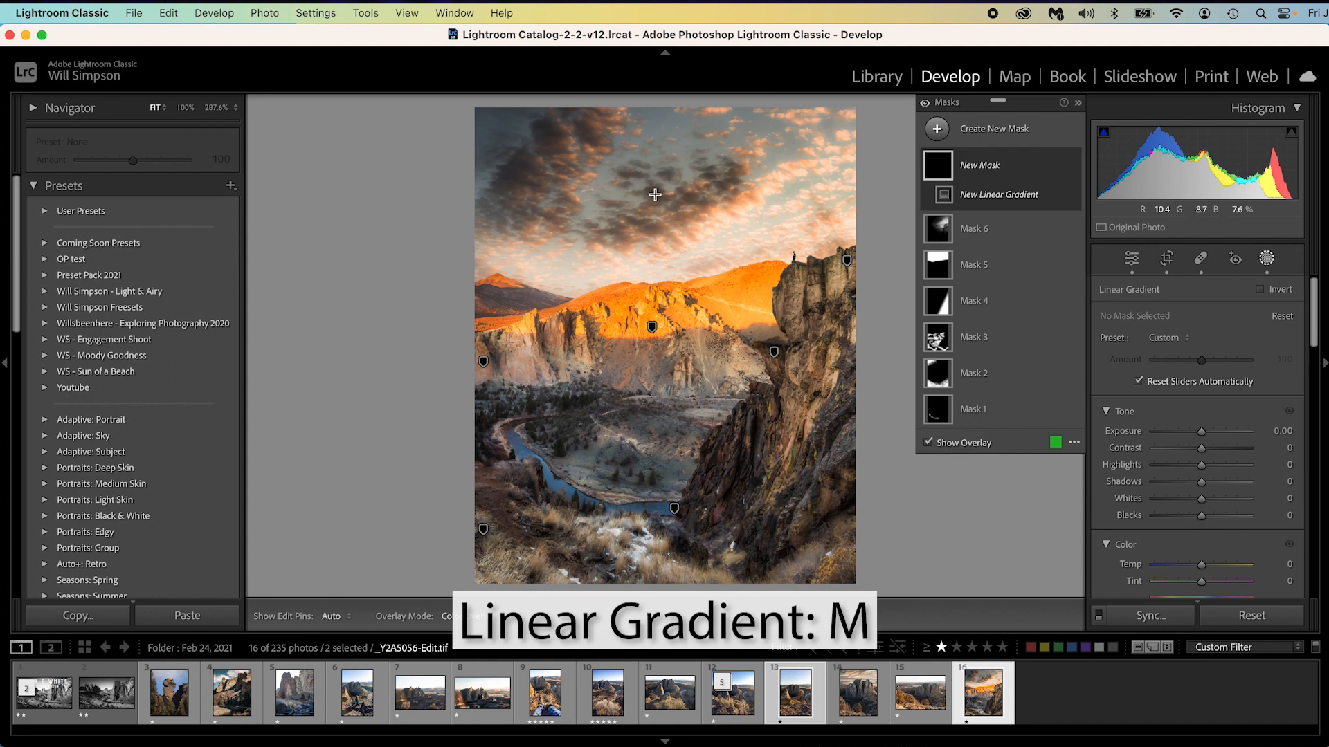
pyautogui.moveTo(654, 195); pyautogui.dragTo(647, 365)
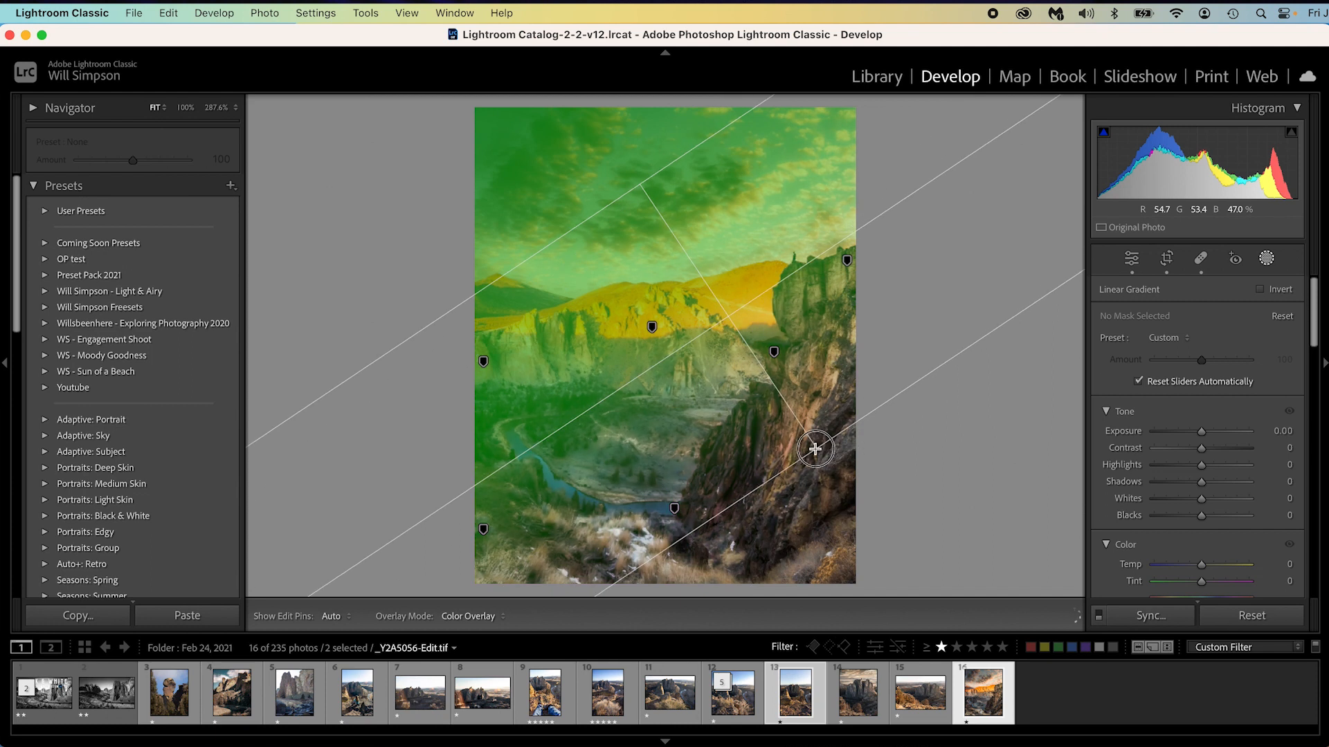
# Swing the gradient to snapped horizontal and vertical angles, leaving Mask 7
pyautogui.moveTo(817, 449); pyautogui.dragTo(685, 375)
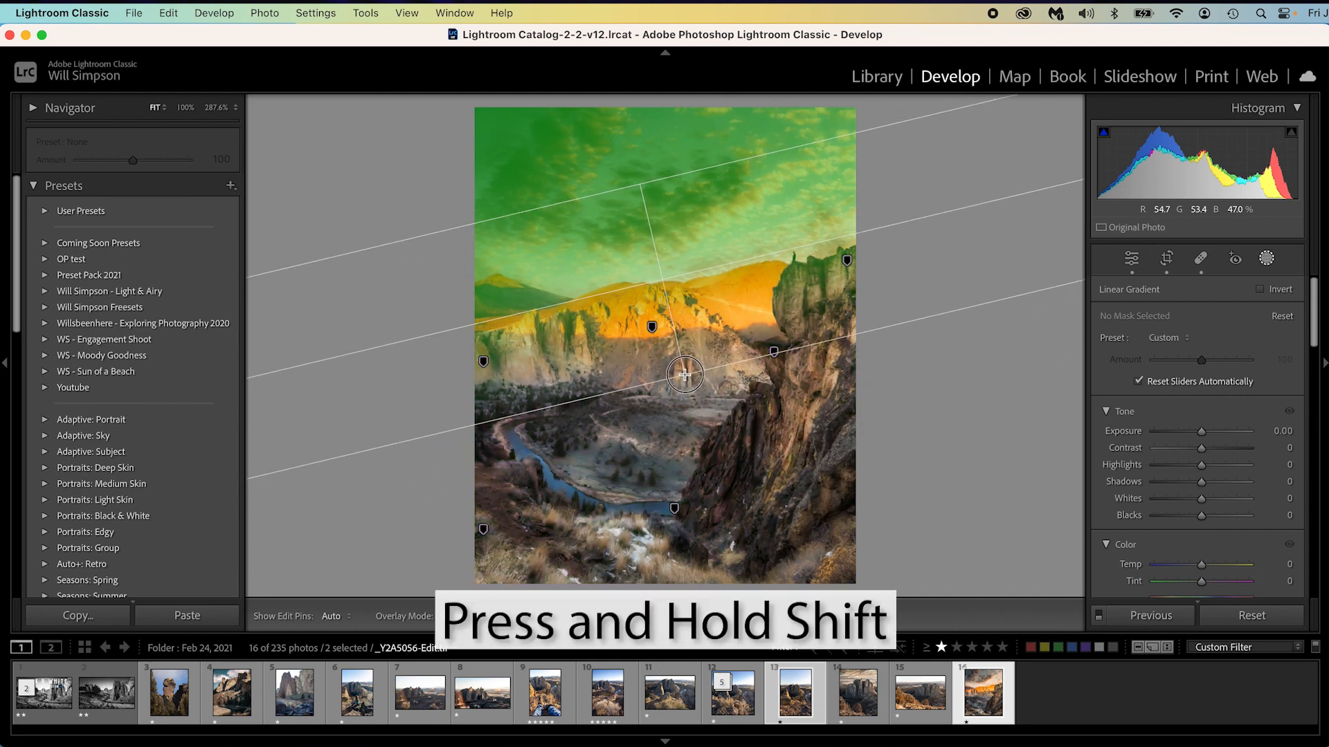
pyautogui.moveTo(685, 375); pyautogui.dragTo(646, 464)
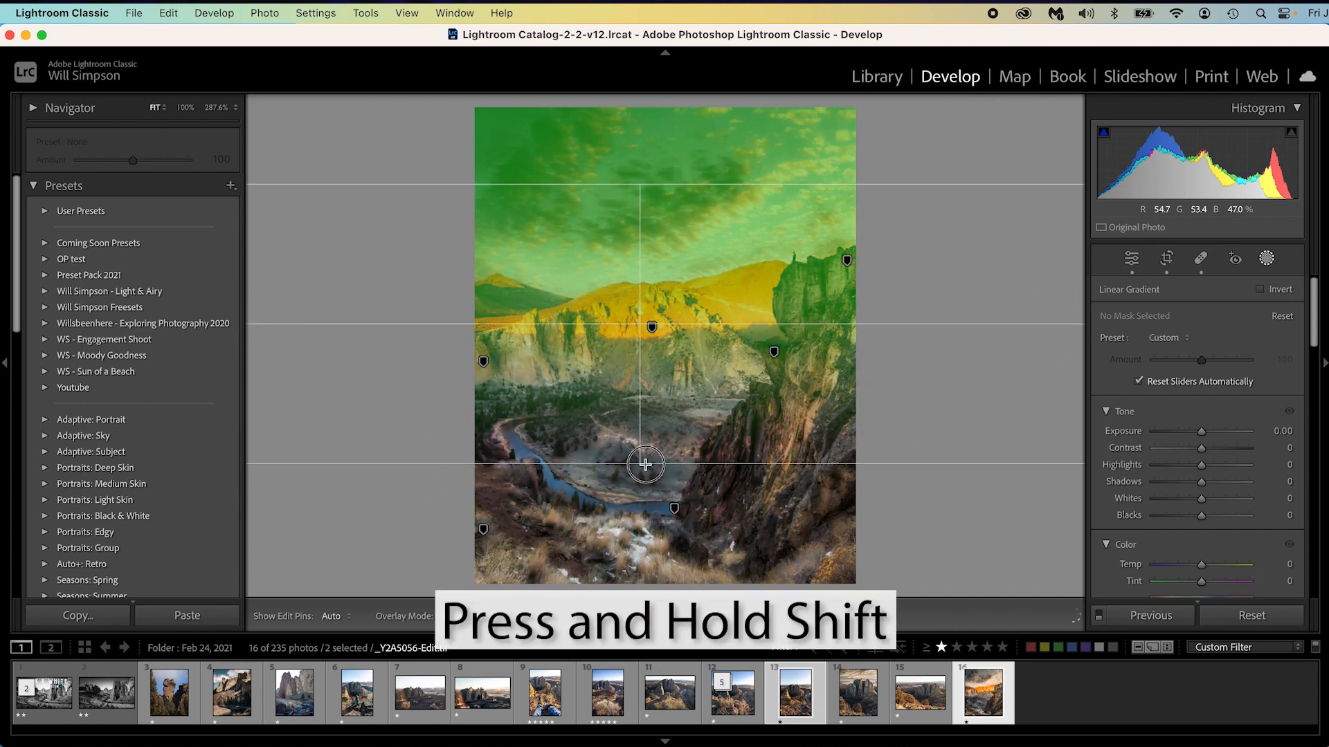
pyautogui.moveTo(644, 464); pyautogui.dragTo(693, 232)
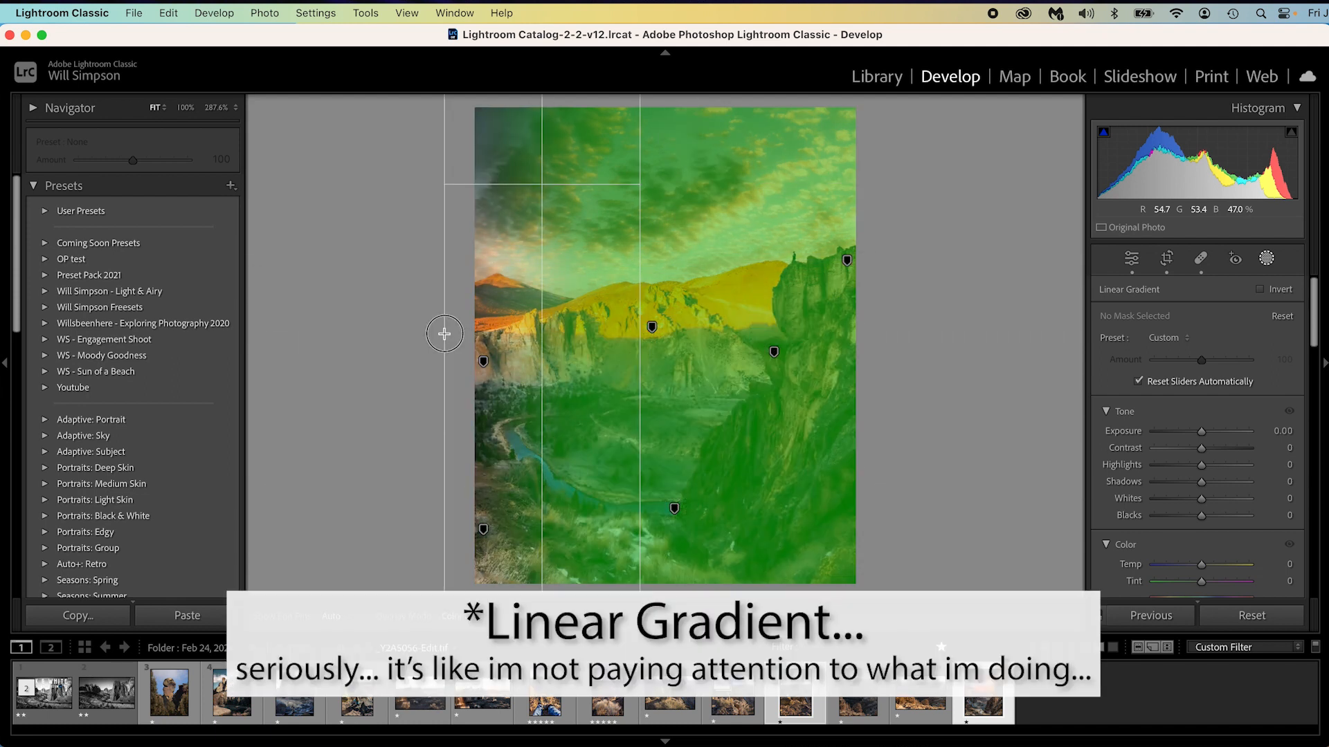
pyautogui.moveTo(444, 333); pyautogui.dragTo(643, 455)
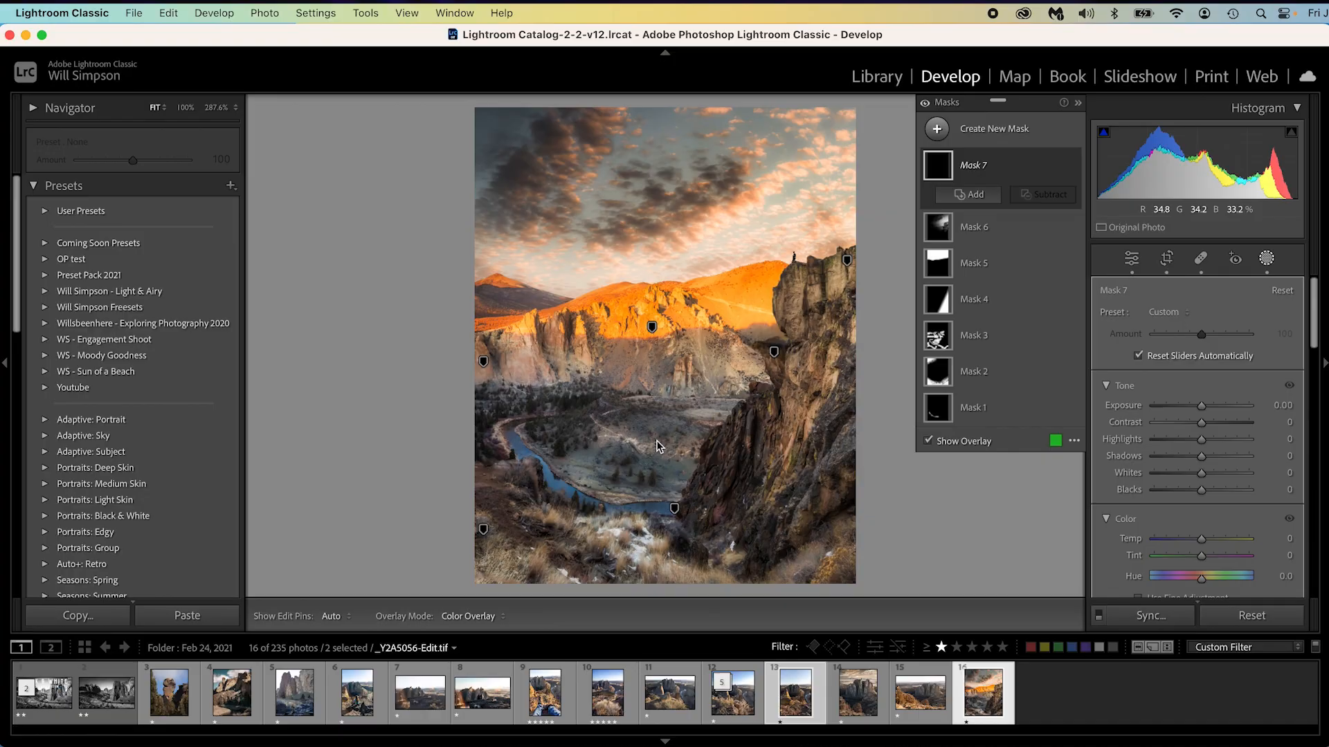
# Draw a radial gradient around the central canyon with exposure 0.43
pyautogui.press('shift+m')
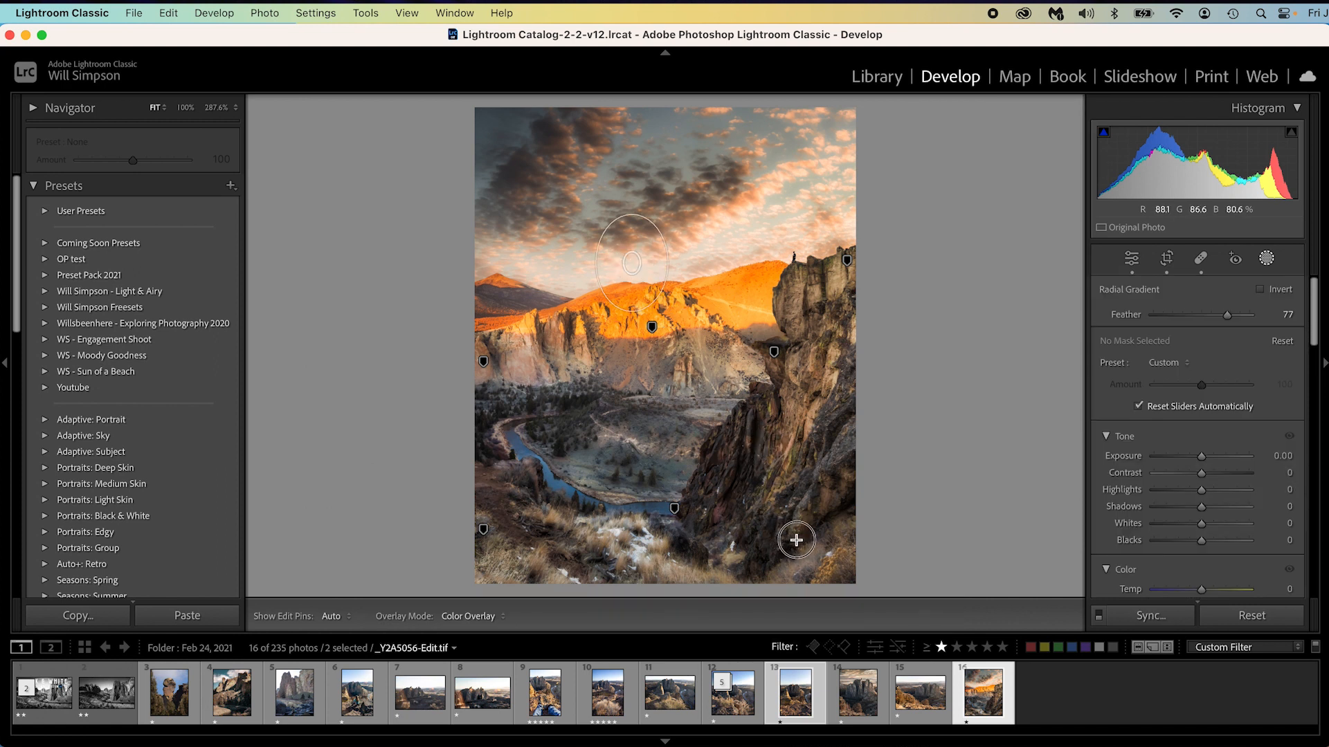
pyautogui.moveTo(797, 539); pyautogui.dragTo(844, 540)
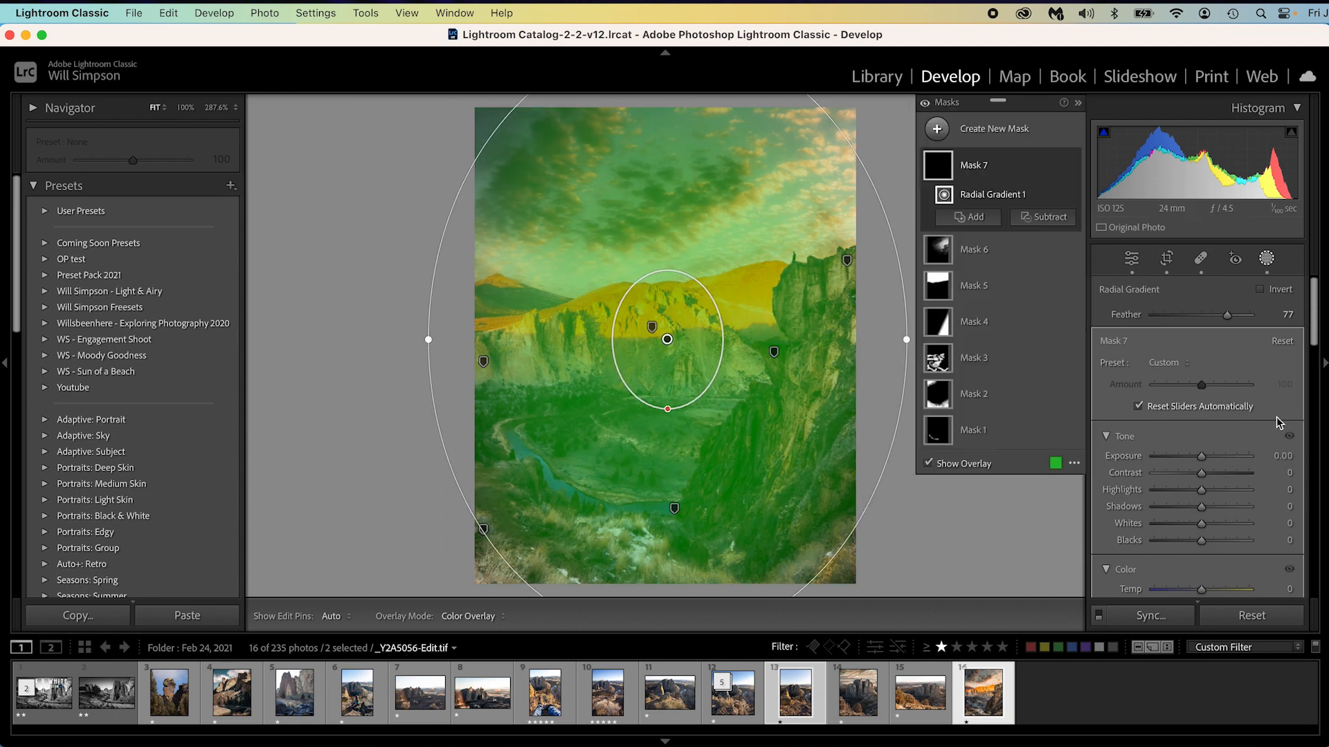
pyautogui.moveTo(1174, 455); pyautogui.dragTo(1186, 455)
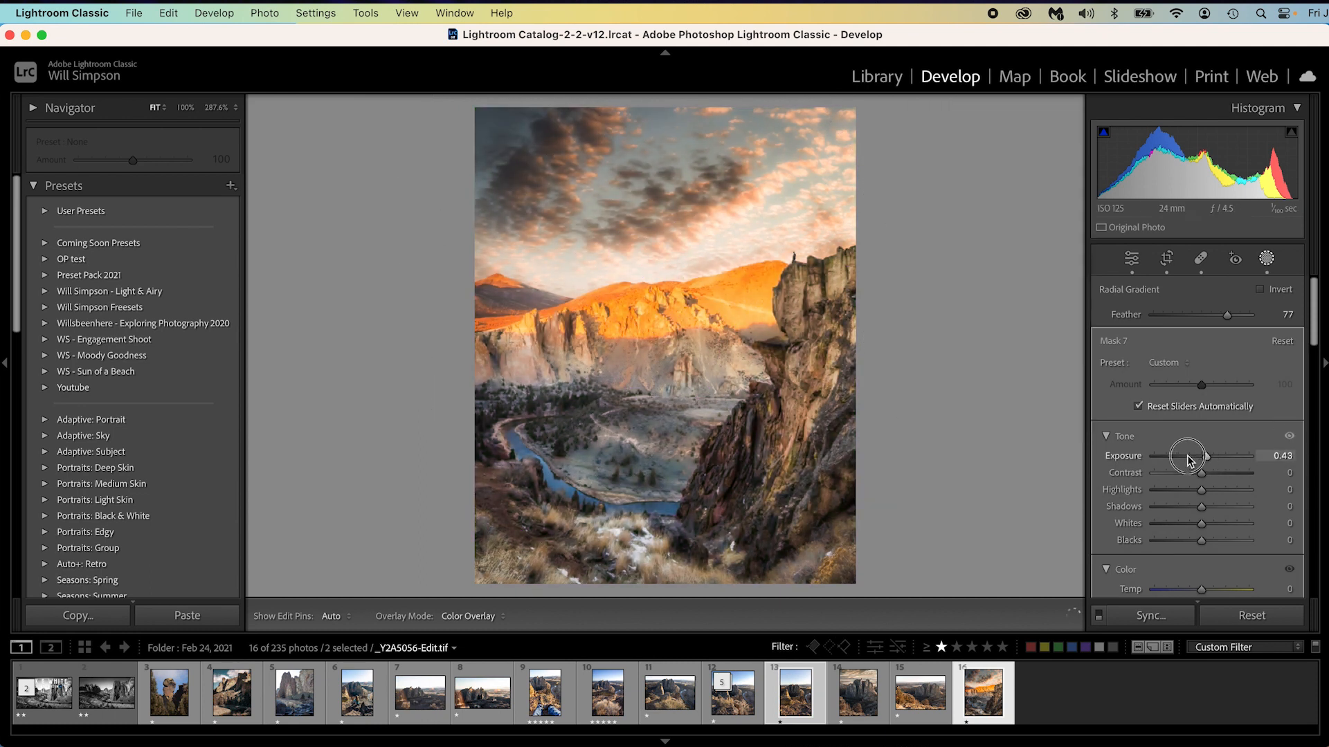
pyautogui.click(1267, 259)
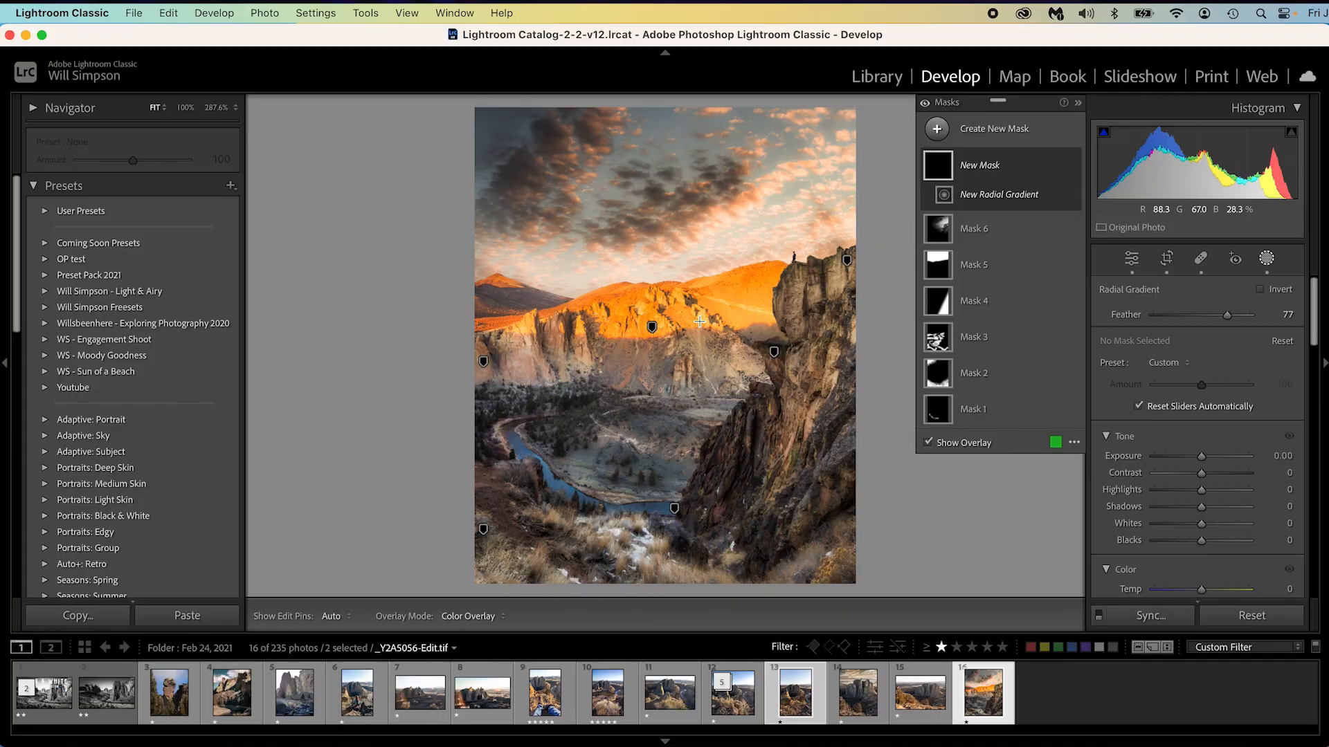
# Sketch a second circular gradient over the central ridge
pyautogui.press('shift')
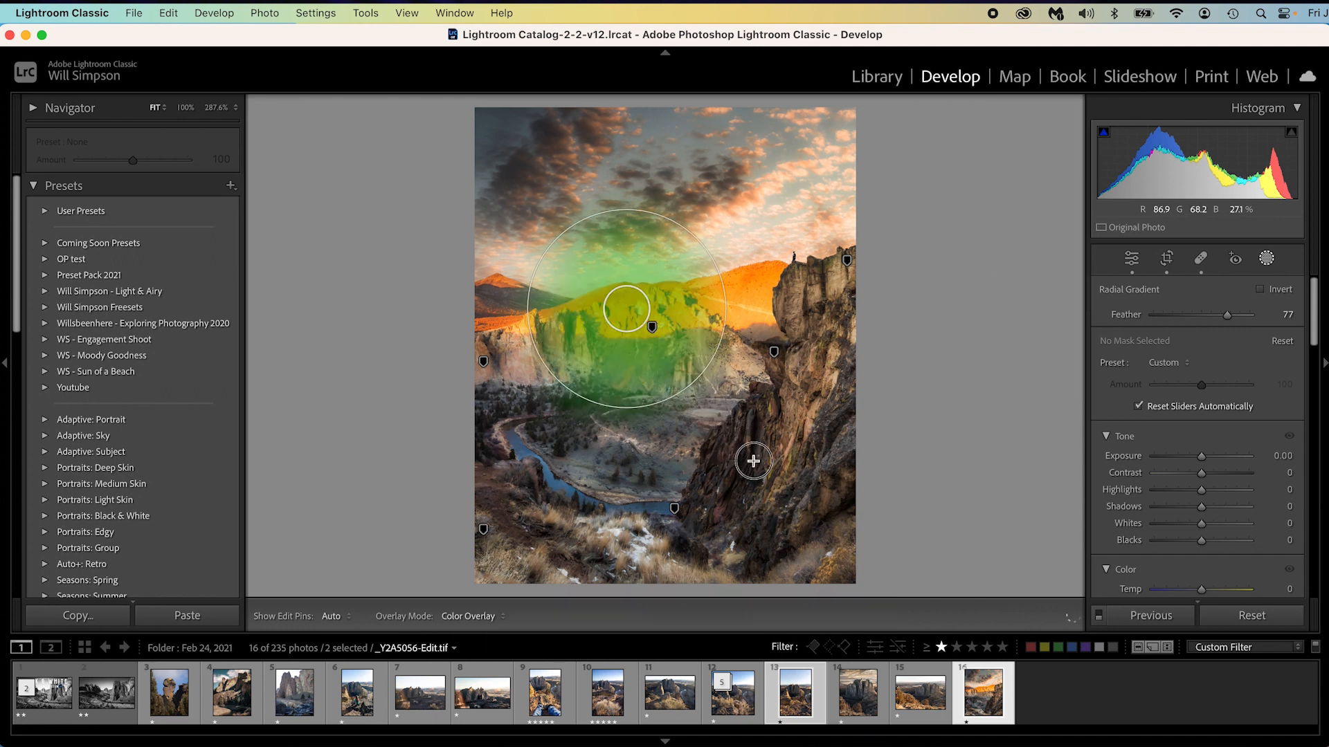
pyautogui.moveTo(753, 459); pyautogui.dragTo(778, 471)
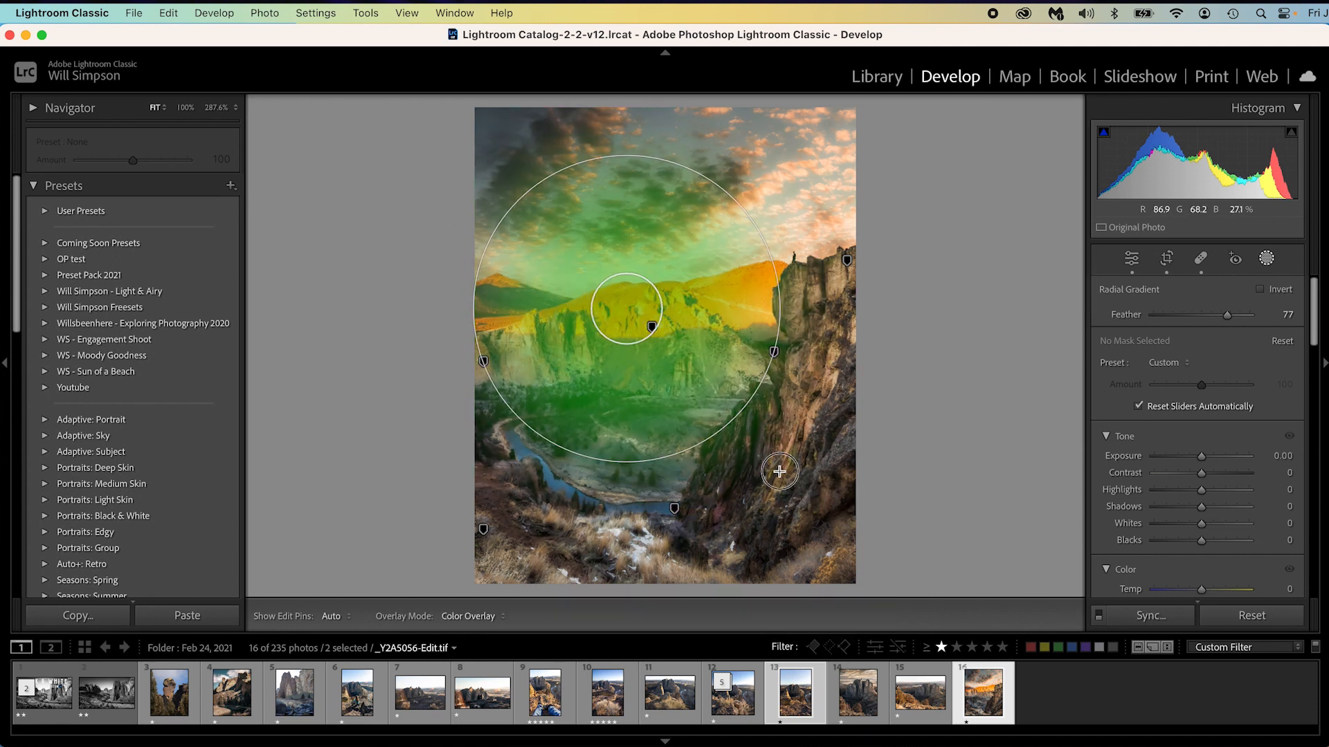
pyautogui.moveTo(778, 471); pyautogui.dragTo(735, 506)
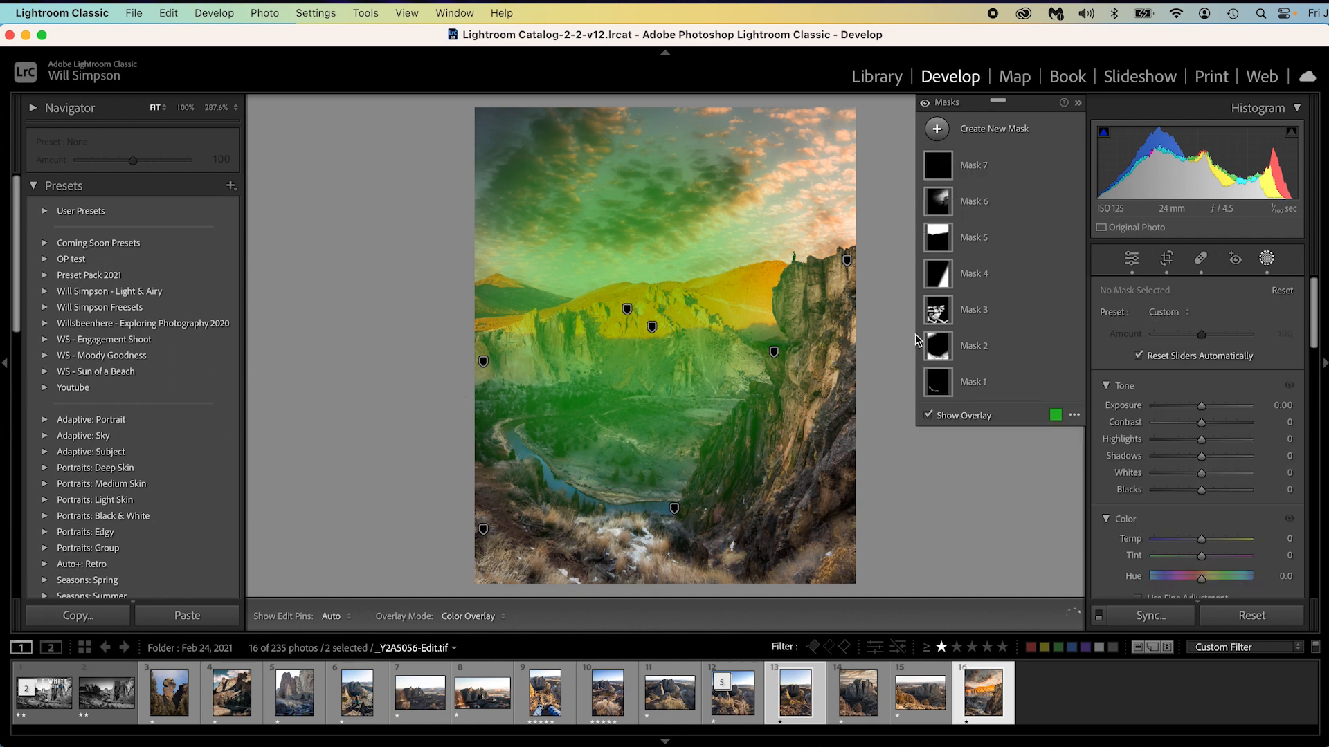
# With the masking brush (K), paint a mask across the shadowed right-hand cliff face
pyautogui.press('k')
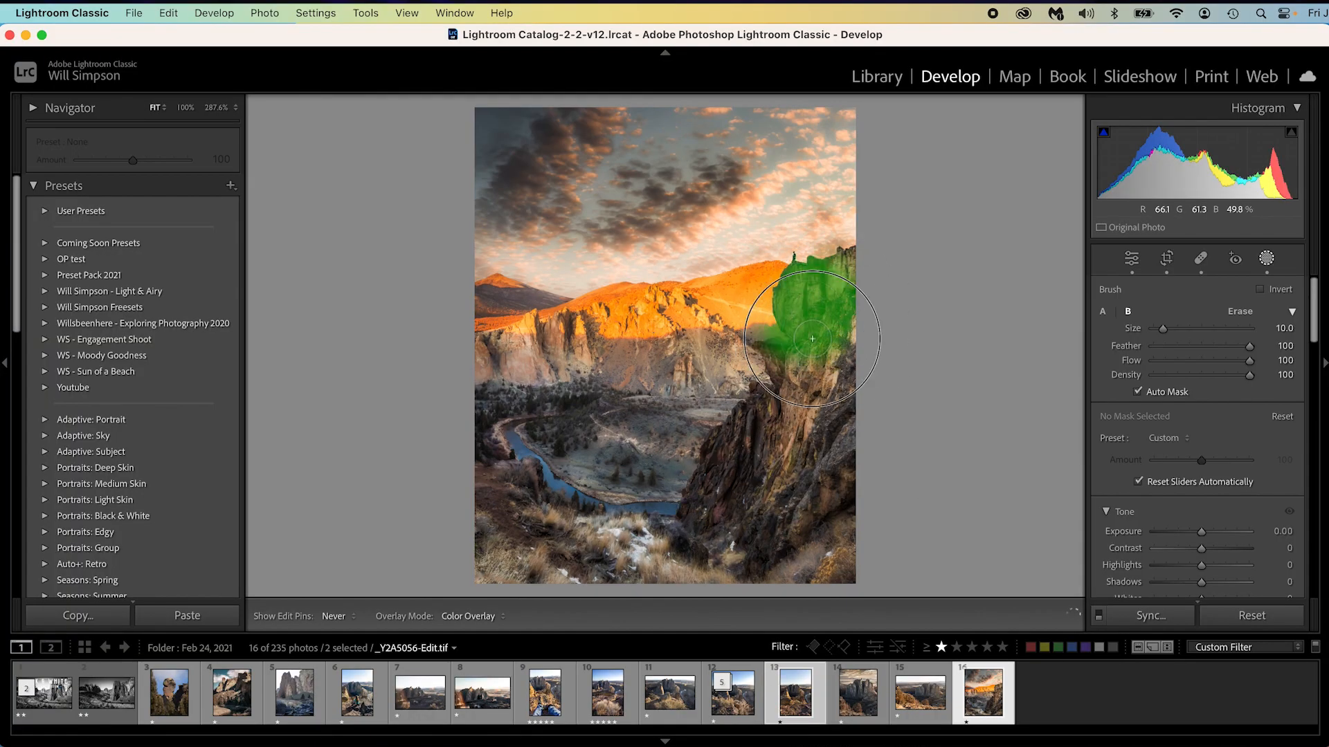
pyautogui.moveTo(811, 339); pyautogui.dragTo(721, 536)
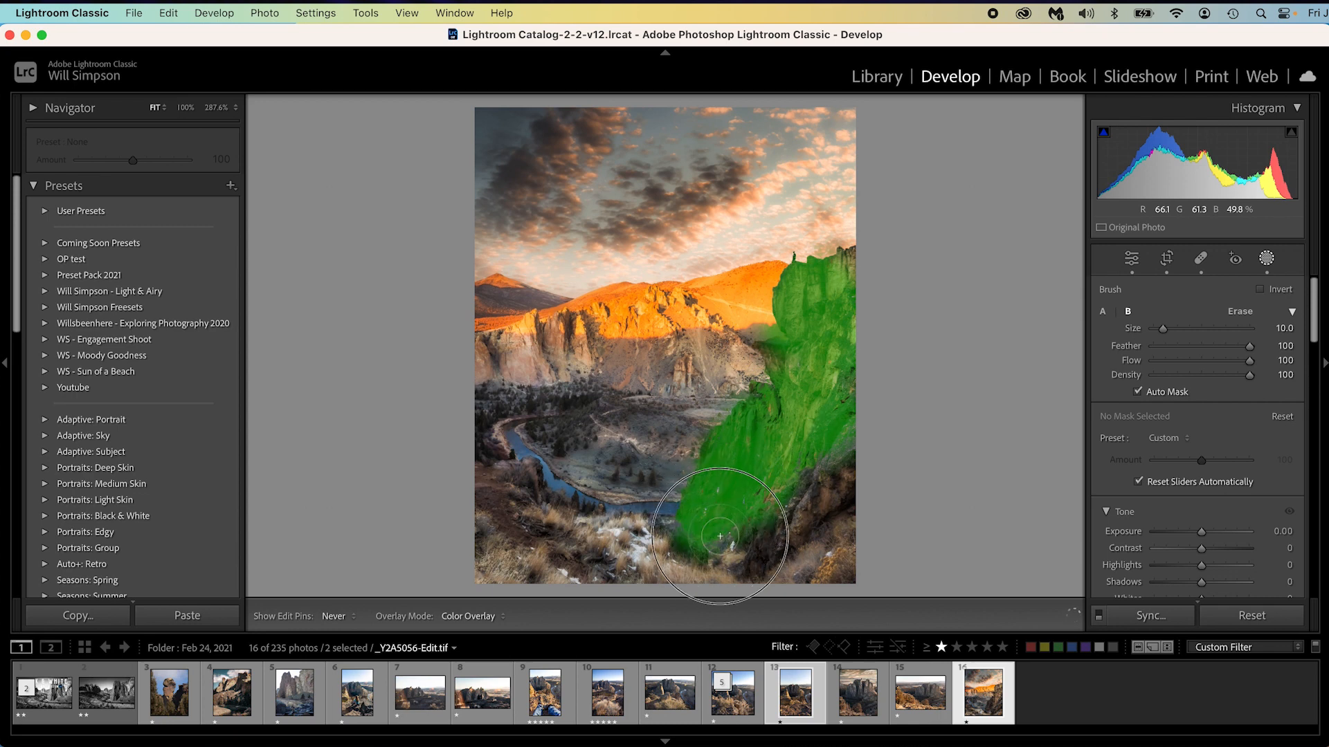